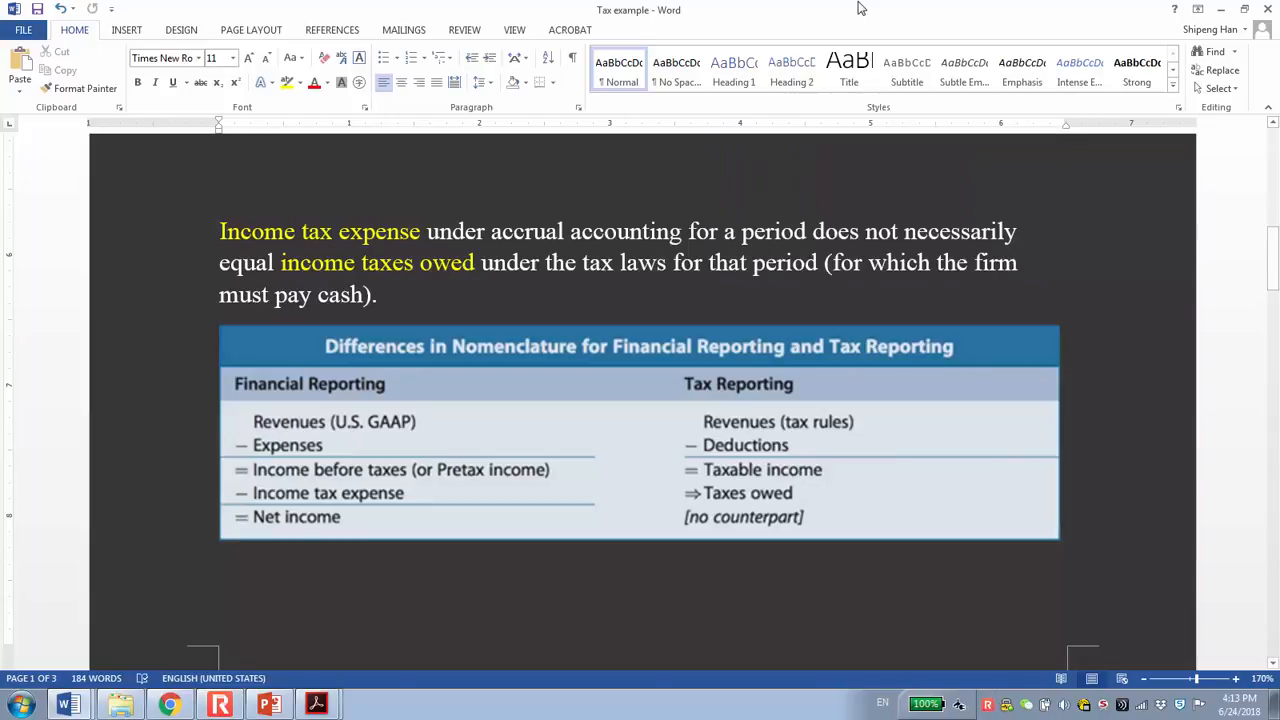
mouse_move(844, 14)
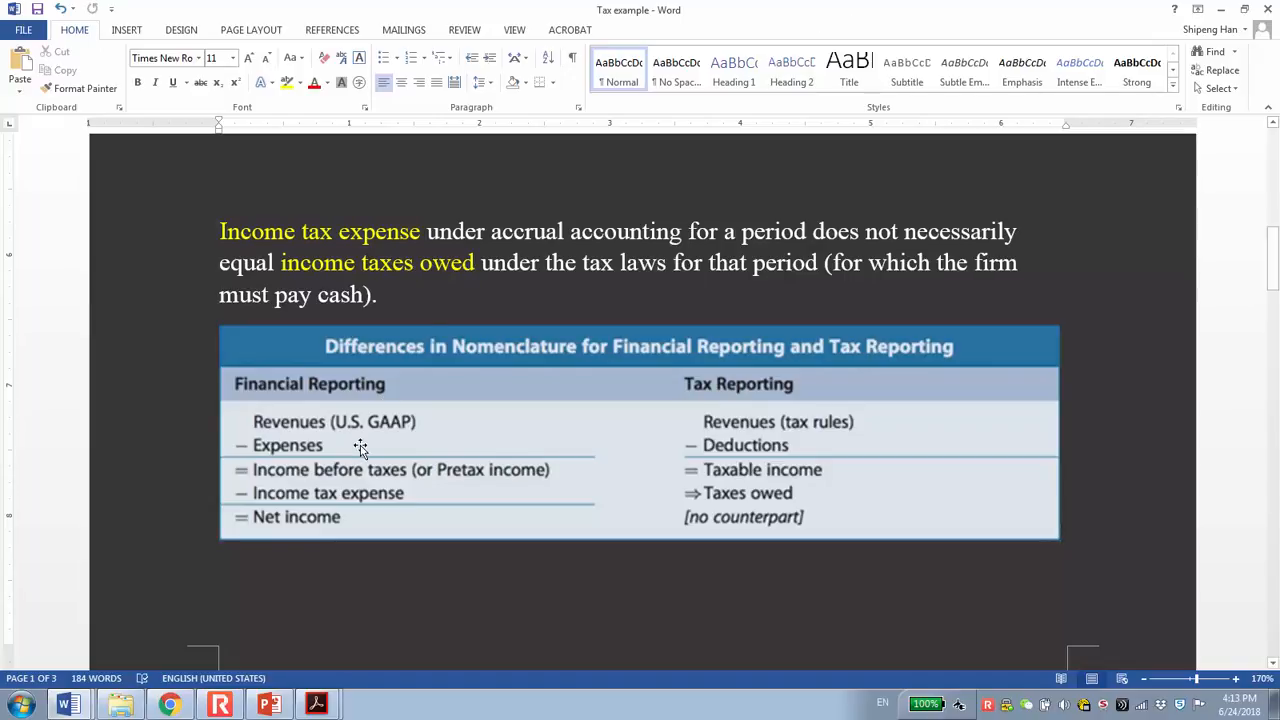
mouse_move(388, 448)
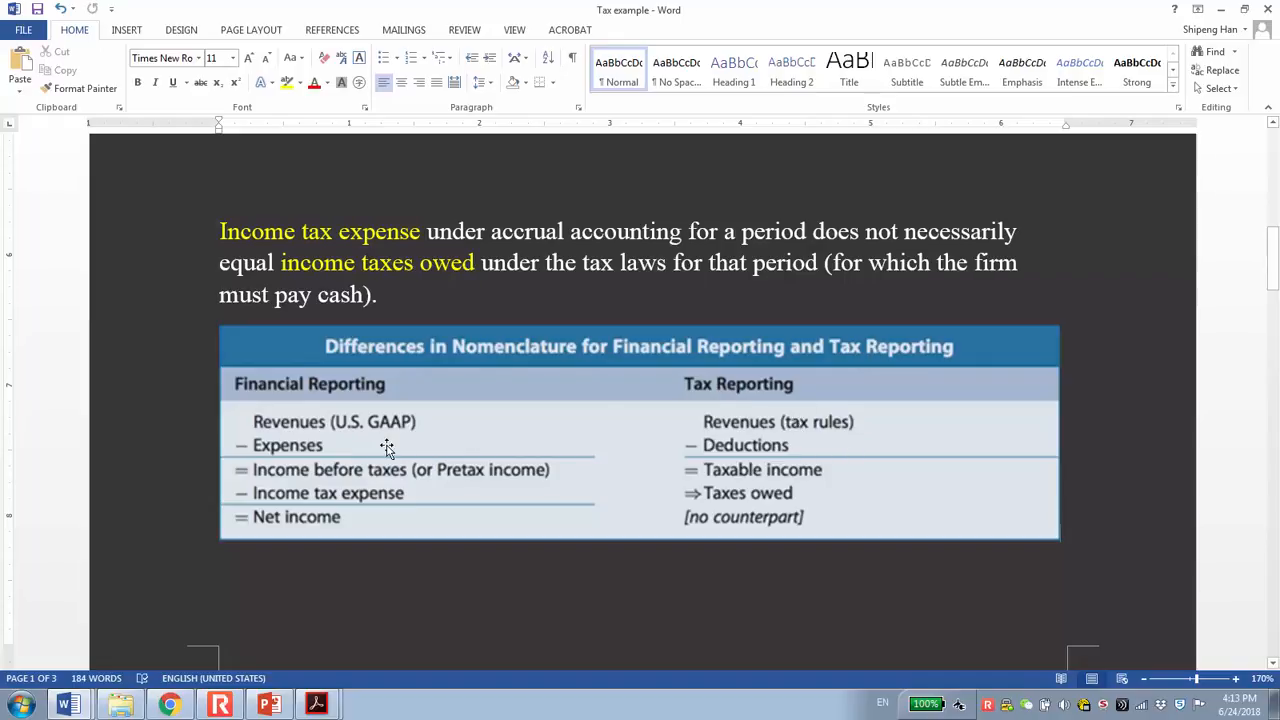
mouse_move(782, 432)
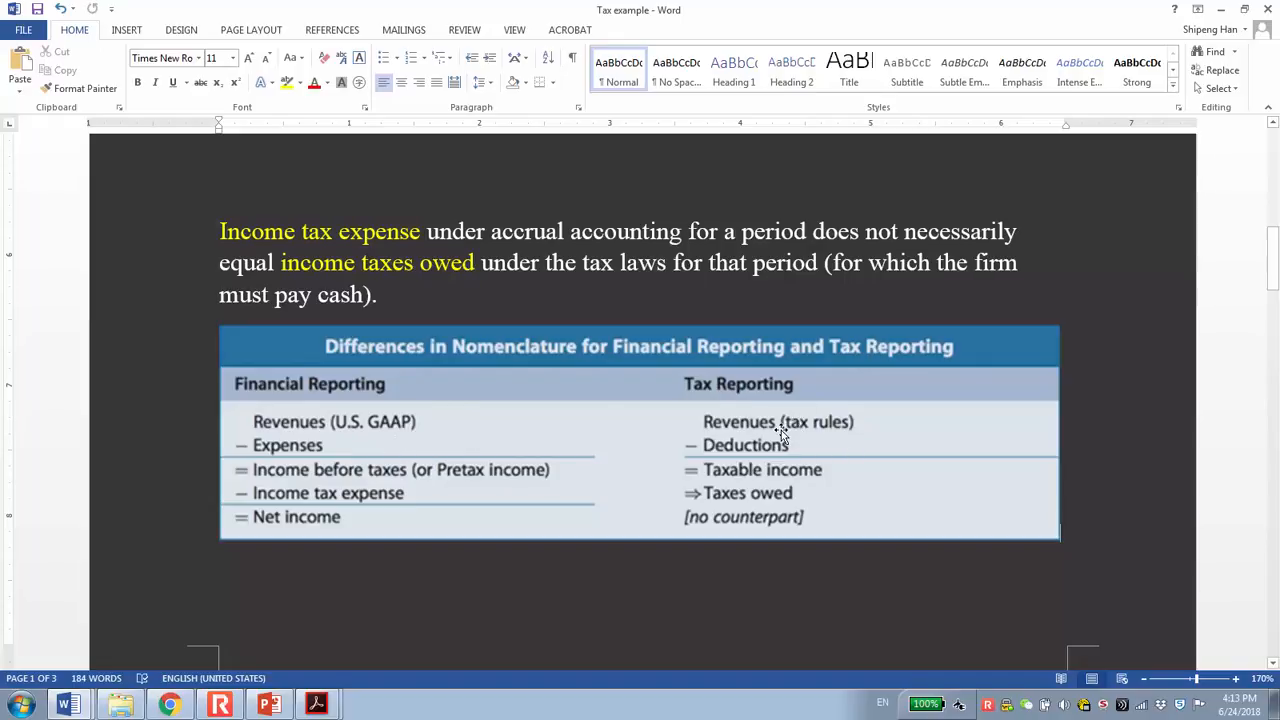
mouse_move(296, 524)
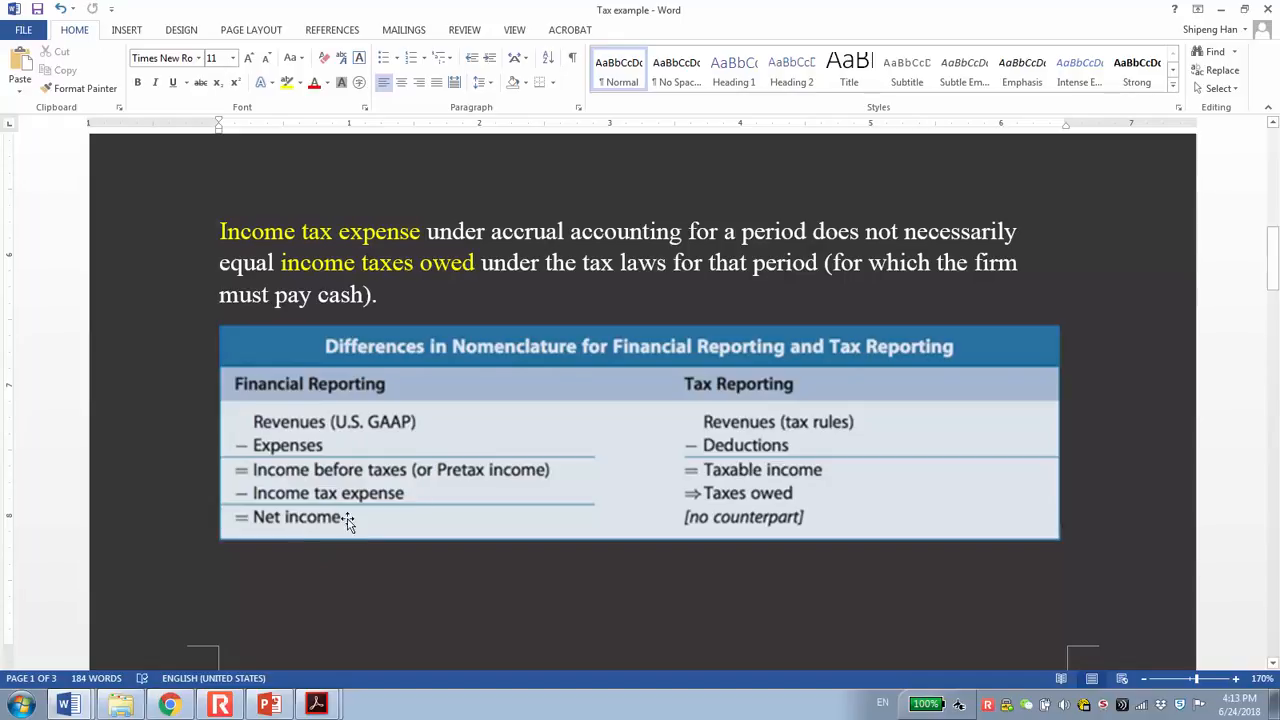
mouse_move(406, 424)
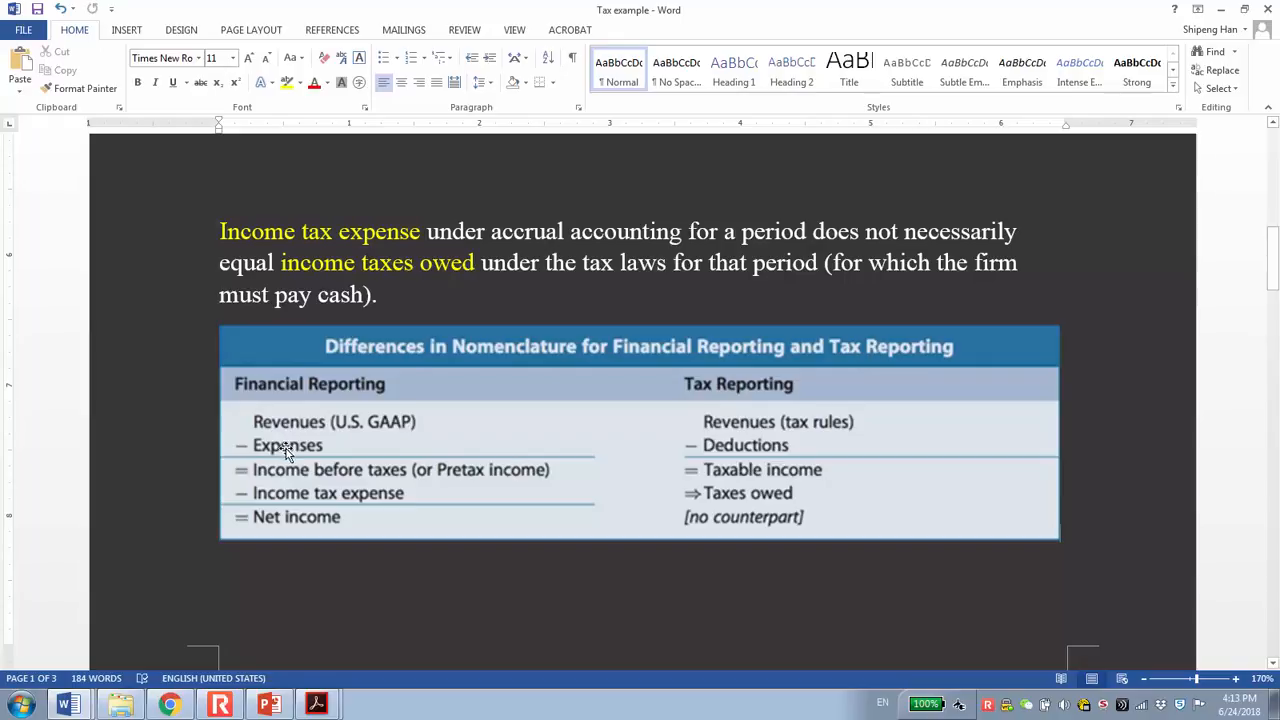
mouse_move(382, 472)
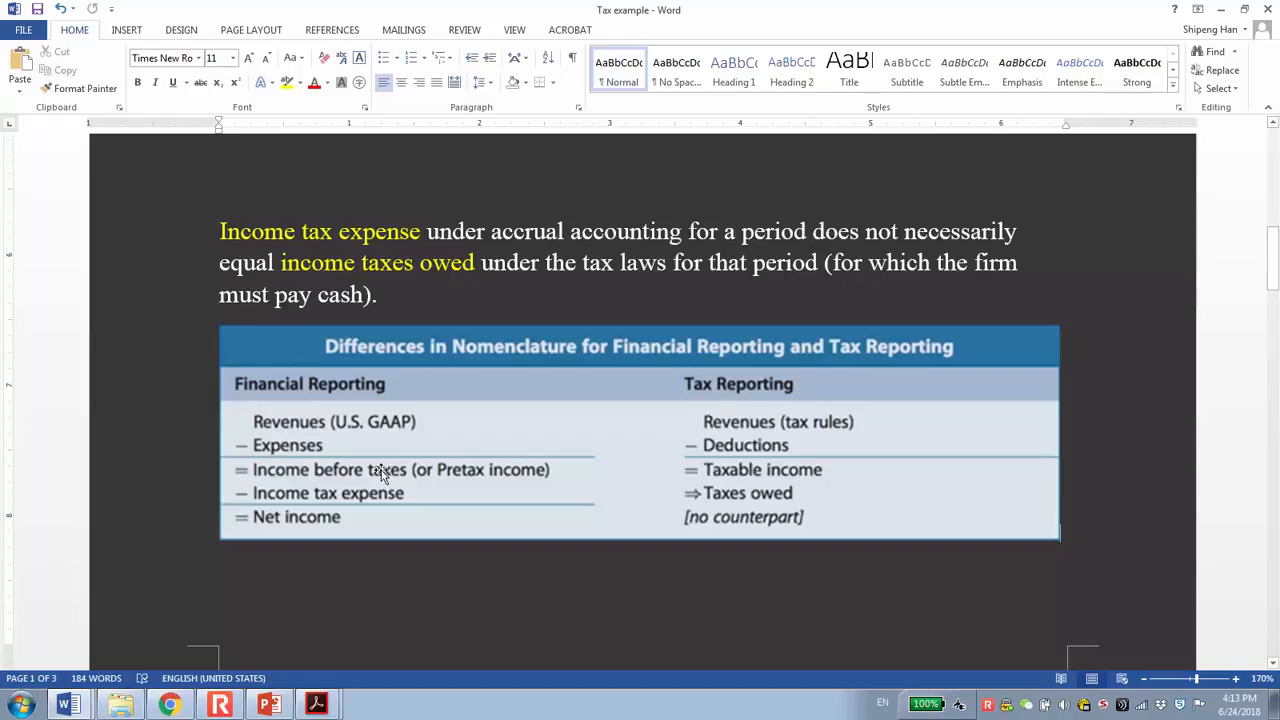
mouse_move(532, 472)
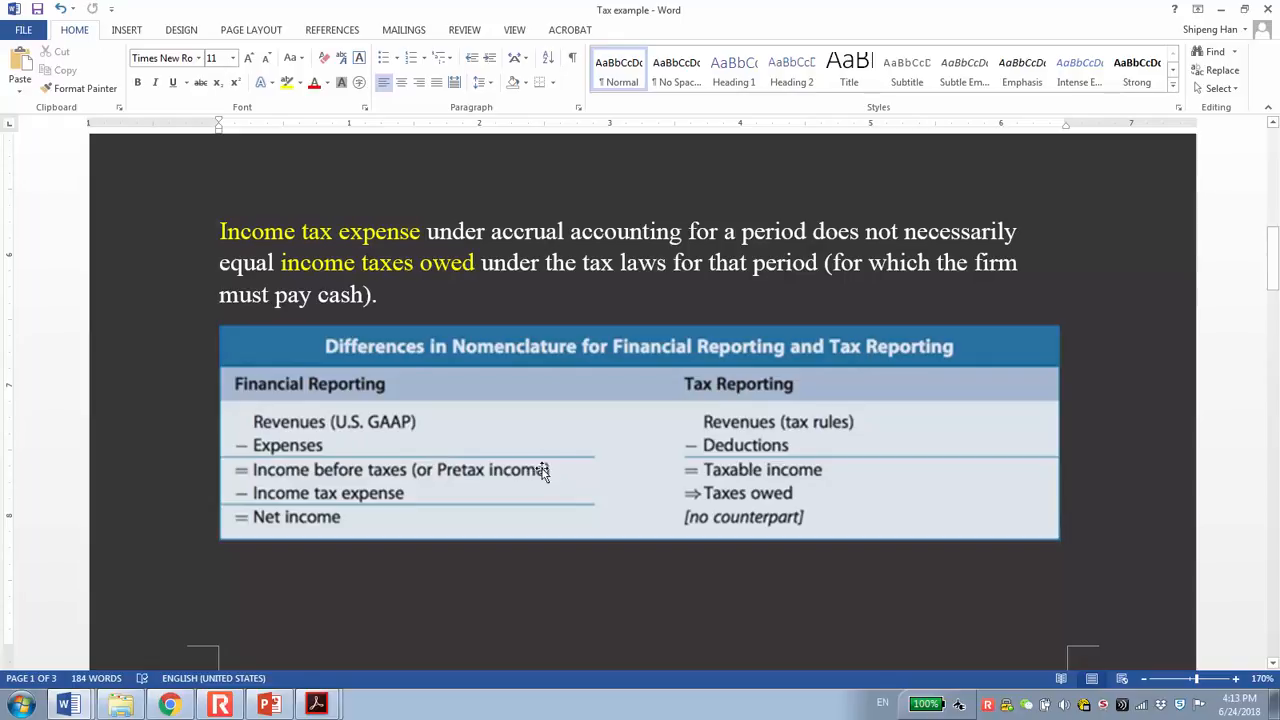
mouse_move(548, 468)
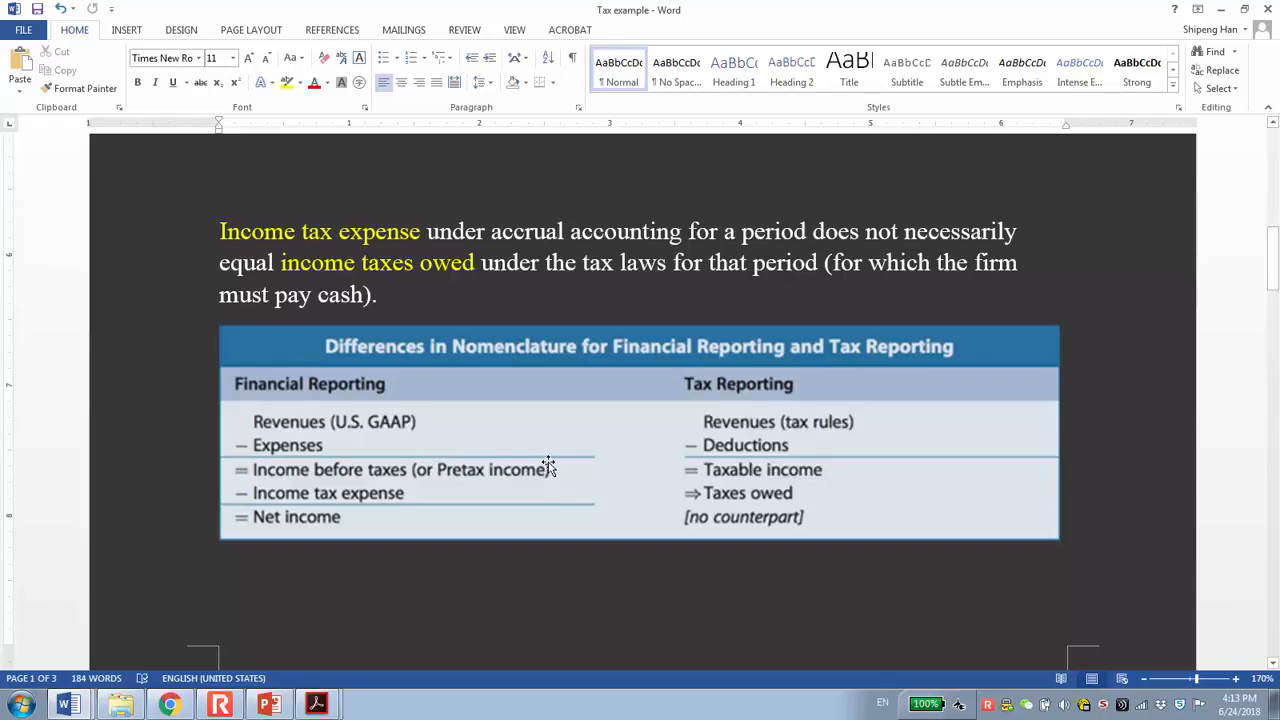
mouse_move(340, 482)
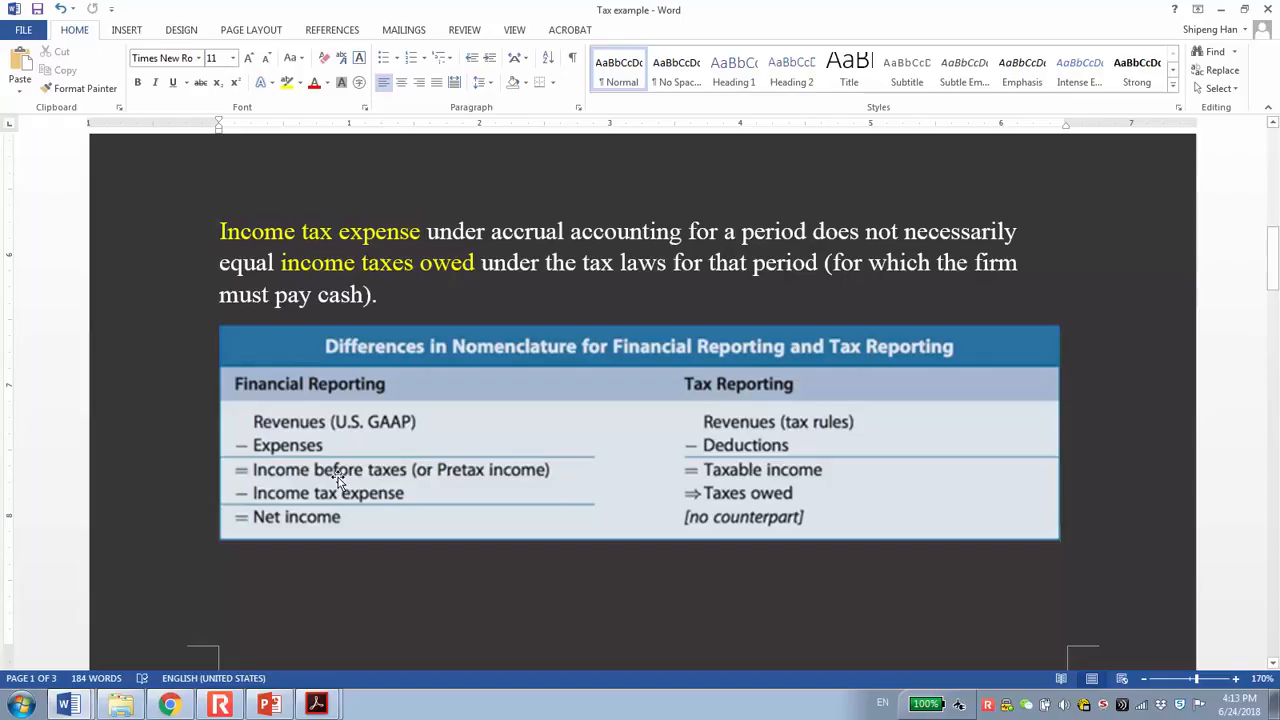
mouse_move(364, 504)
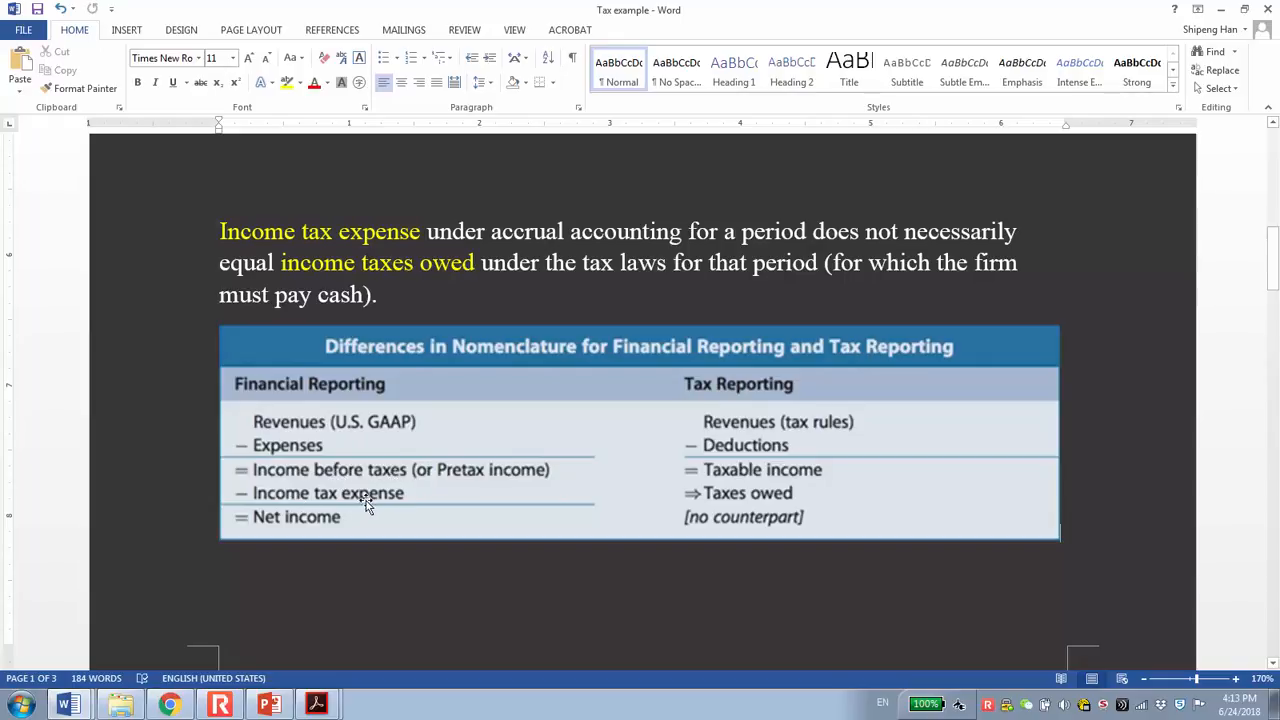
mouse_move(350, 510)
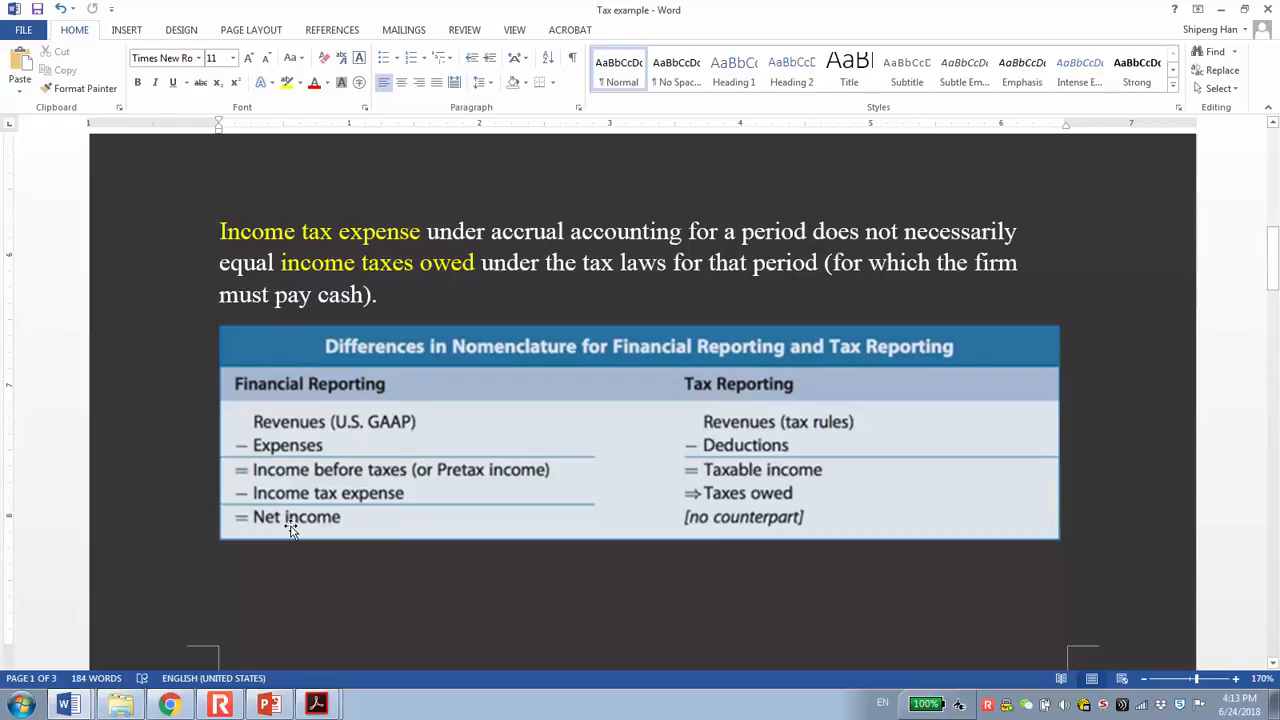
mouse_move(324, 528)
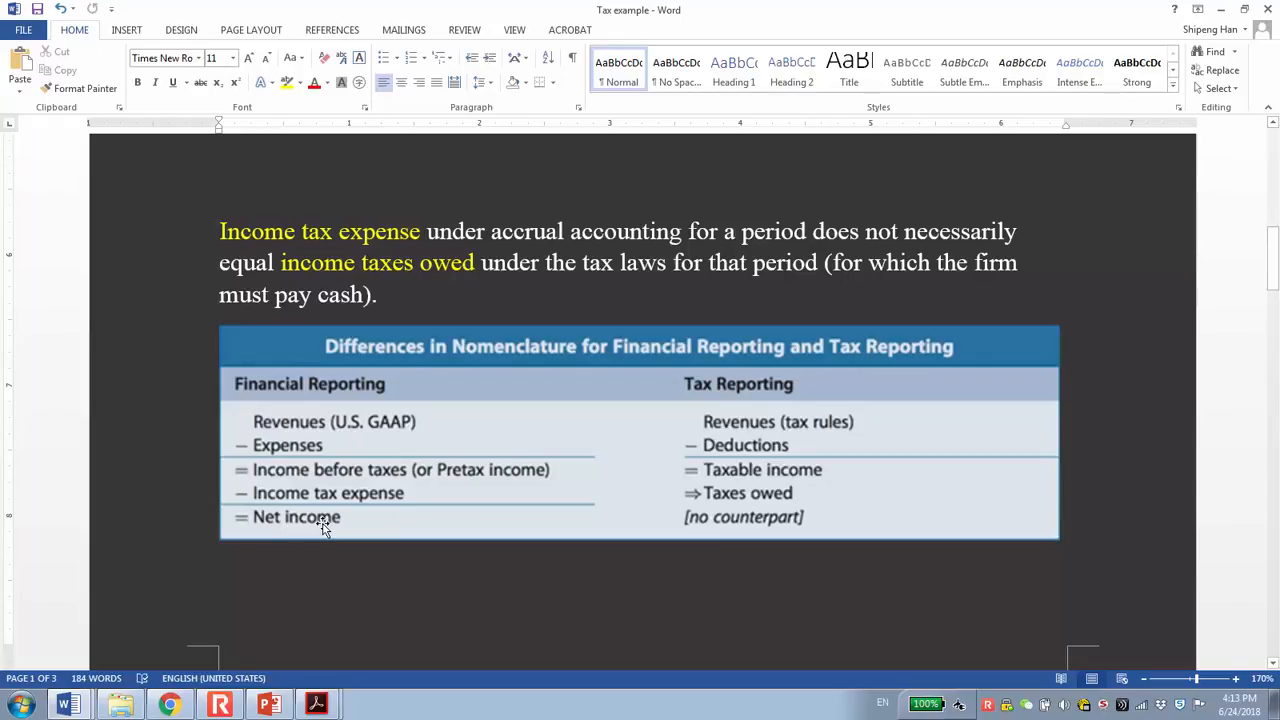
mouse_move(780, 470)
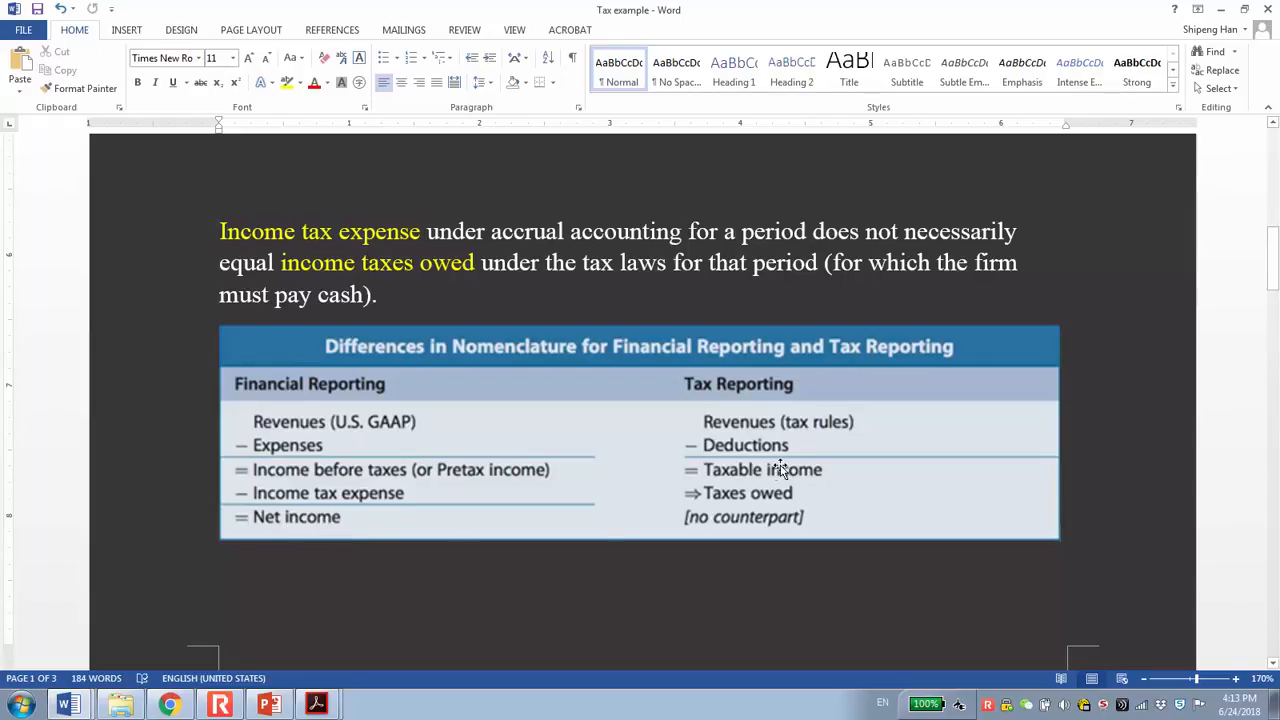
mouse_move(770, 390)
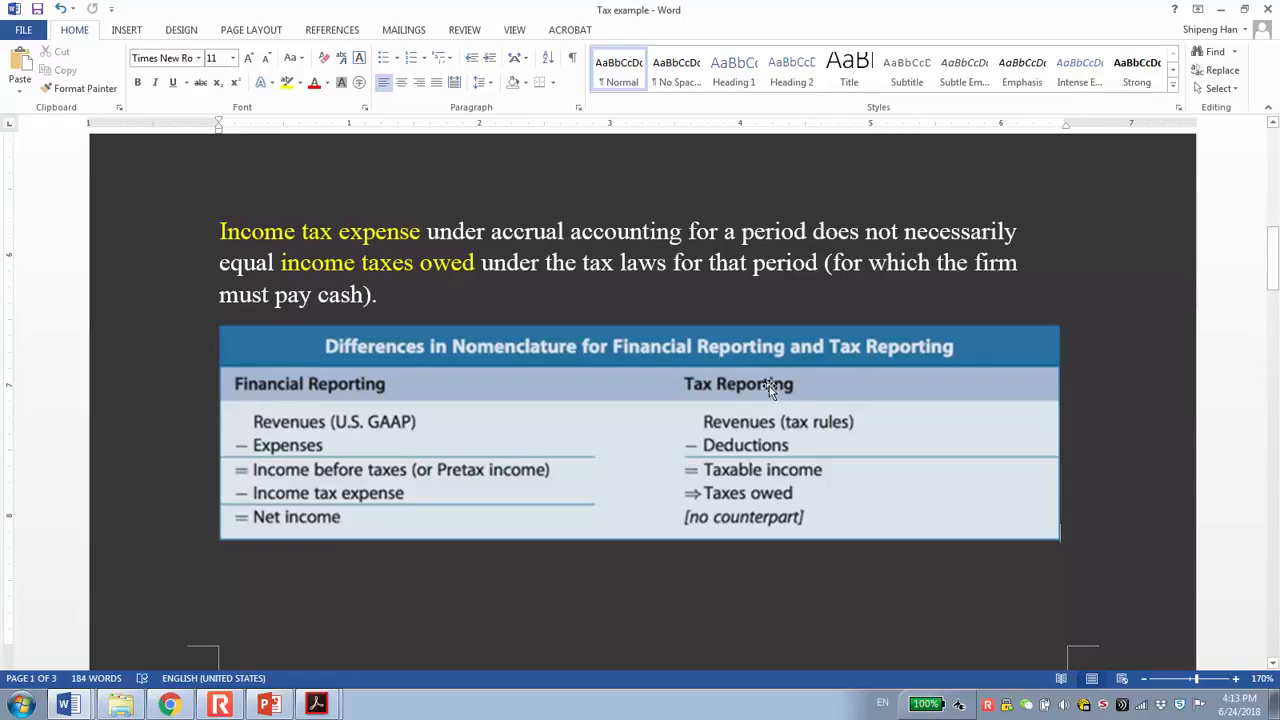
mouse_move(812, 432)
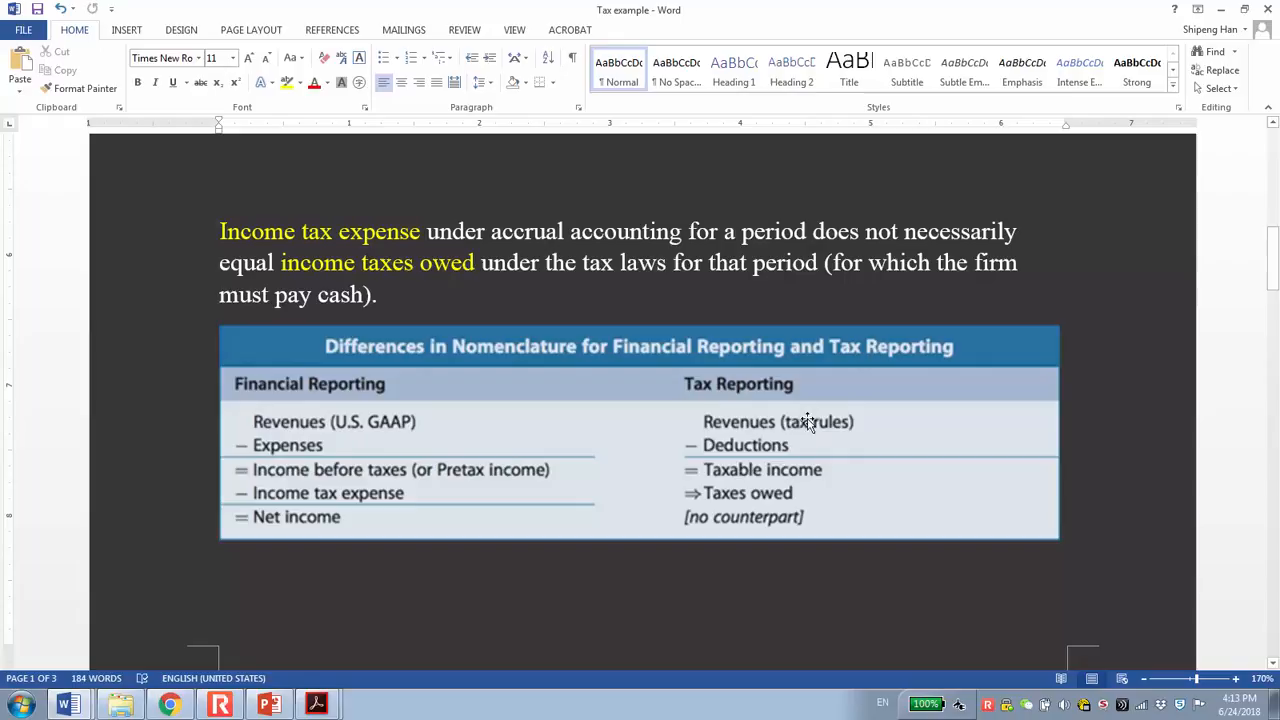
mouse_move(844, 422)
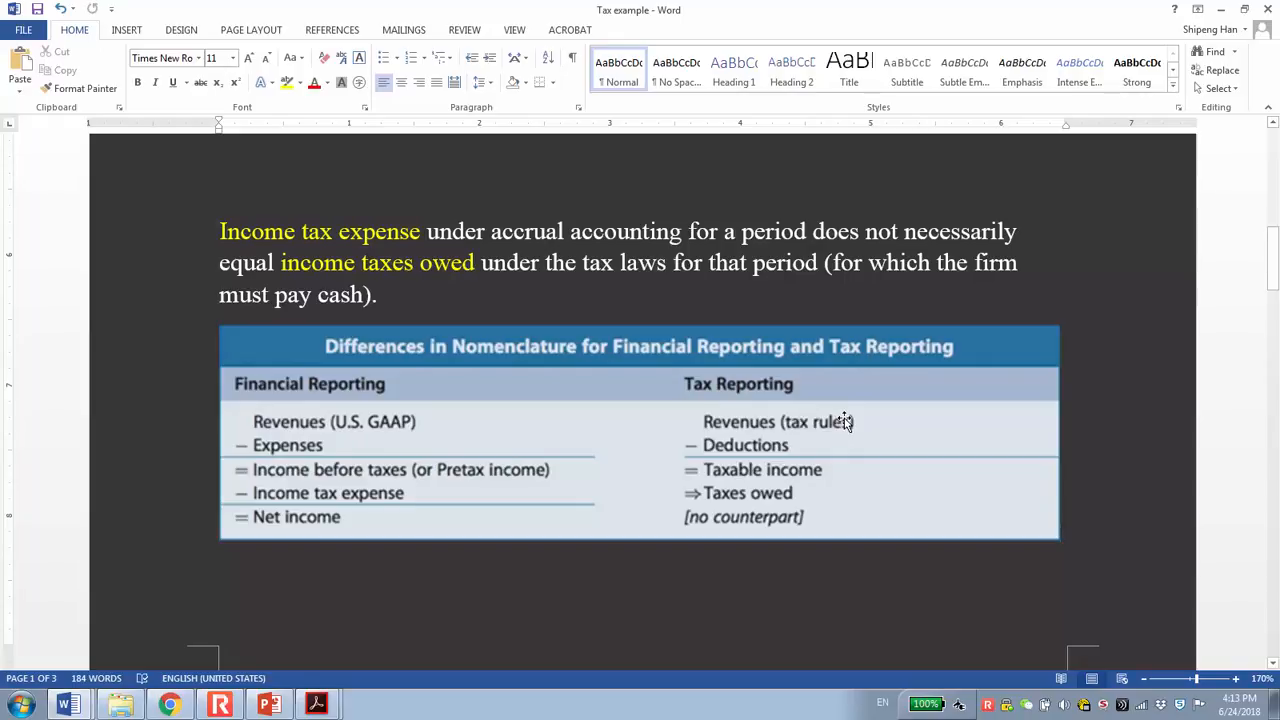
mouse_move(824, 432)
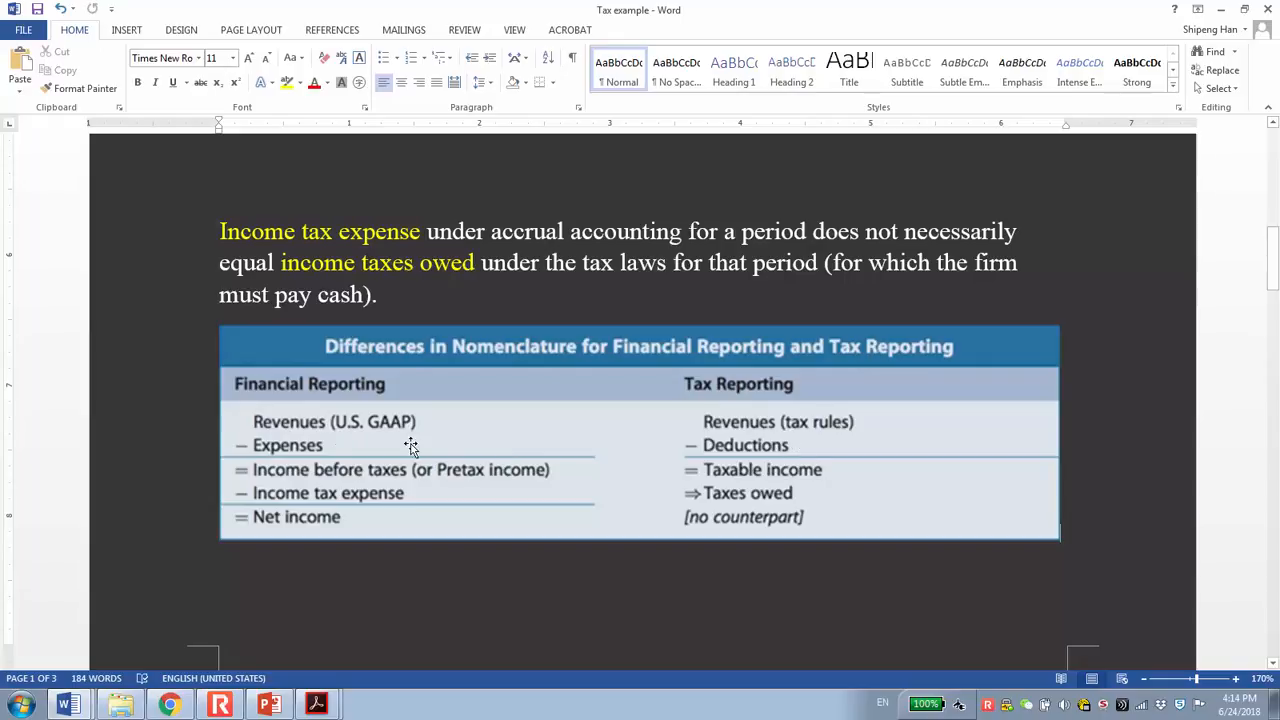
mouse_move(764, 428)
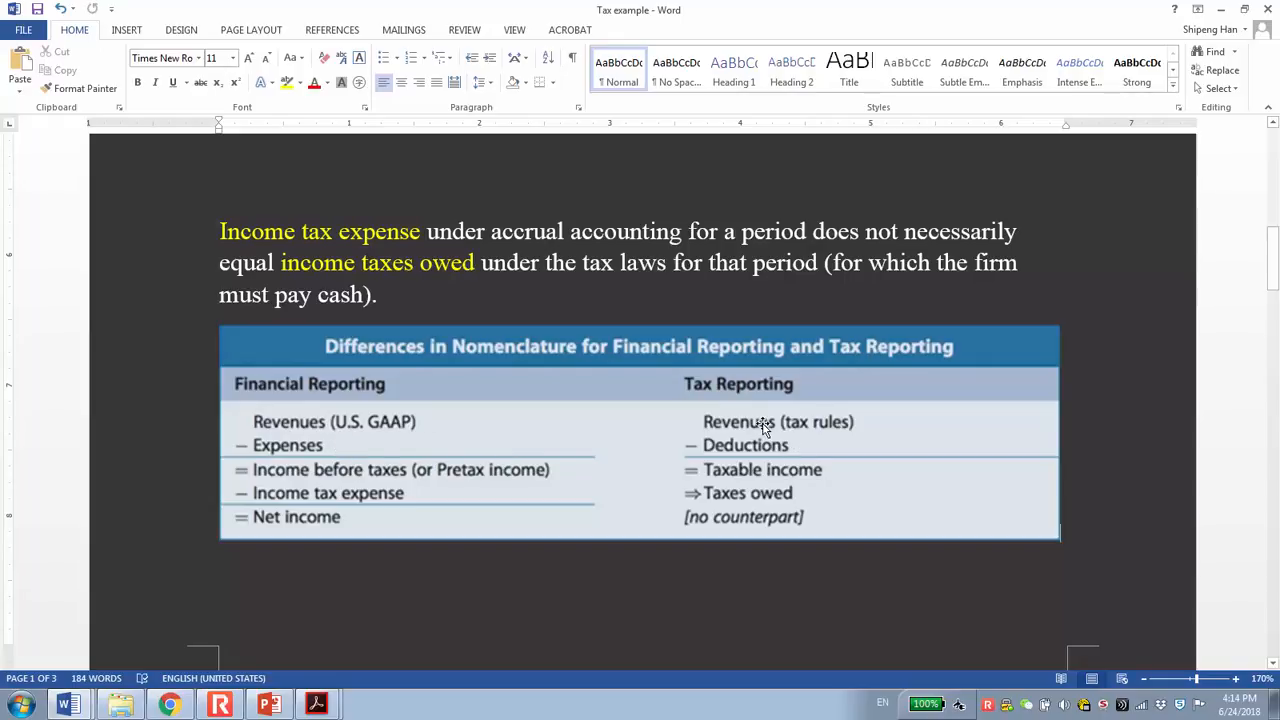
mouse_move(800, 472)
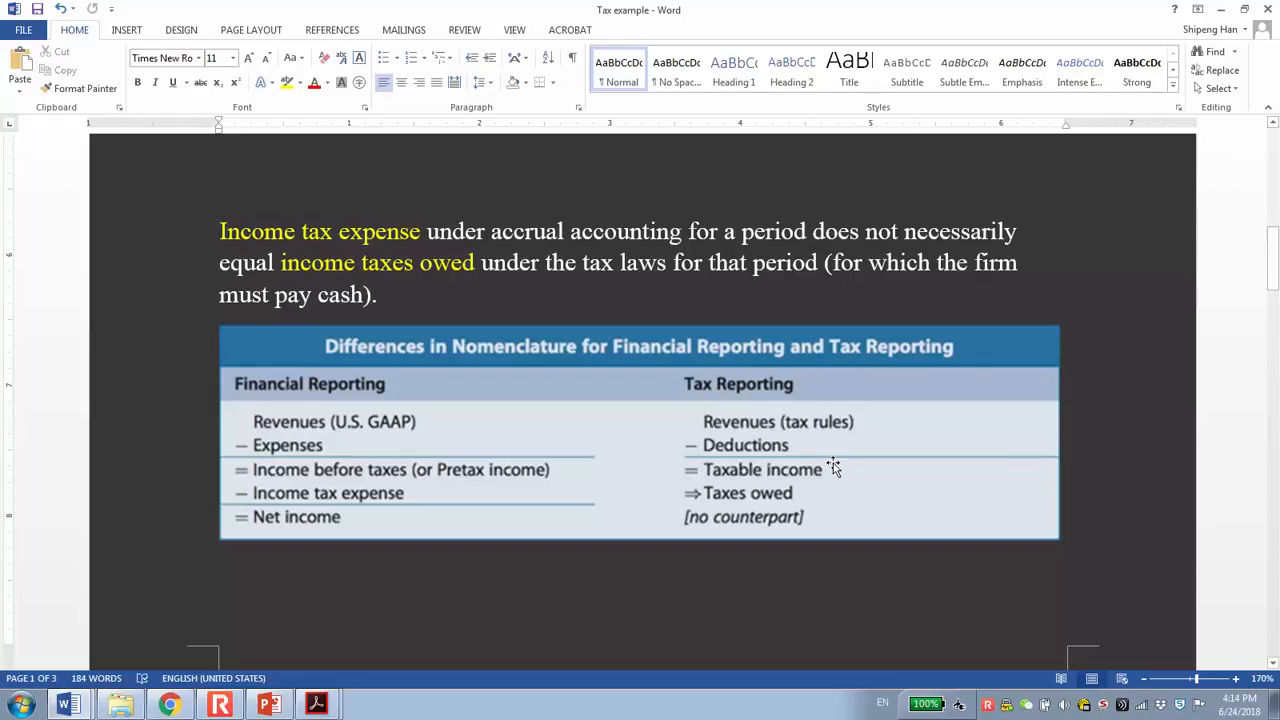
mouse_move(906, 470)
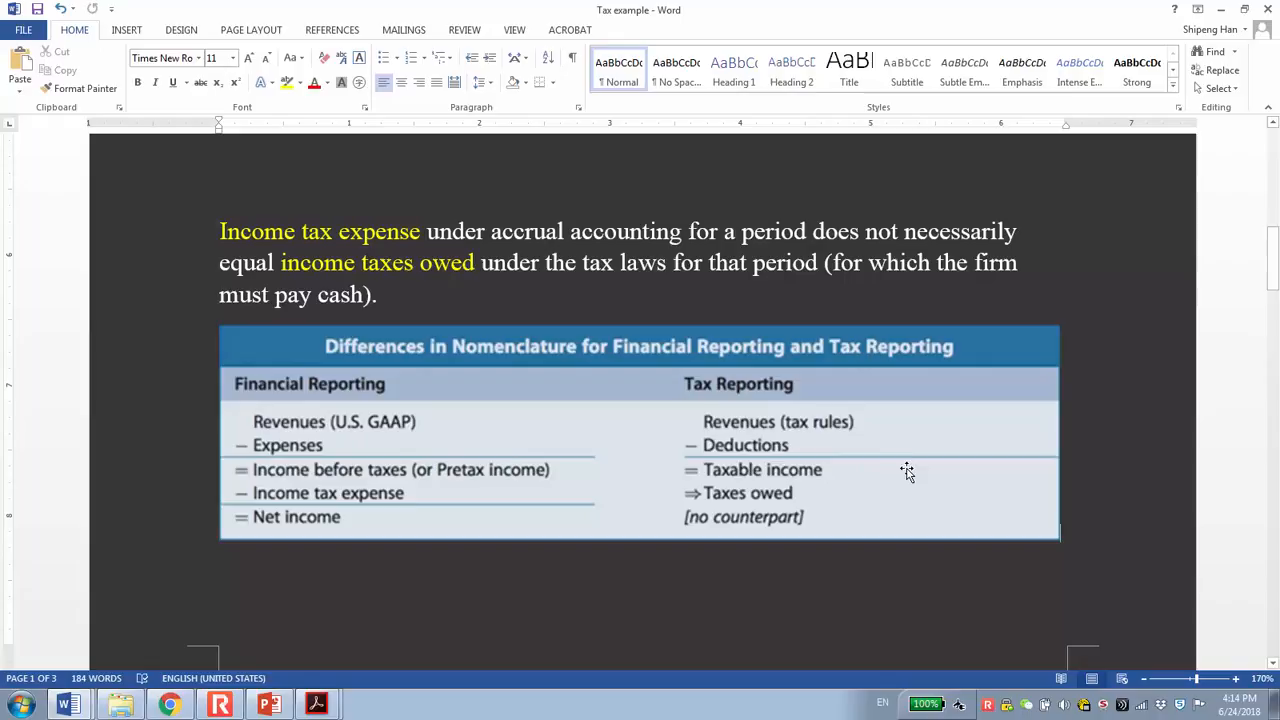
mouse_move(784, 496)
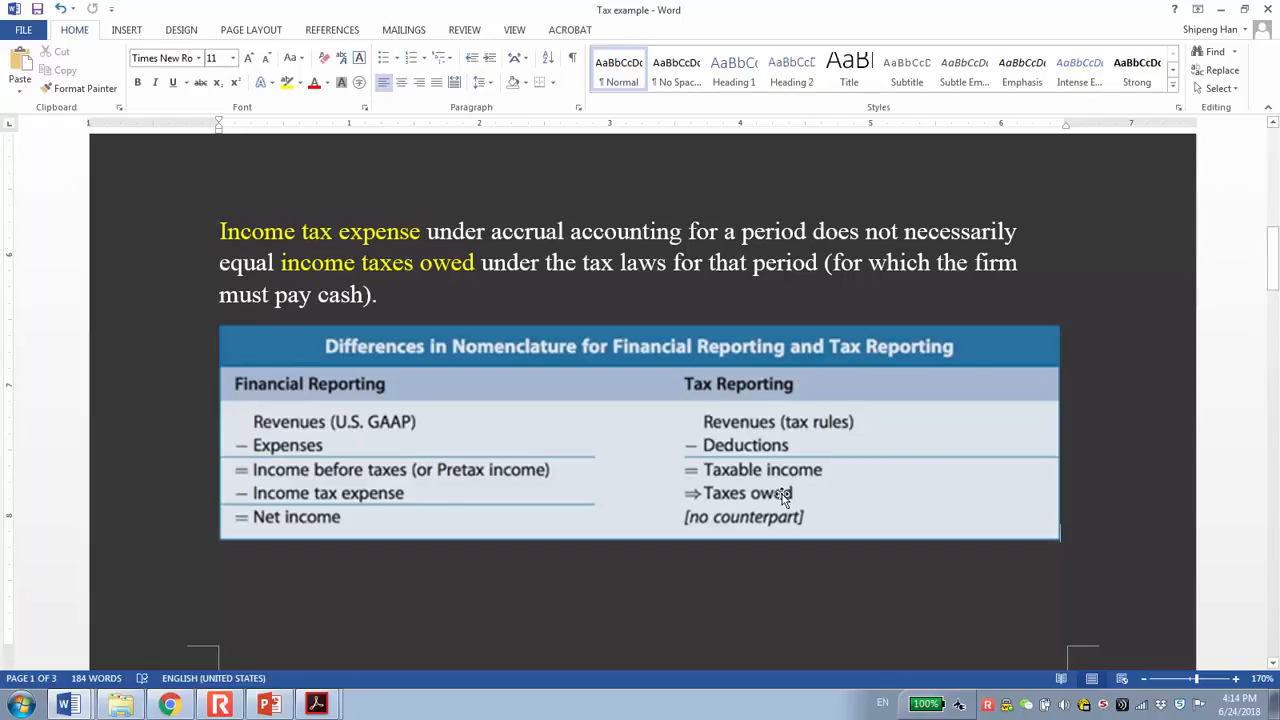
mouse_move(802, 492)
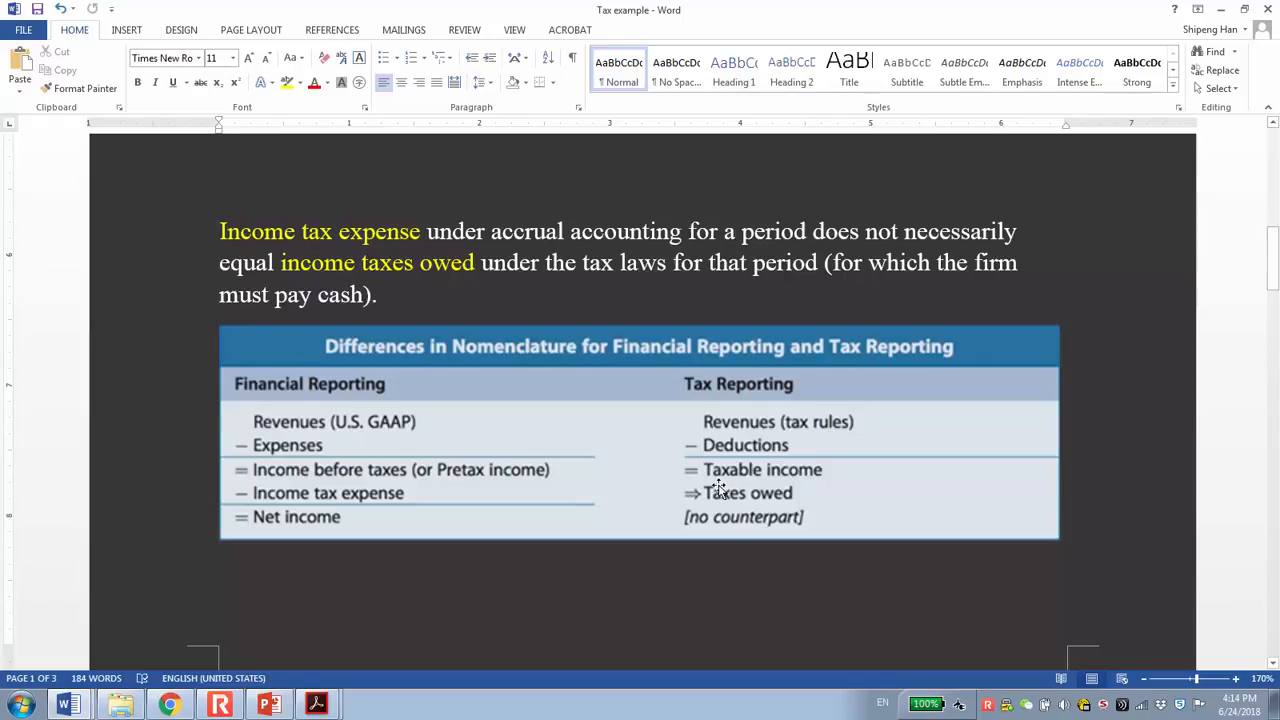
mouse_move(724, 500)
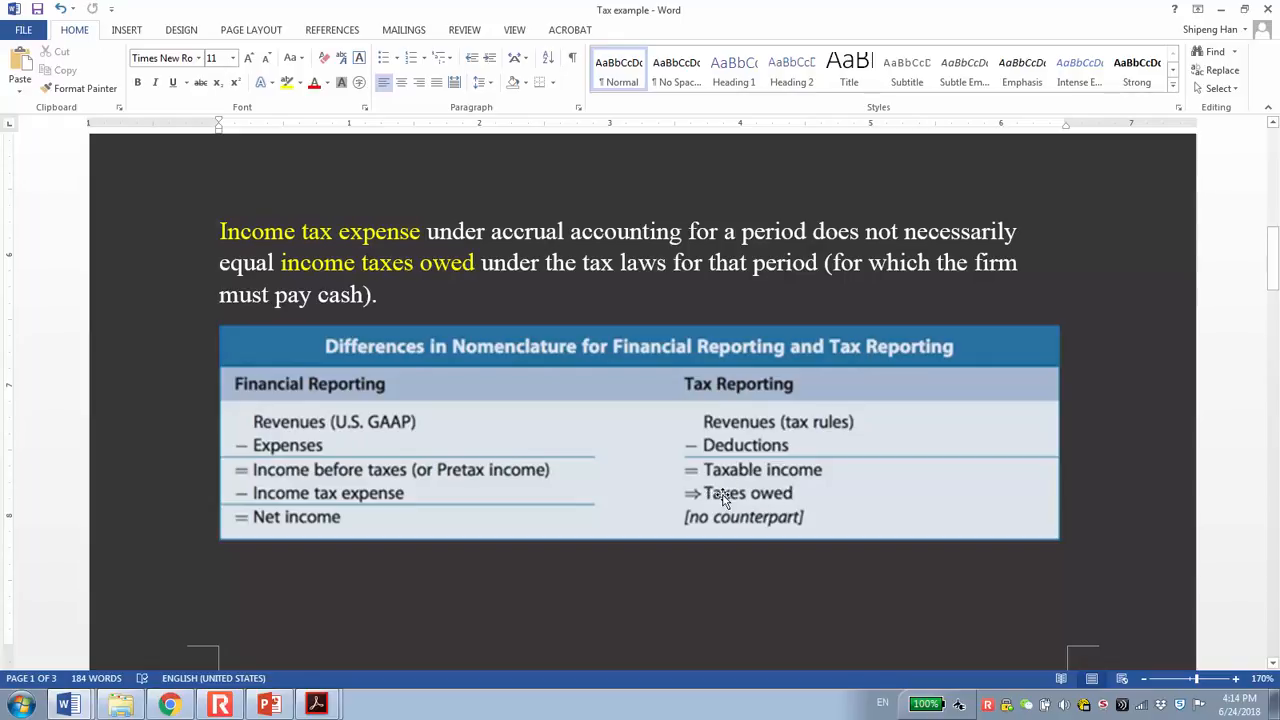
mouse_move(800, 490)
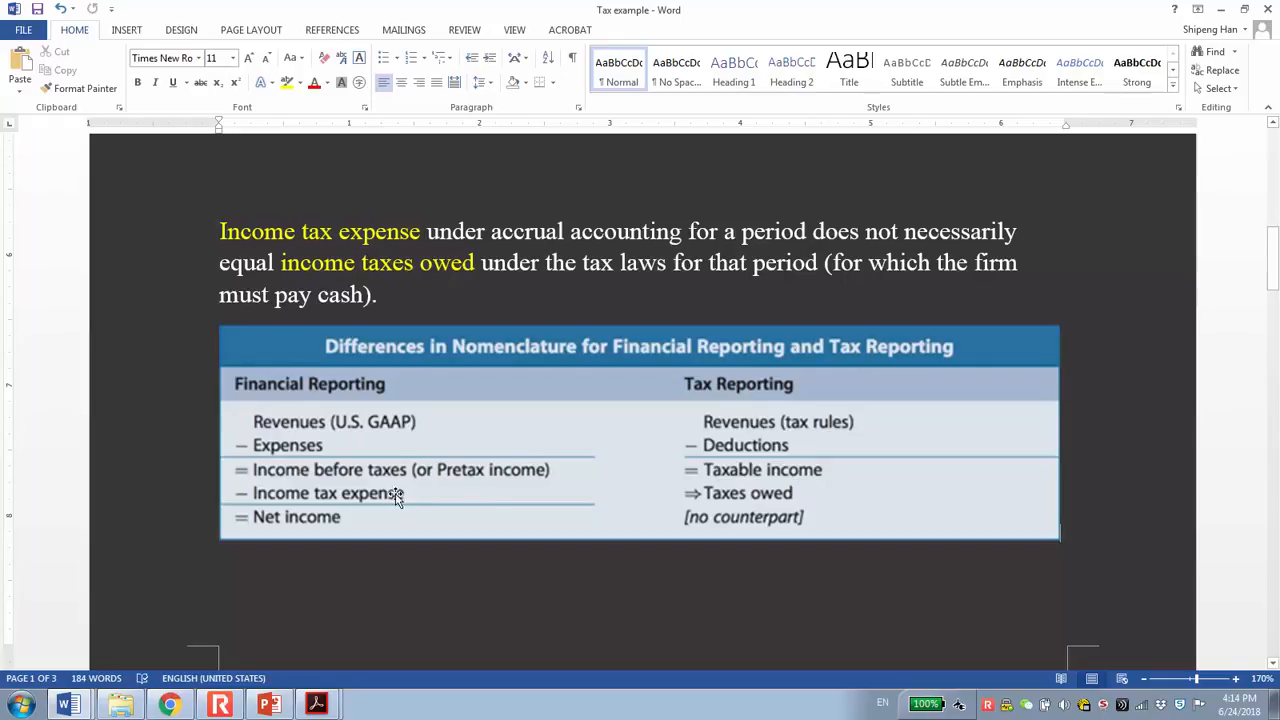
mouse_move(342, 494)
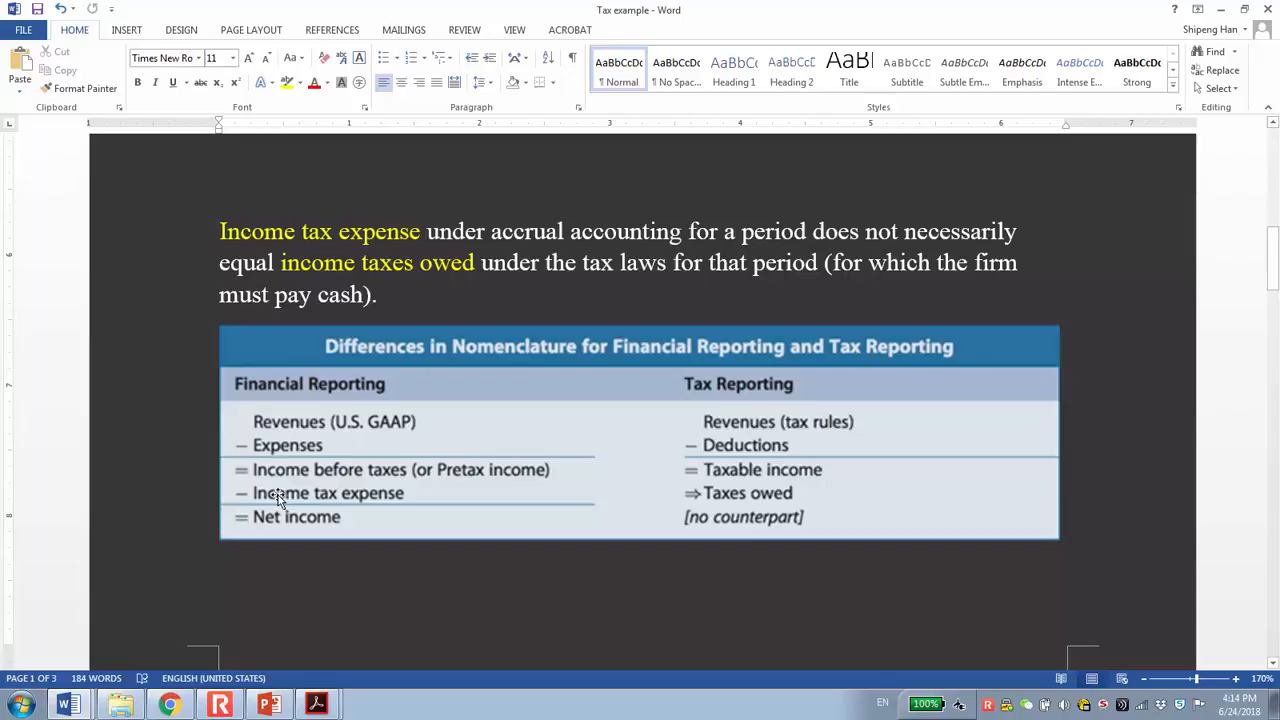
mouse_move(580, 482)
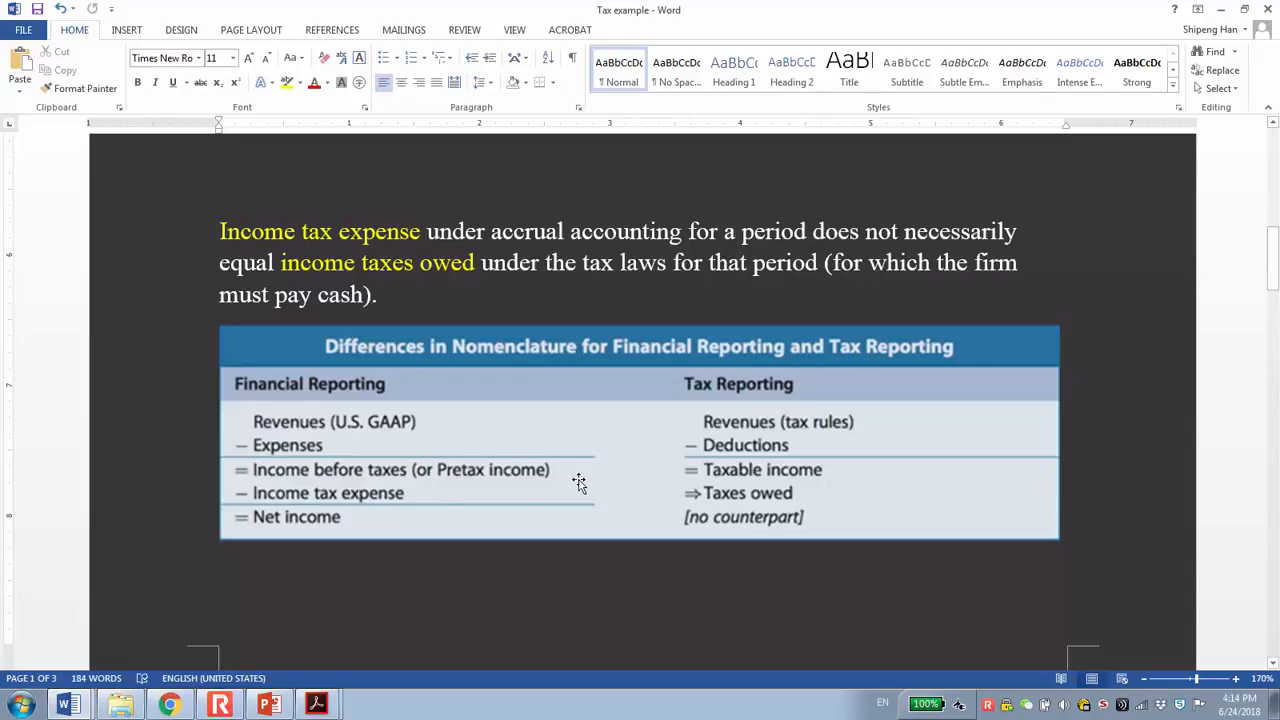
mouse_move(764, 500)
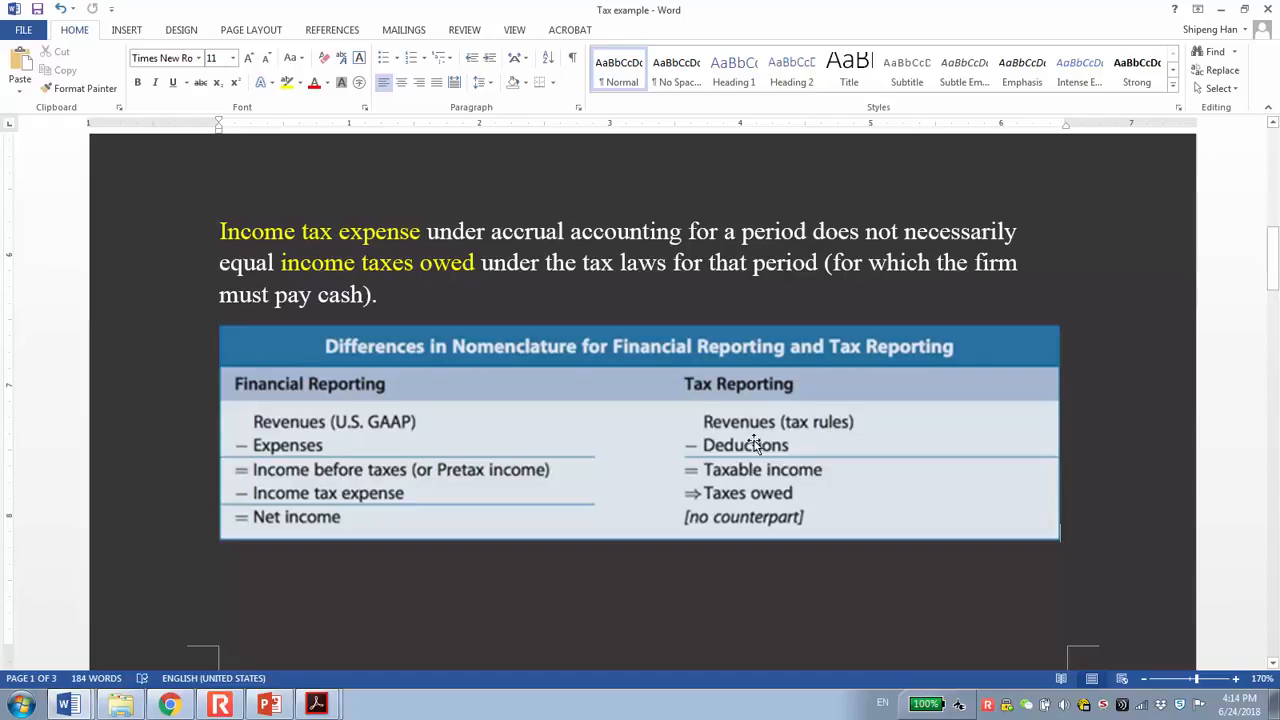
mouse_move(312, 444)
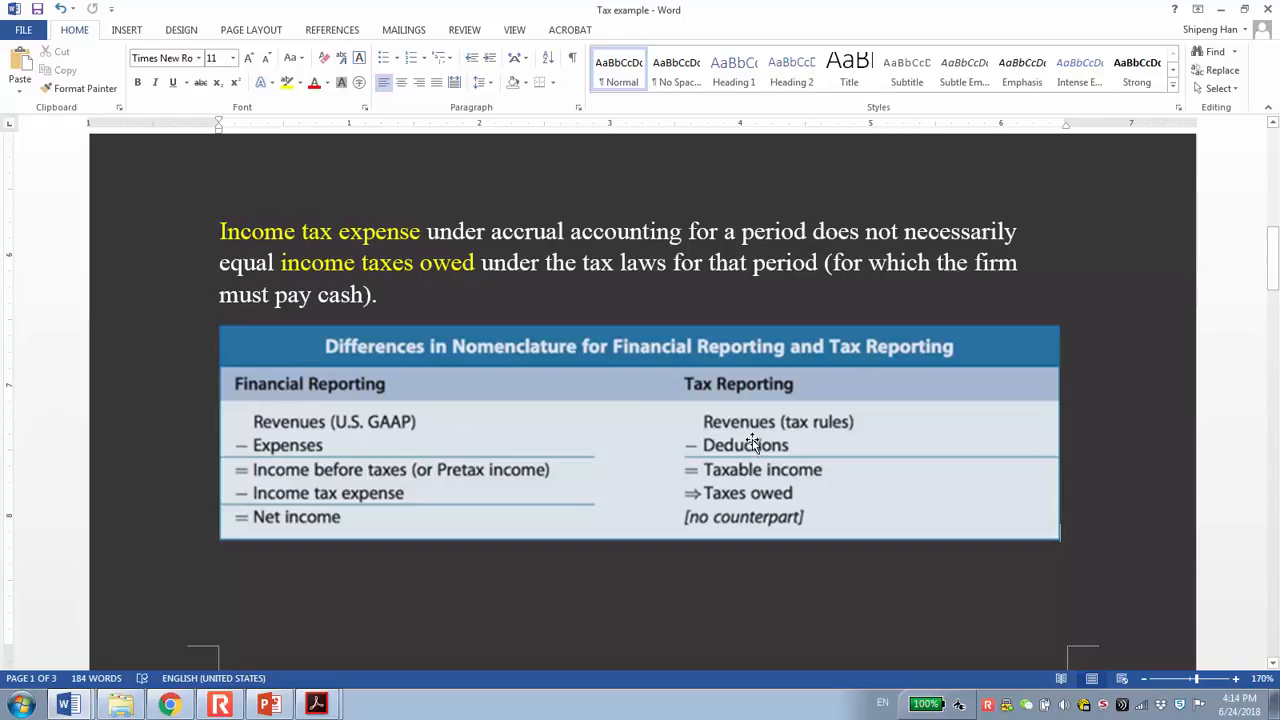
mouse_move(752, 442)
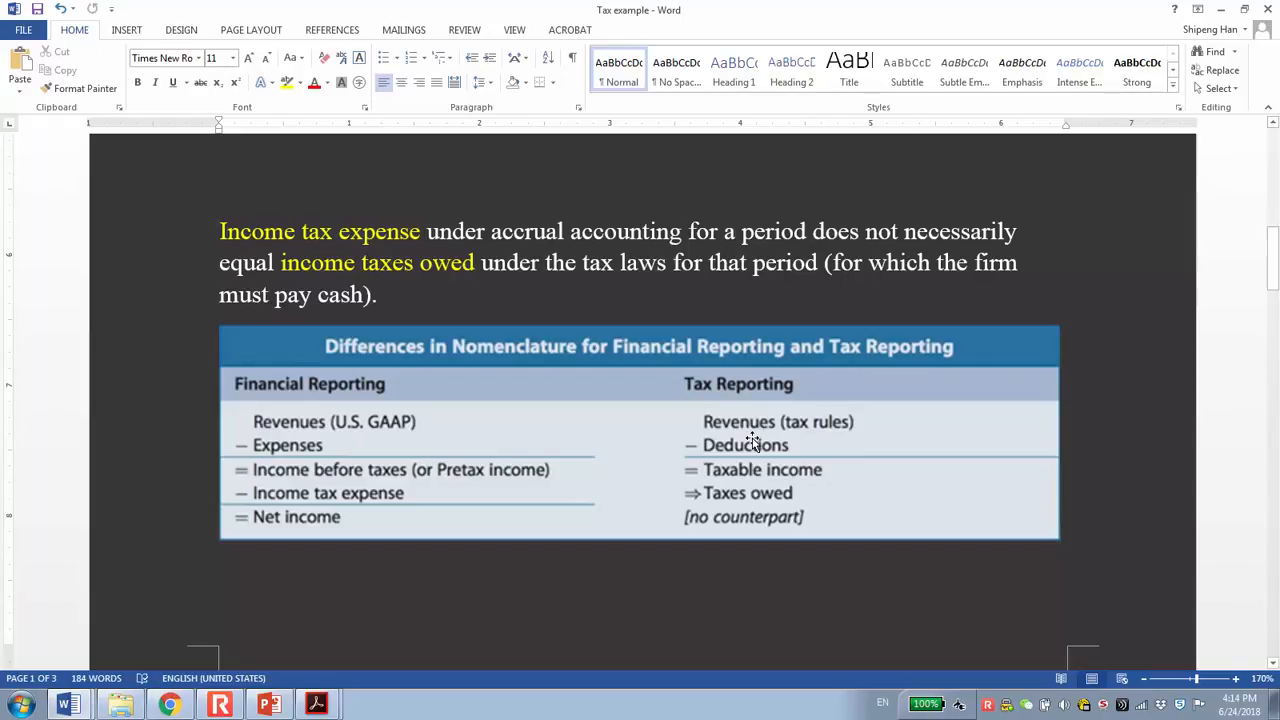
scroll("down", 3)
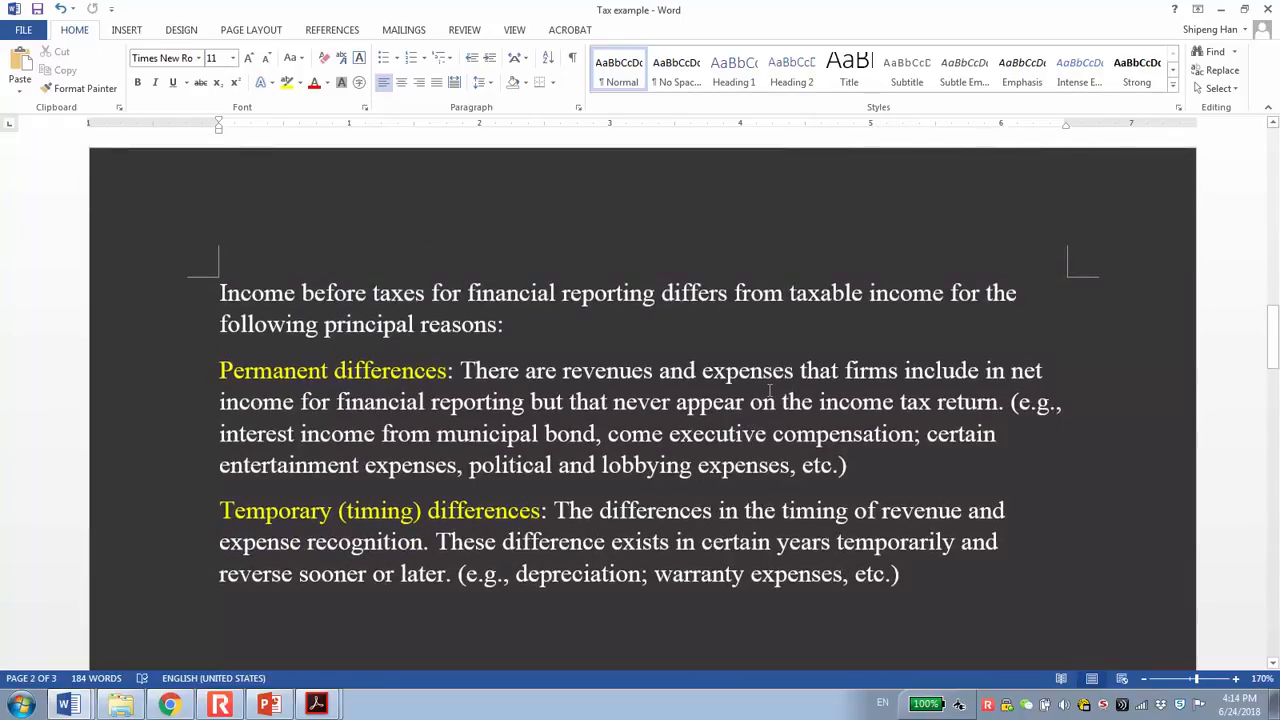
mouse_move(1056, 384)
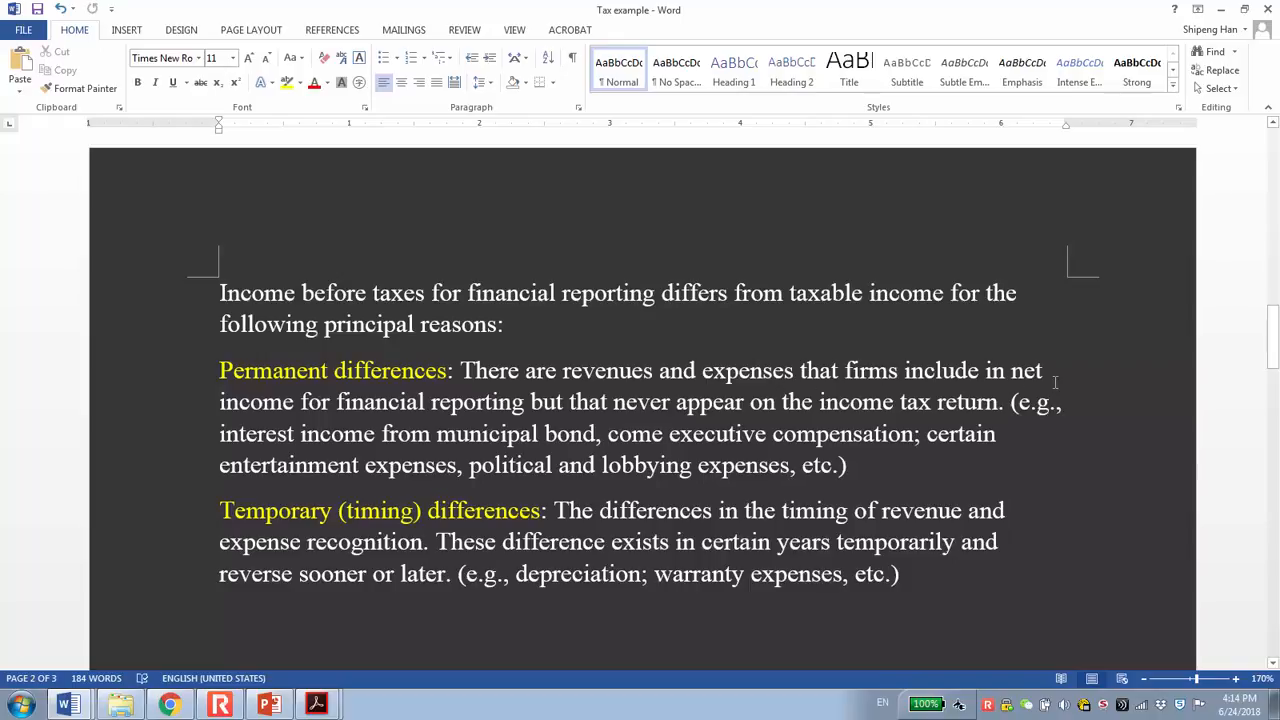
mouse_move(332, 414)
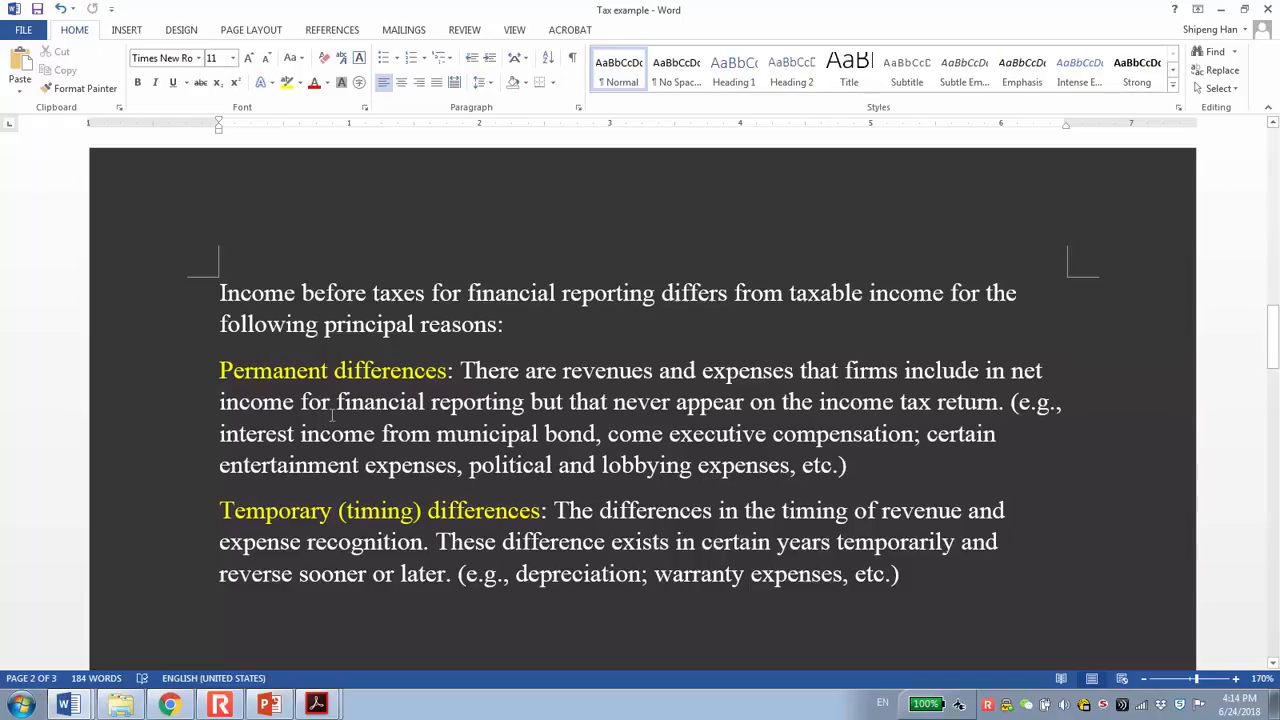
mouse_move(680, 404)
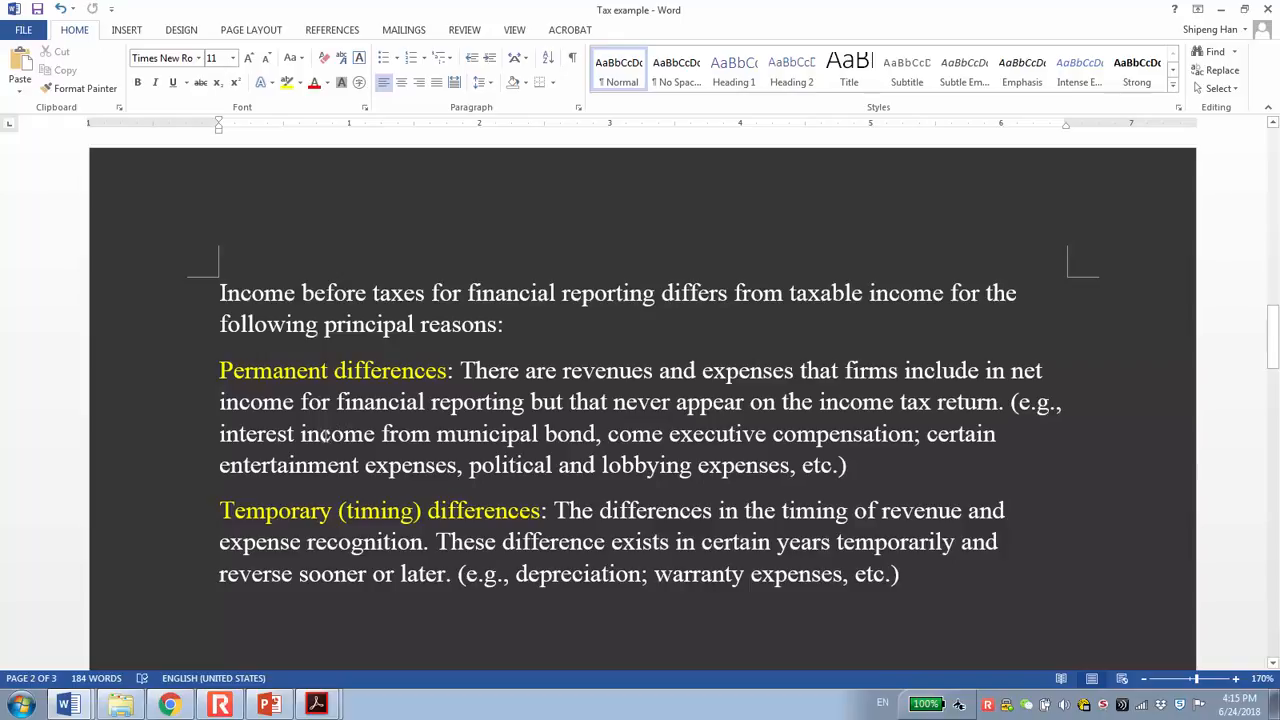
mouse_move(772, 496)
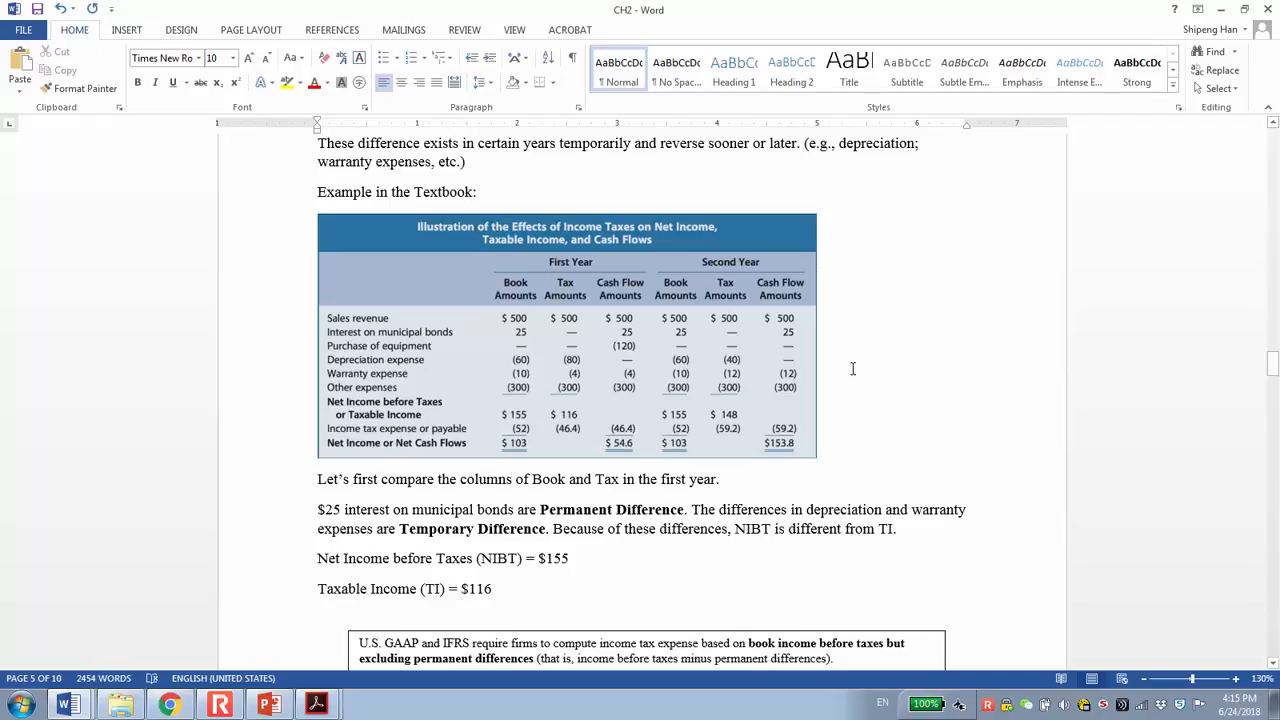
mouse_move(668, 308)
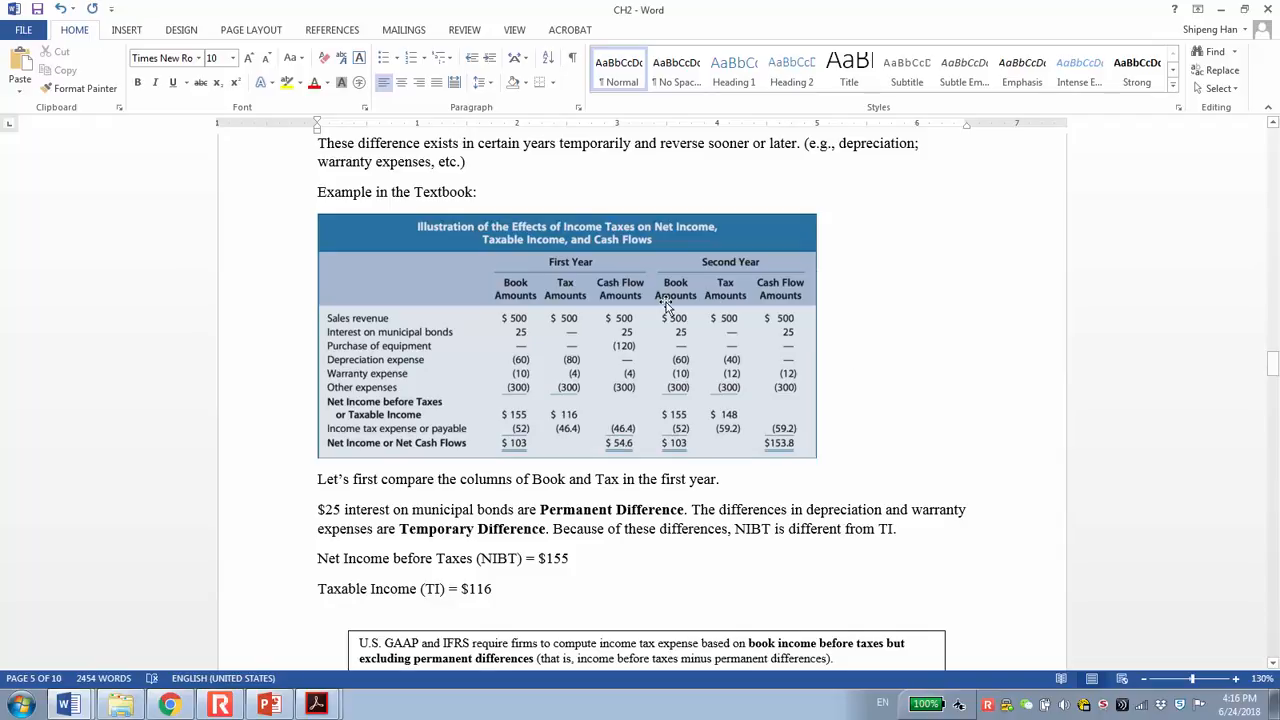
mouse_move(518, 318)
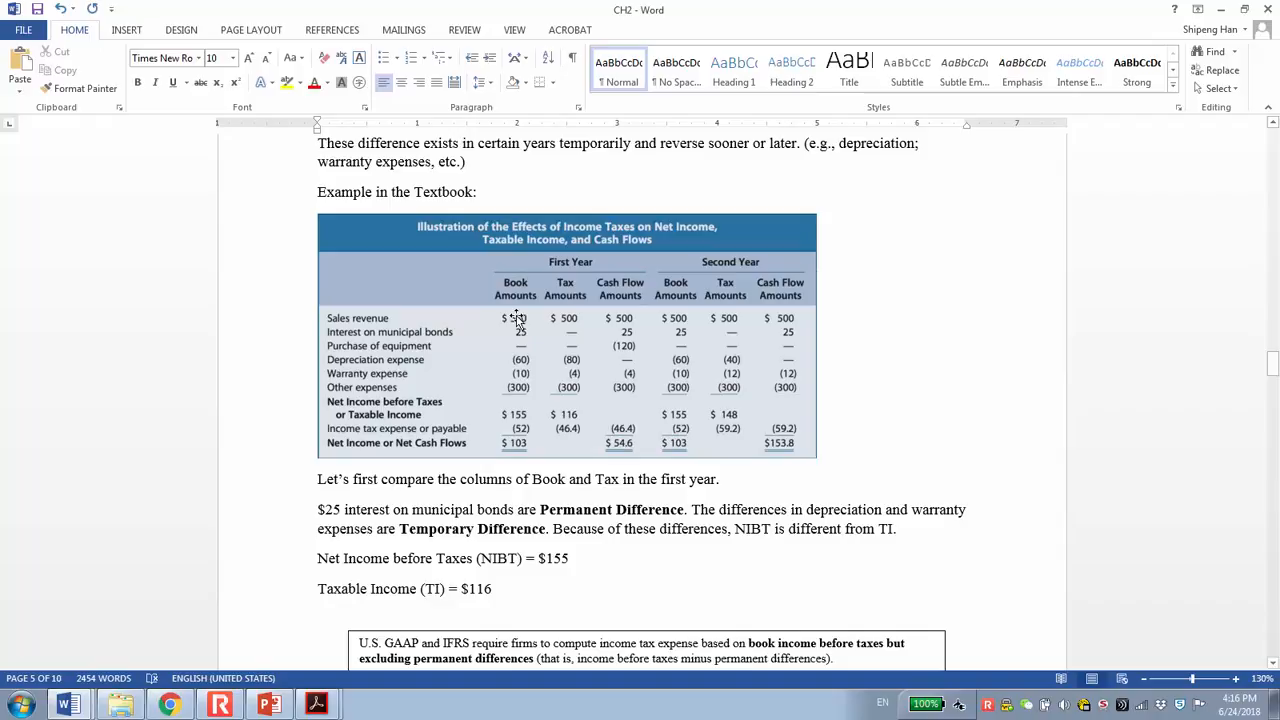
mouse_move(636, 280)
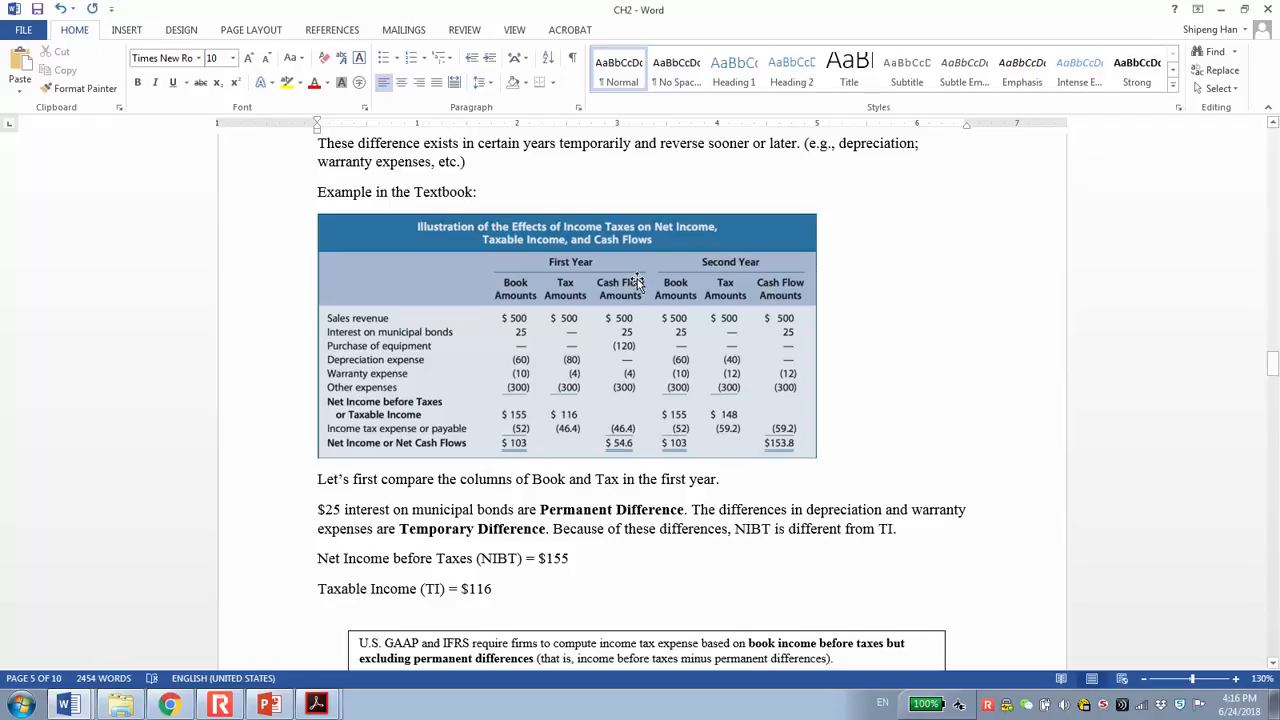
mouse_move(516, 292)
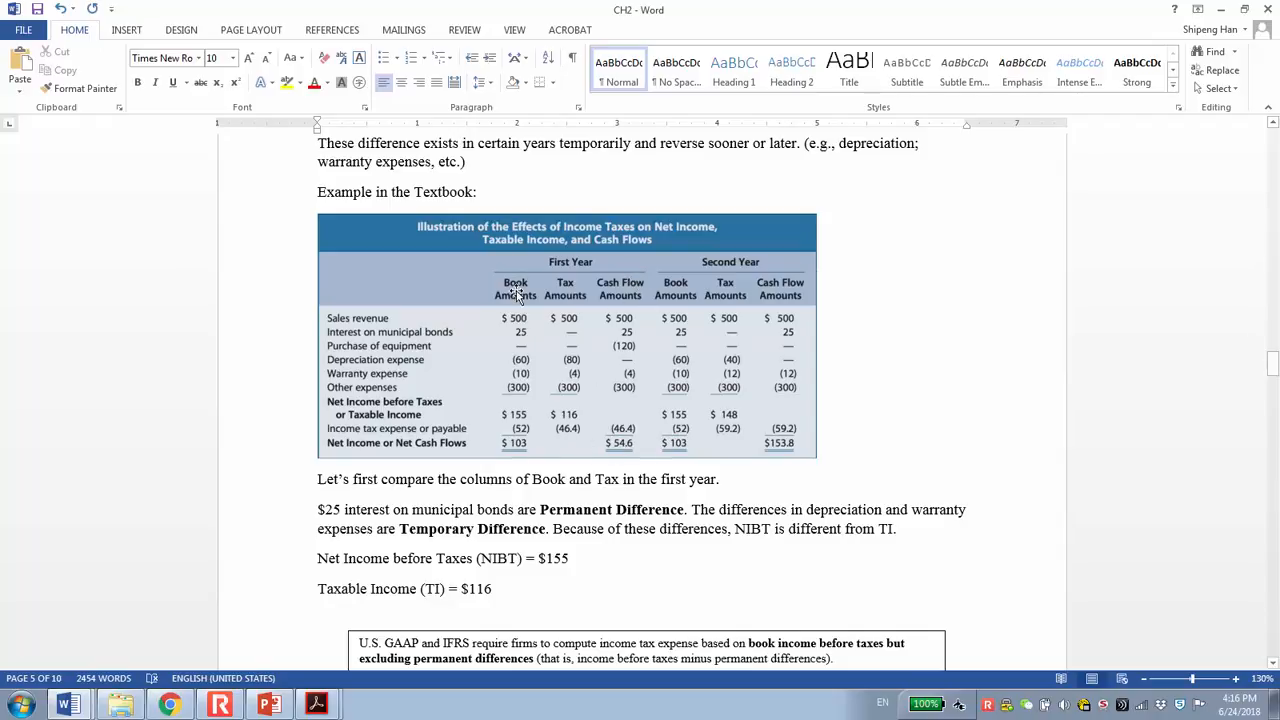
mouse_move(572, 290)
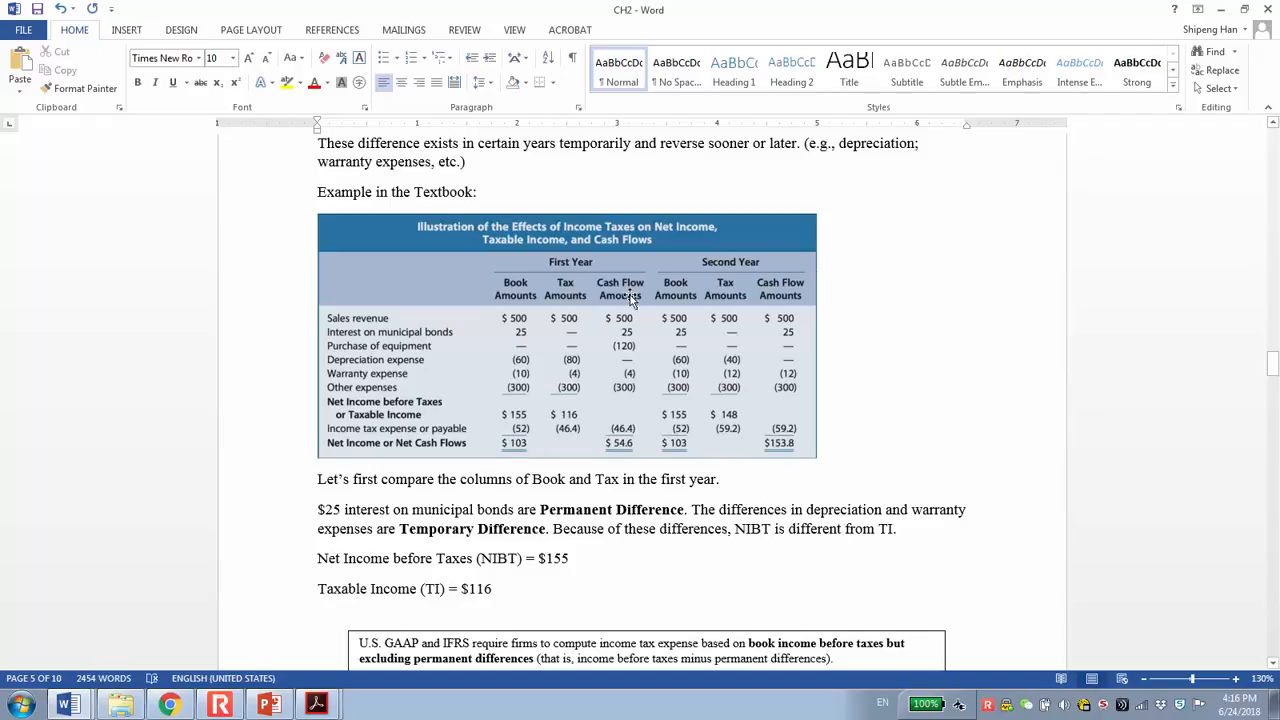
mouse_move(630, 476)
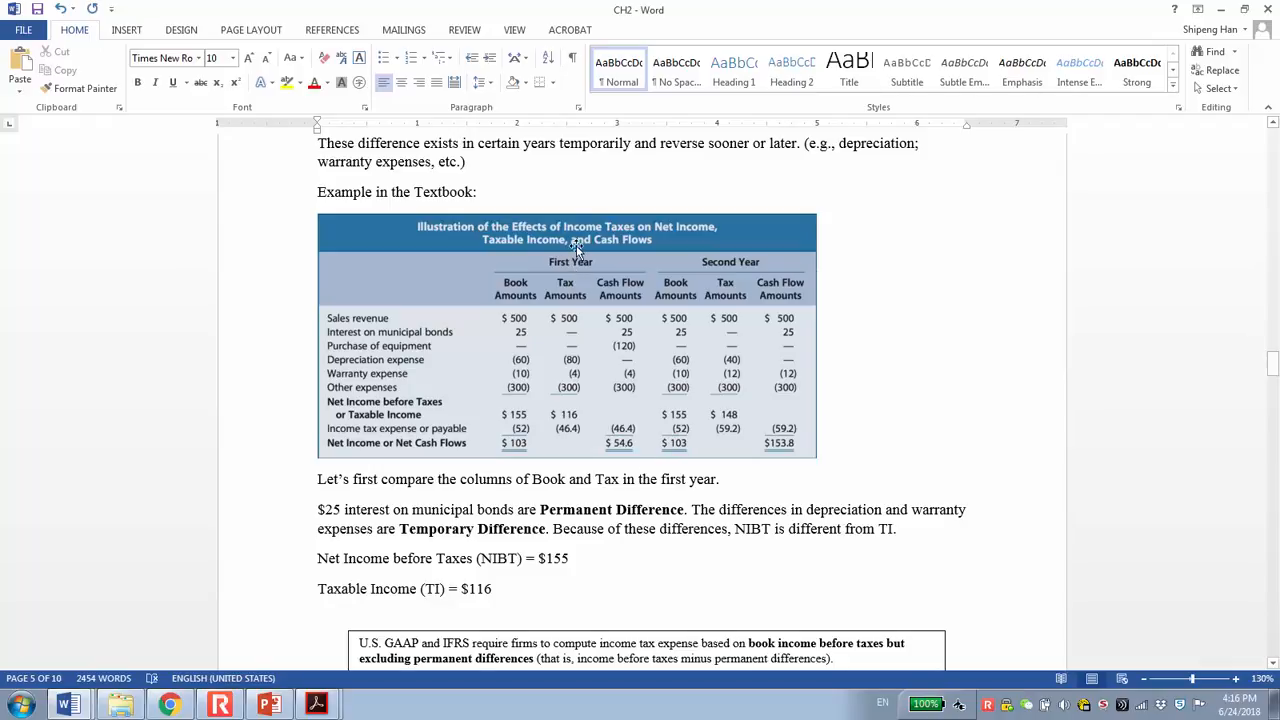
mouse_move(584, 262)
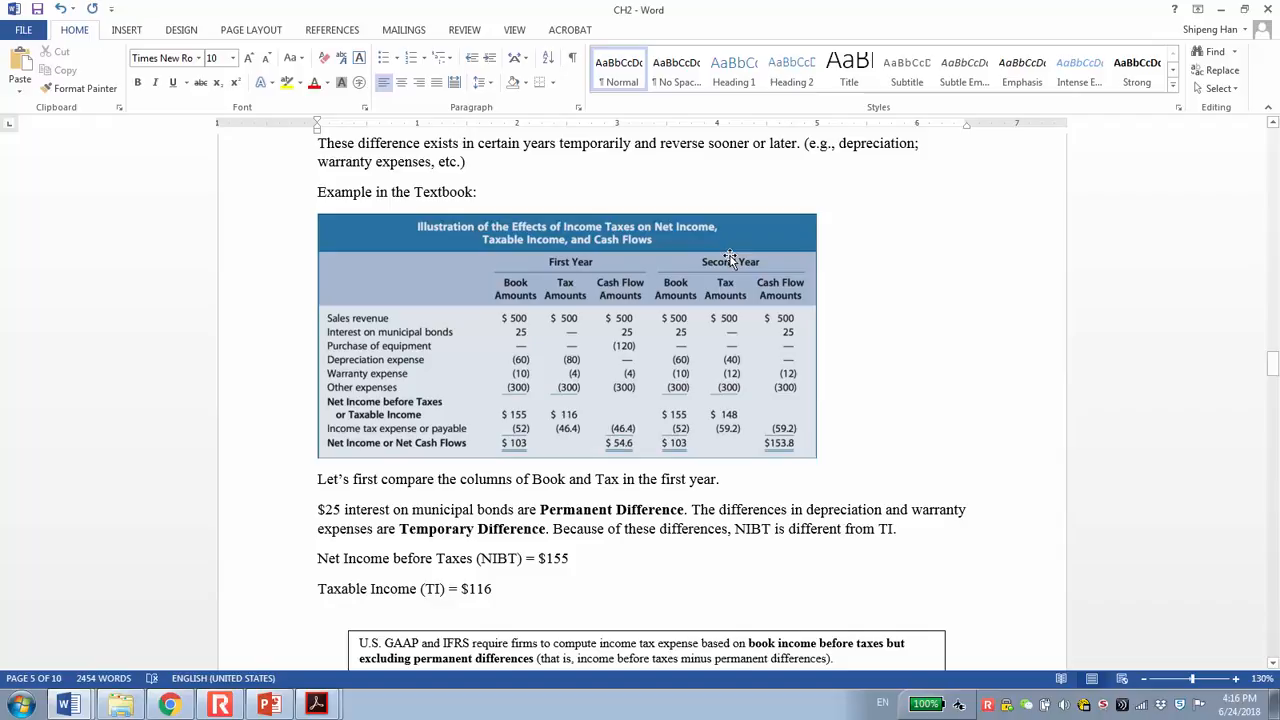
mouse_move(520, 324)
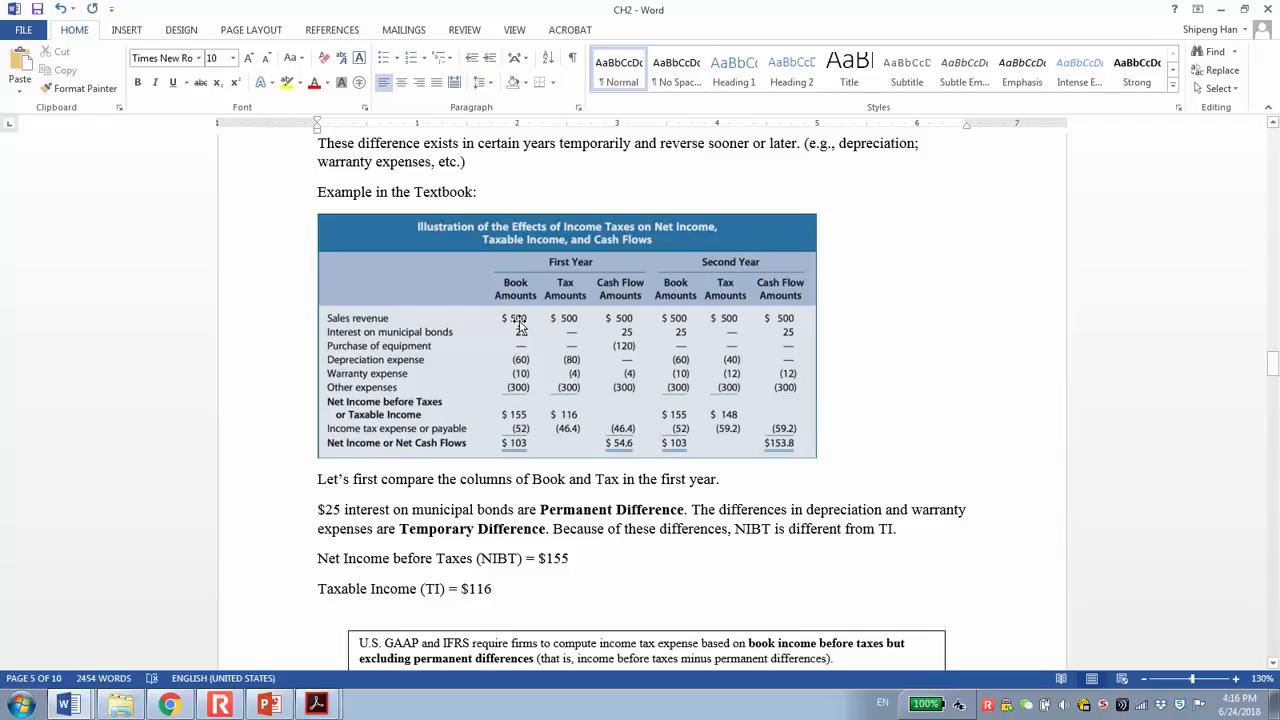
mouse_move(538, 320)
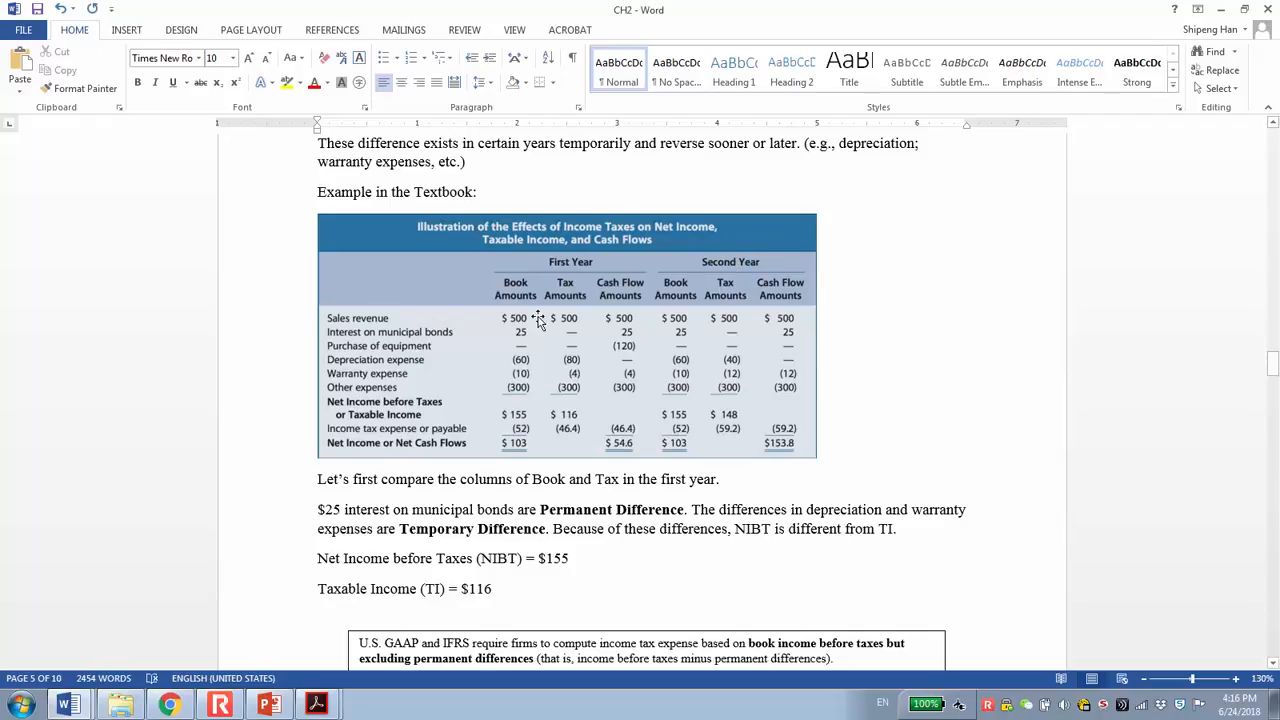
mouse_move(490, 318)
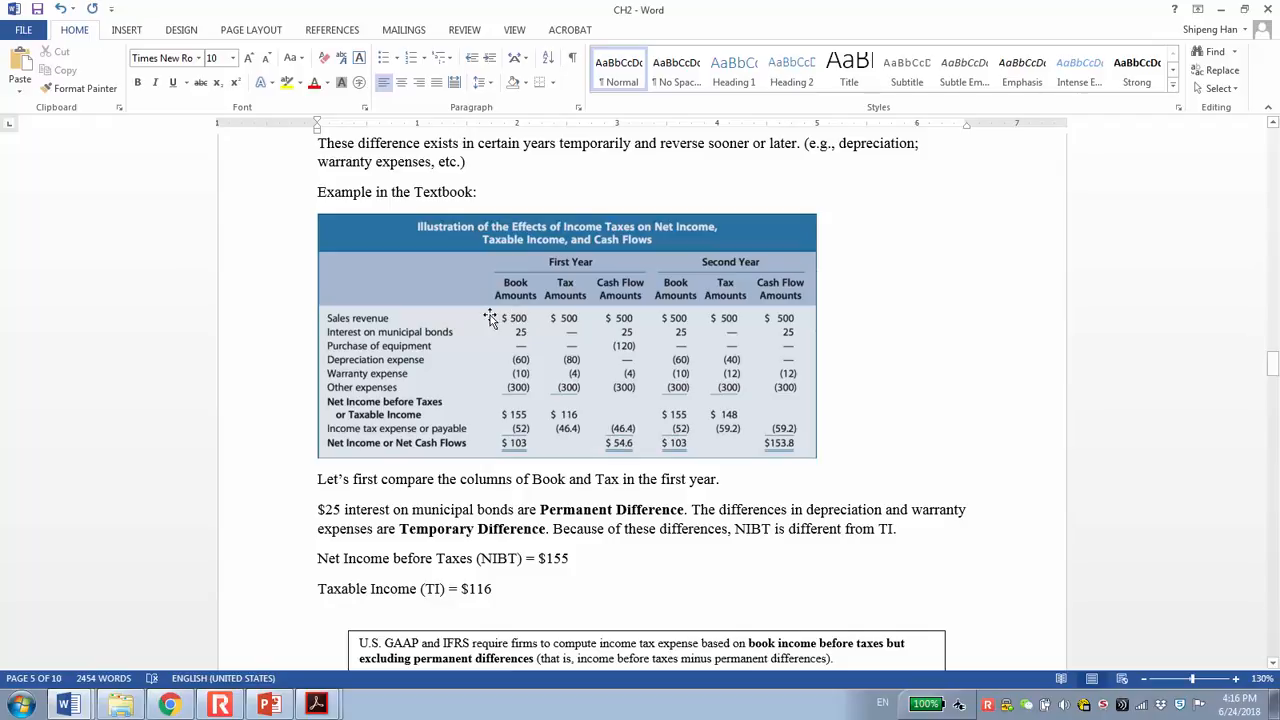
mouse_move(624, 324)
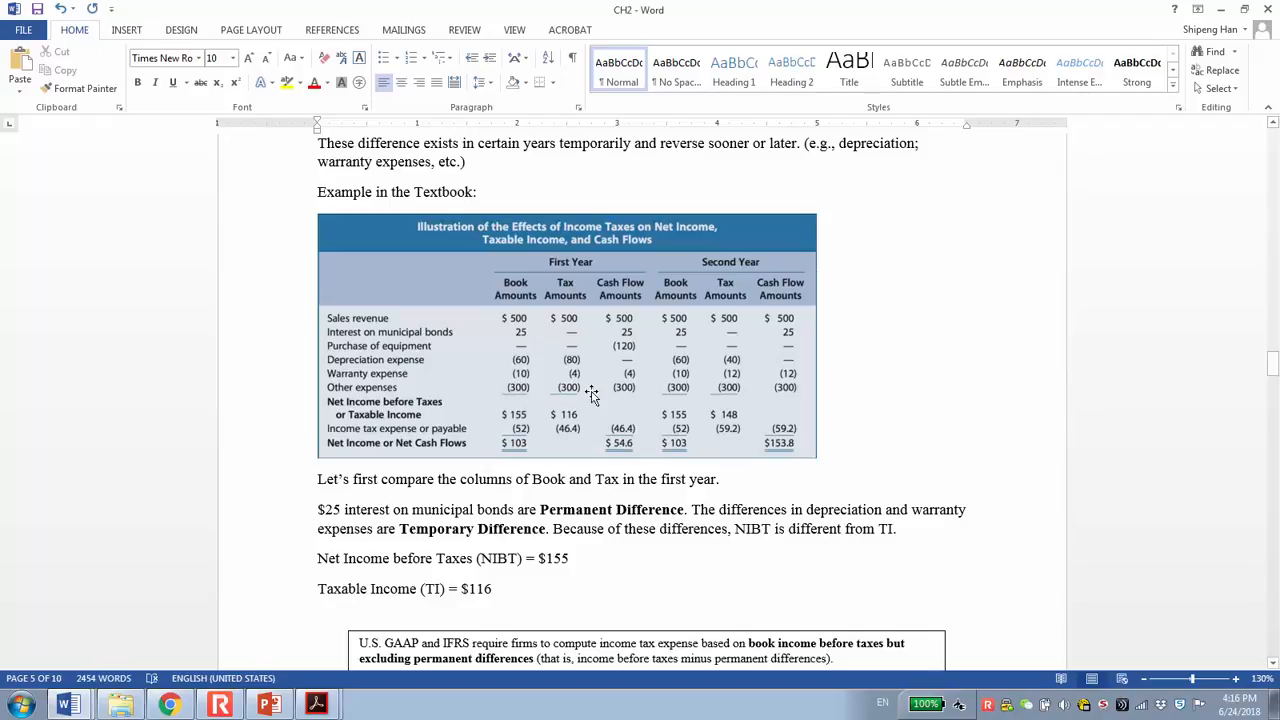
mouse_move(804, 396)
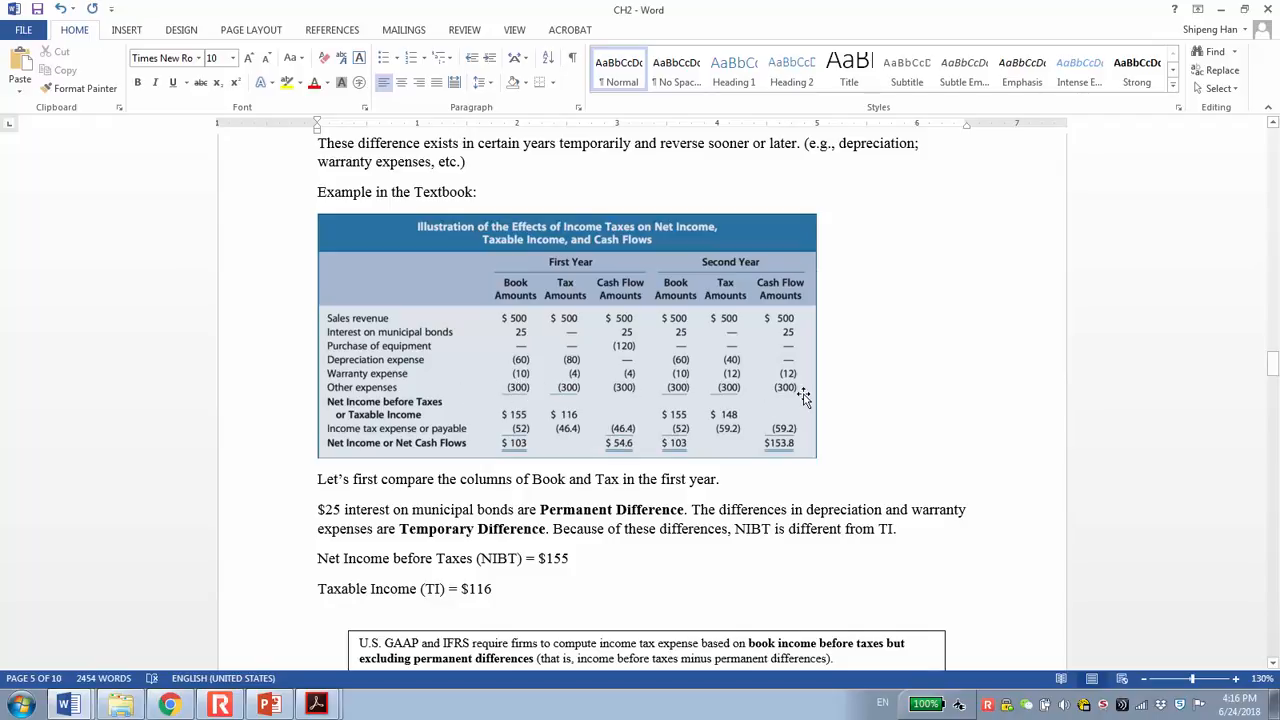
mouse_move(484, 368)
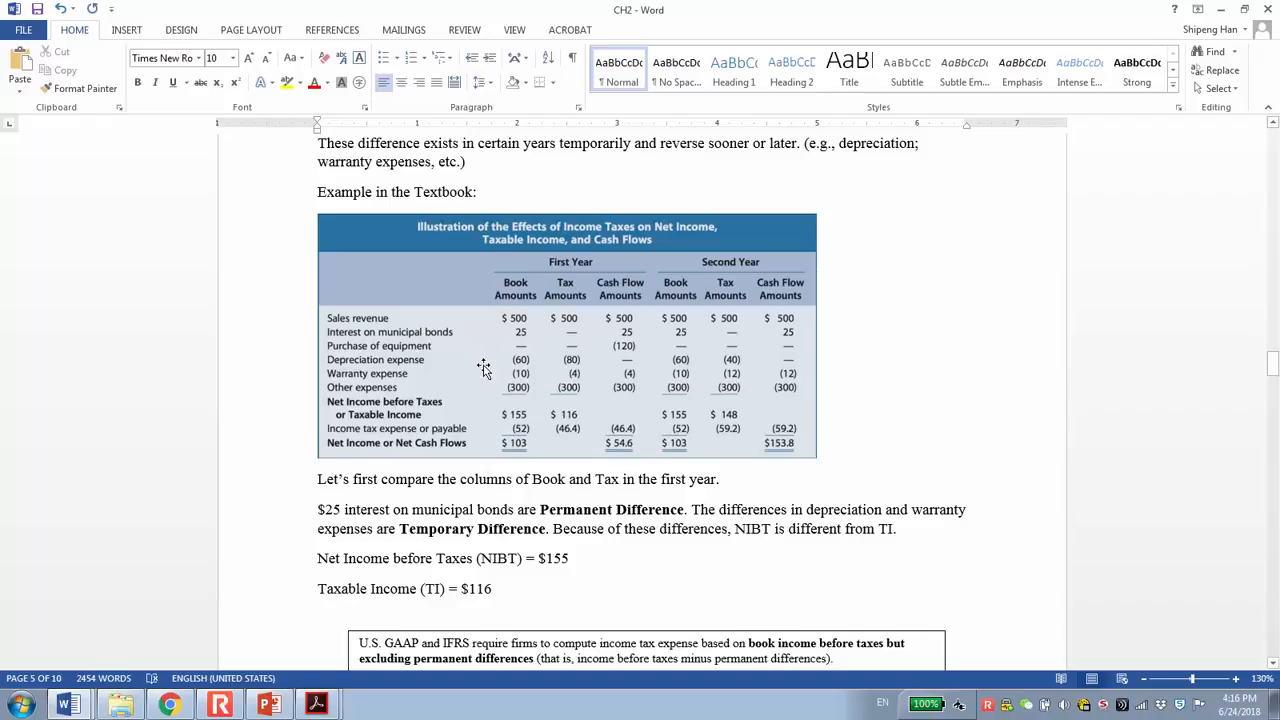
mouse_move(516, 332)
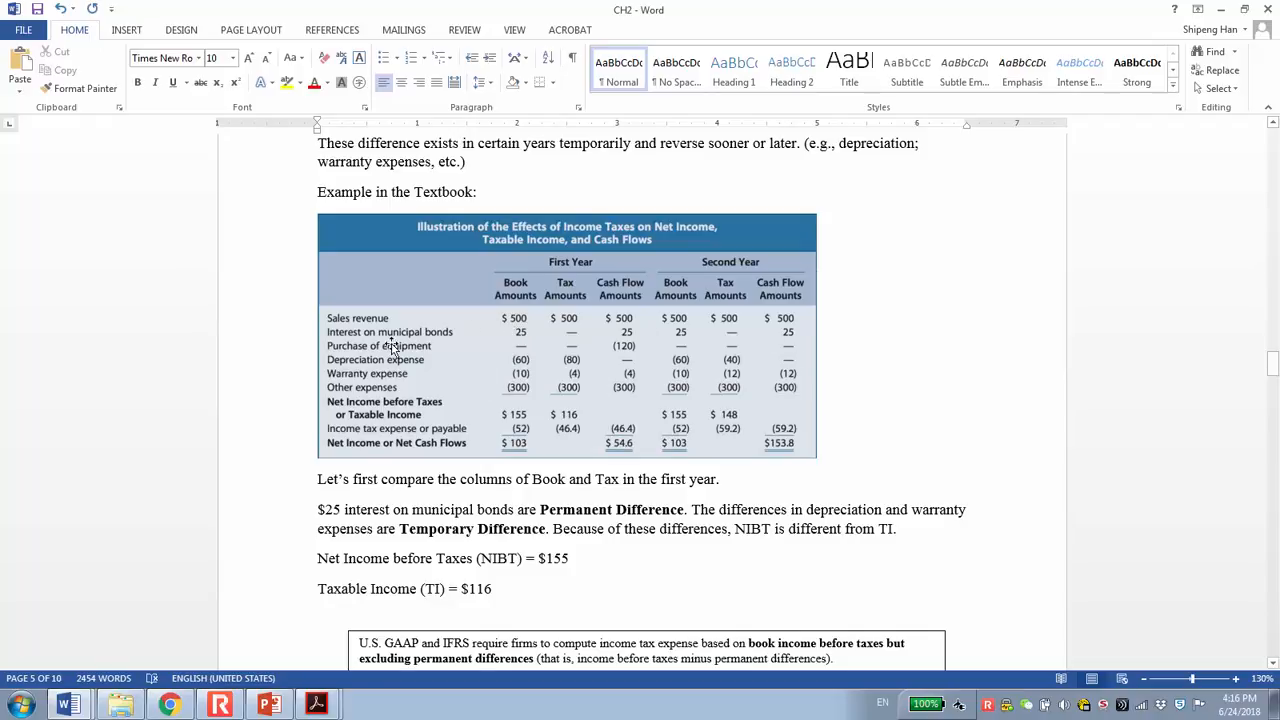
mouse_move(448, 336)
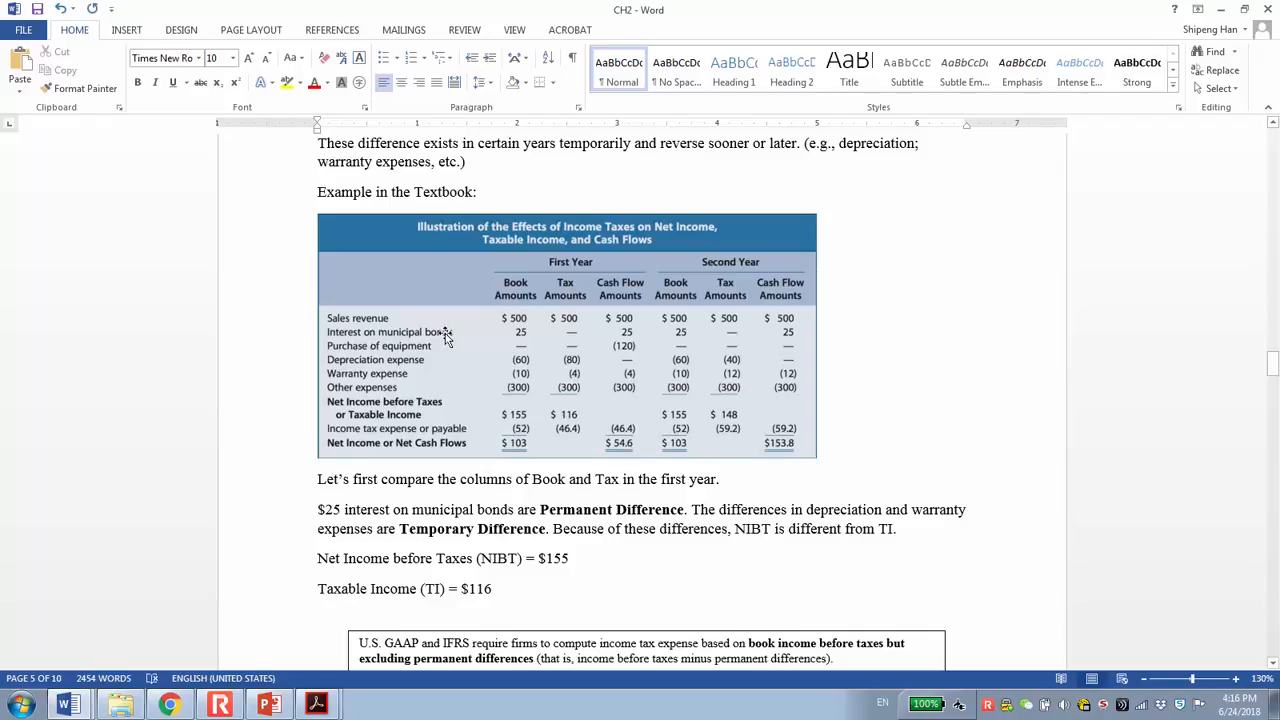
mouse_move(512, 336)
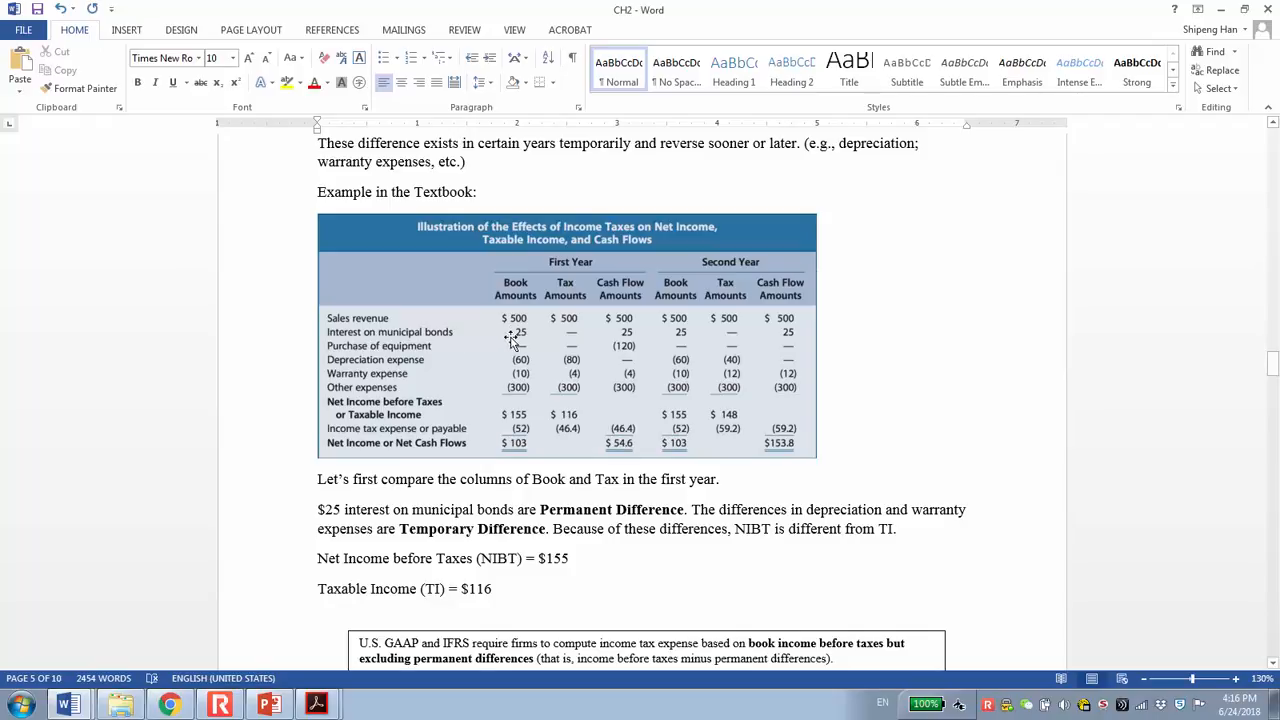
mouse_move(510, 340)
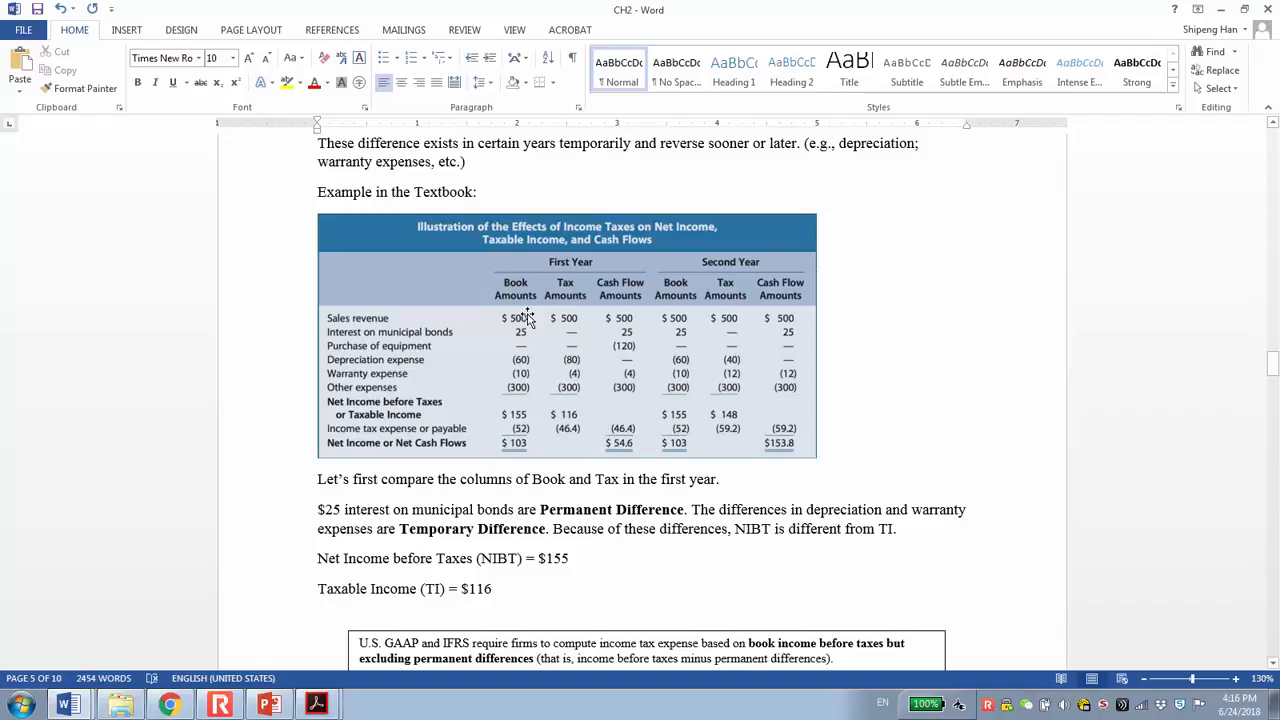
mouse_move(578, 336)
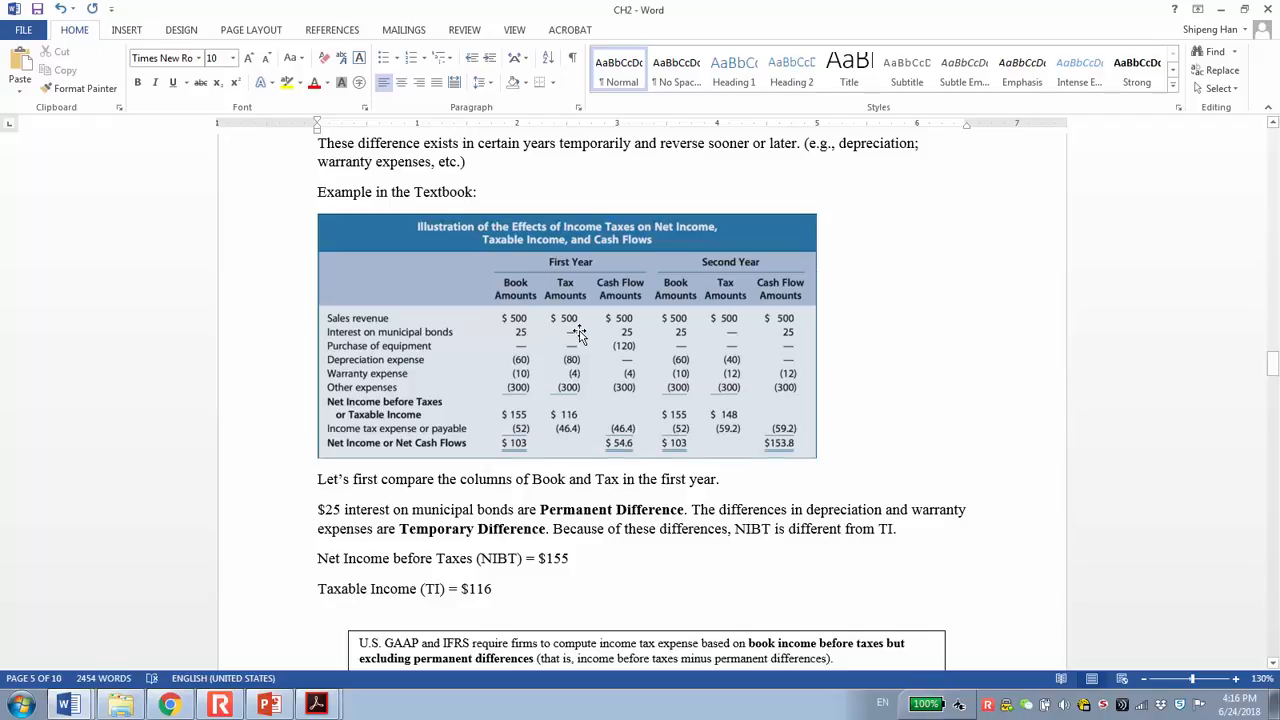
mouse_move(610, 332)
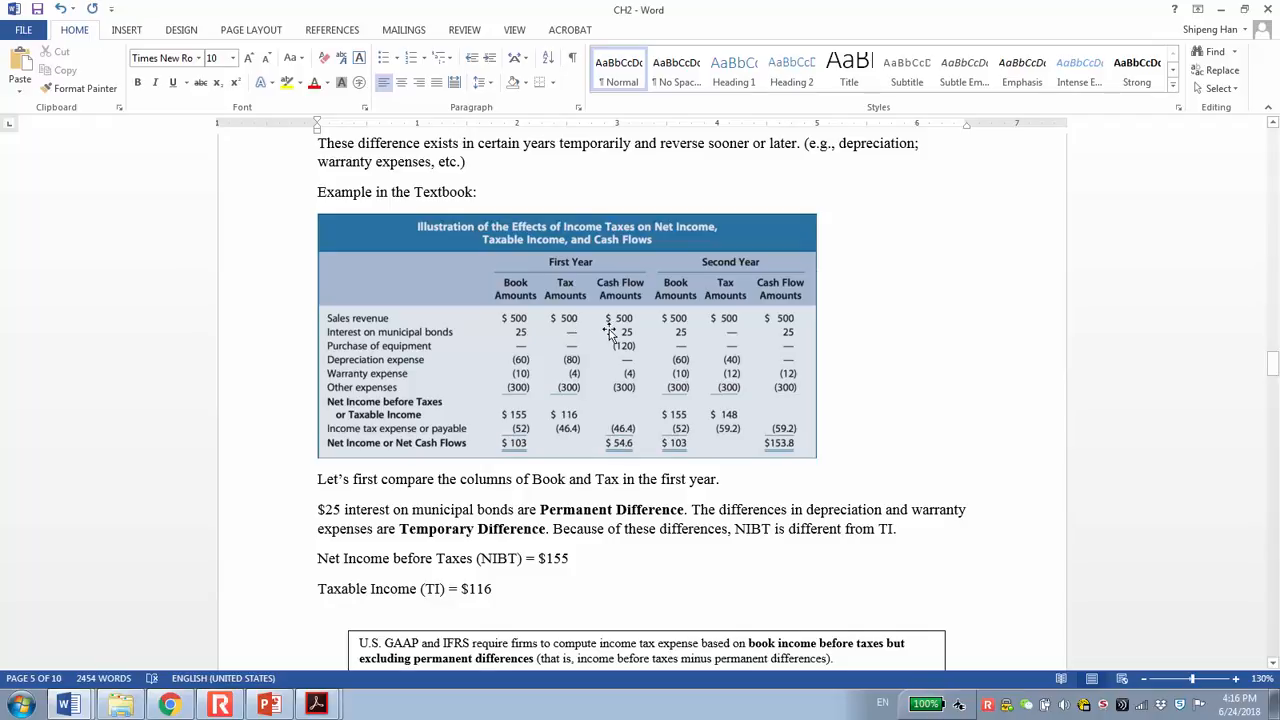
mouse_move(630, 344)
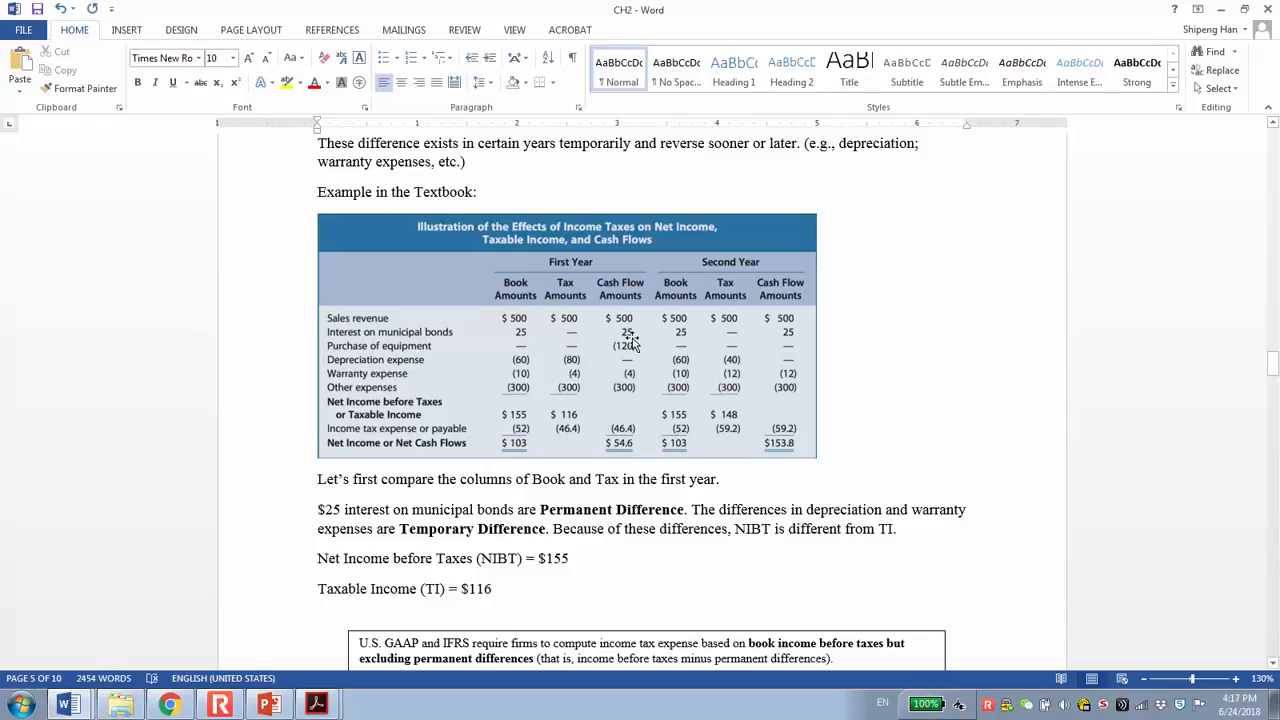
mouse_move(524, 330)
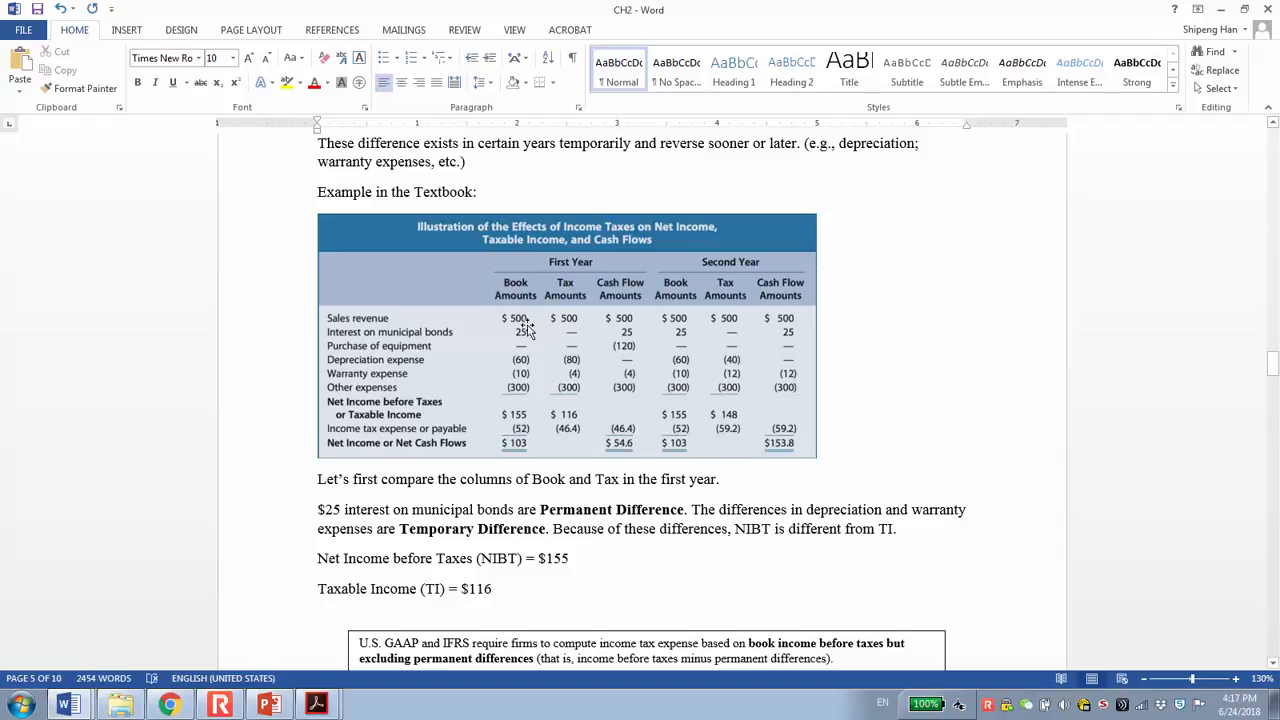
mouse_move(518, 336)
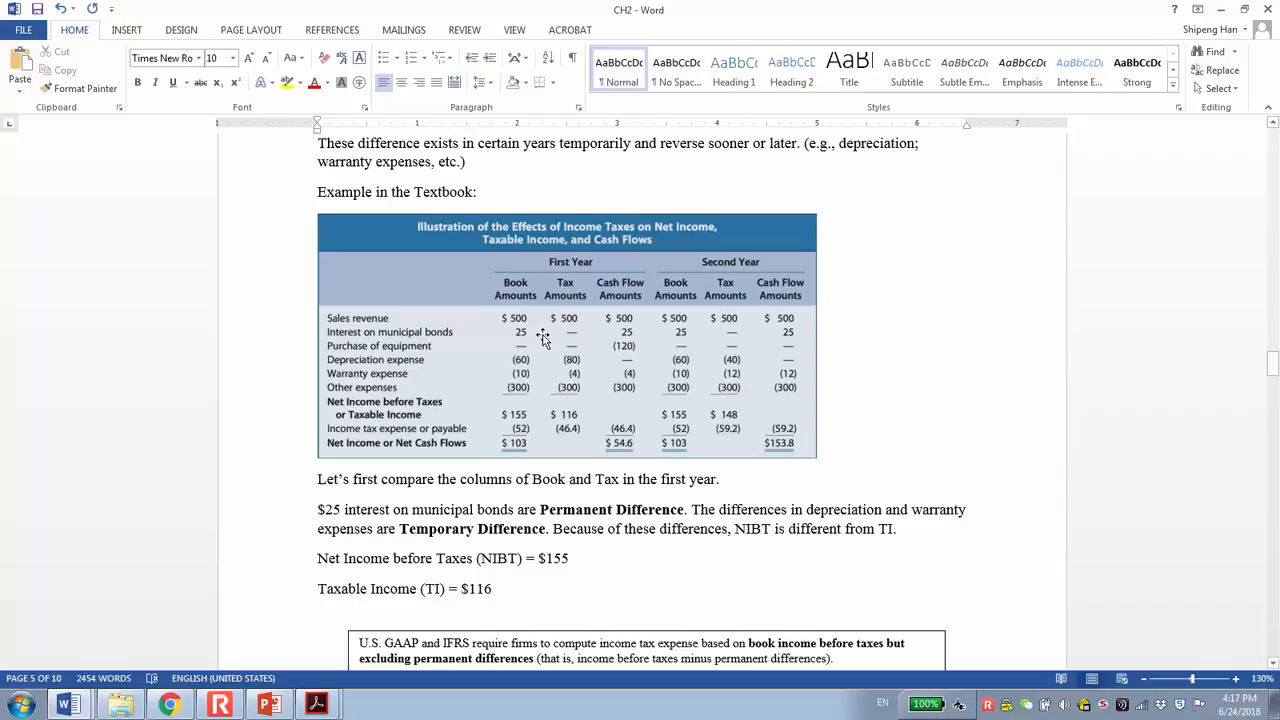
mouse_move(596, 338)
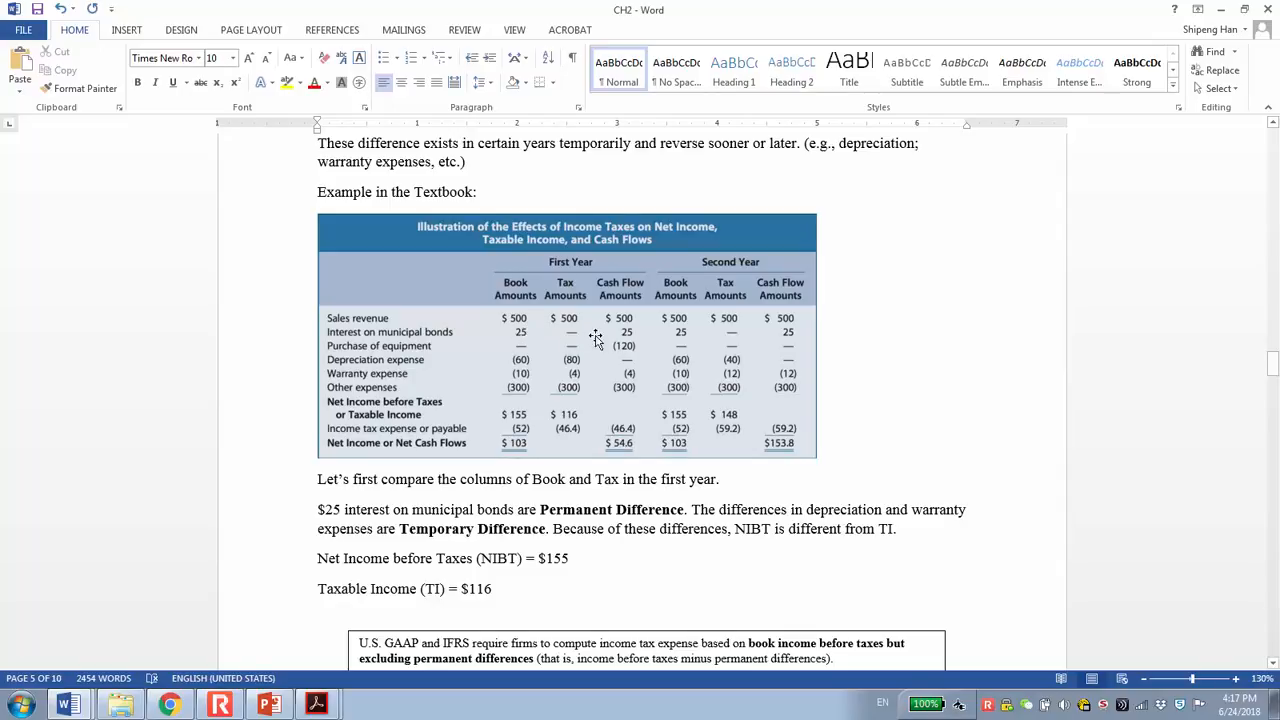
mouse_move(894, 330)
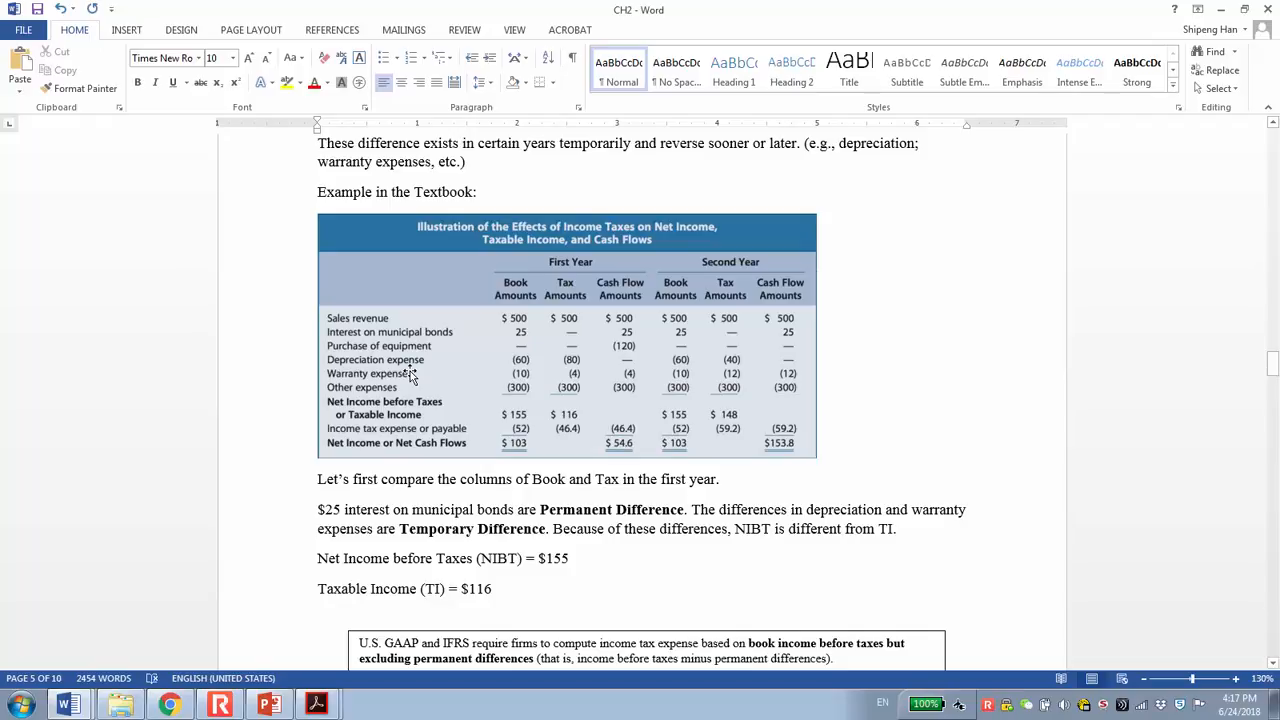
mouse_move(464, 374)
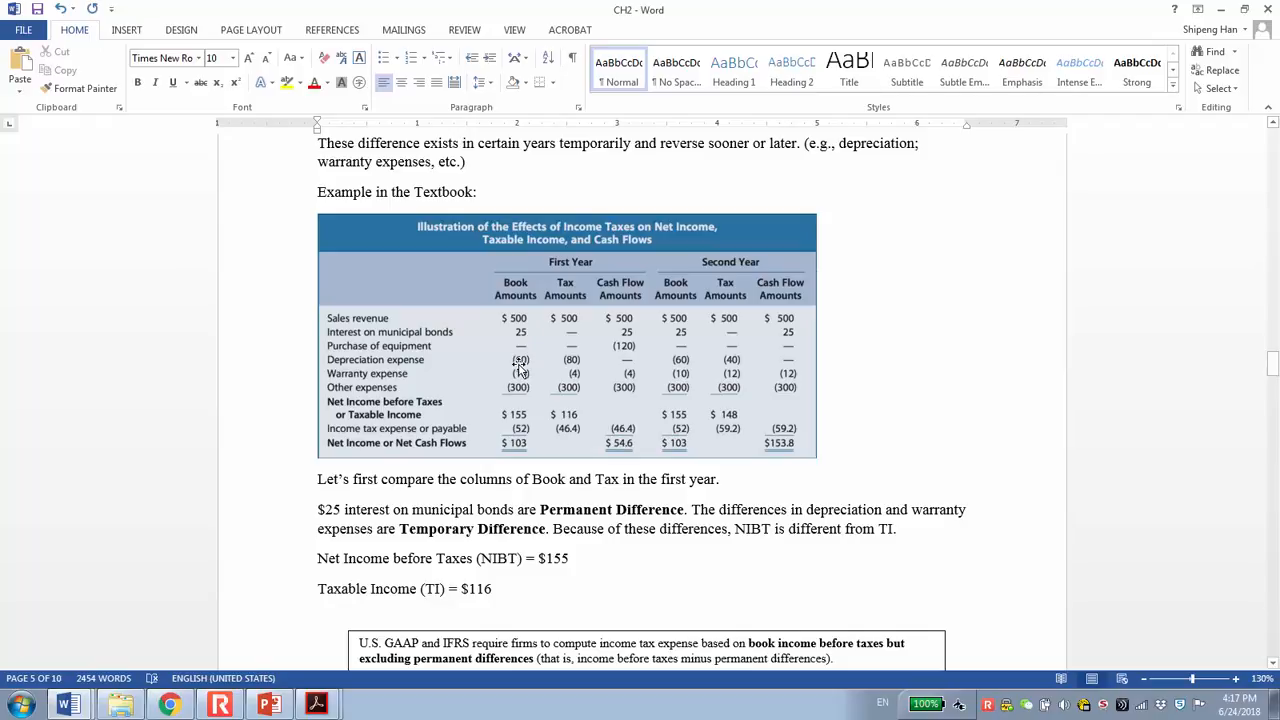
mouse_move(444, 360)
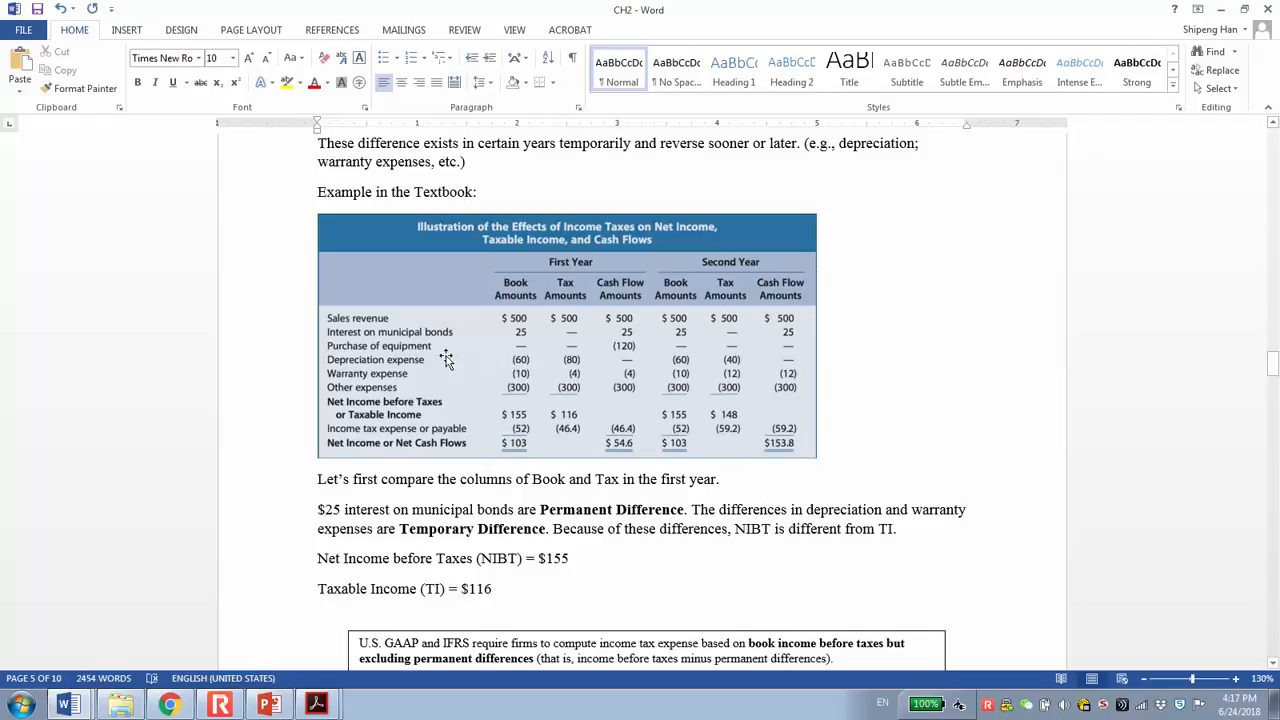
mouse_move(422, 352)
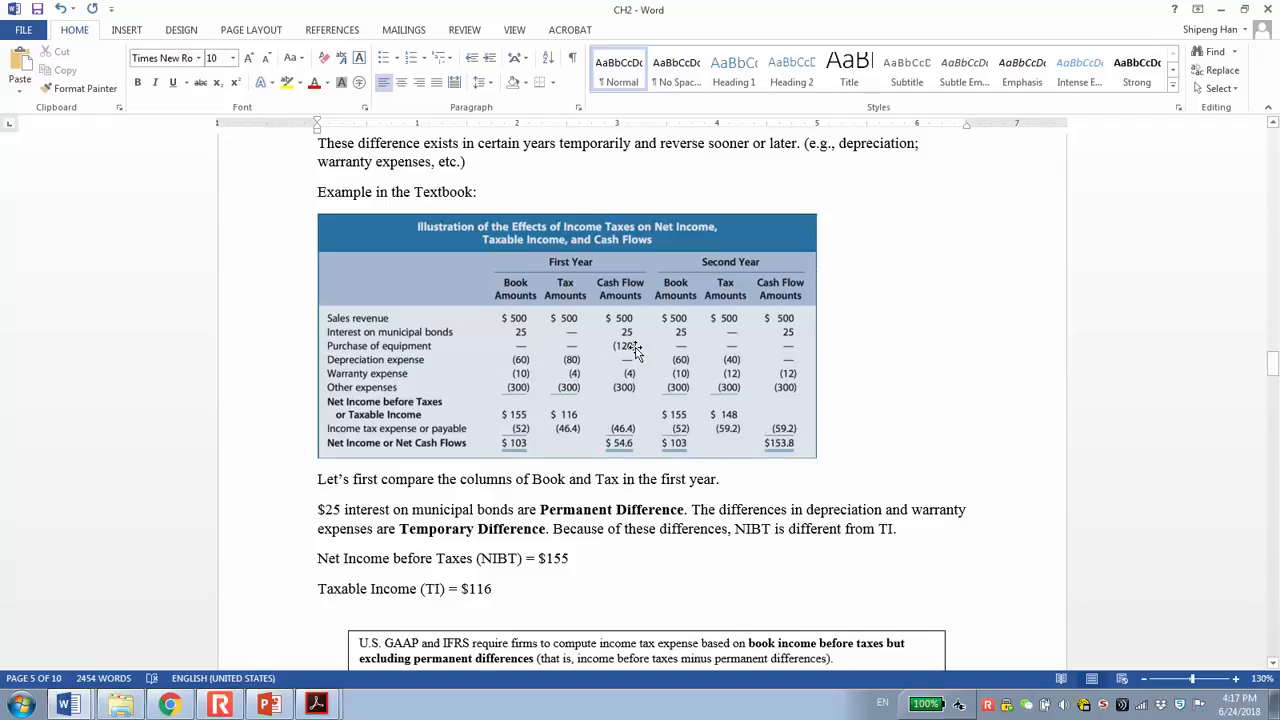
mouse_move(608, 348)
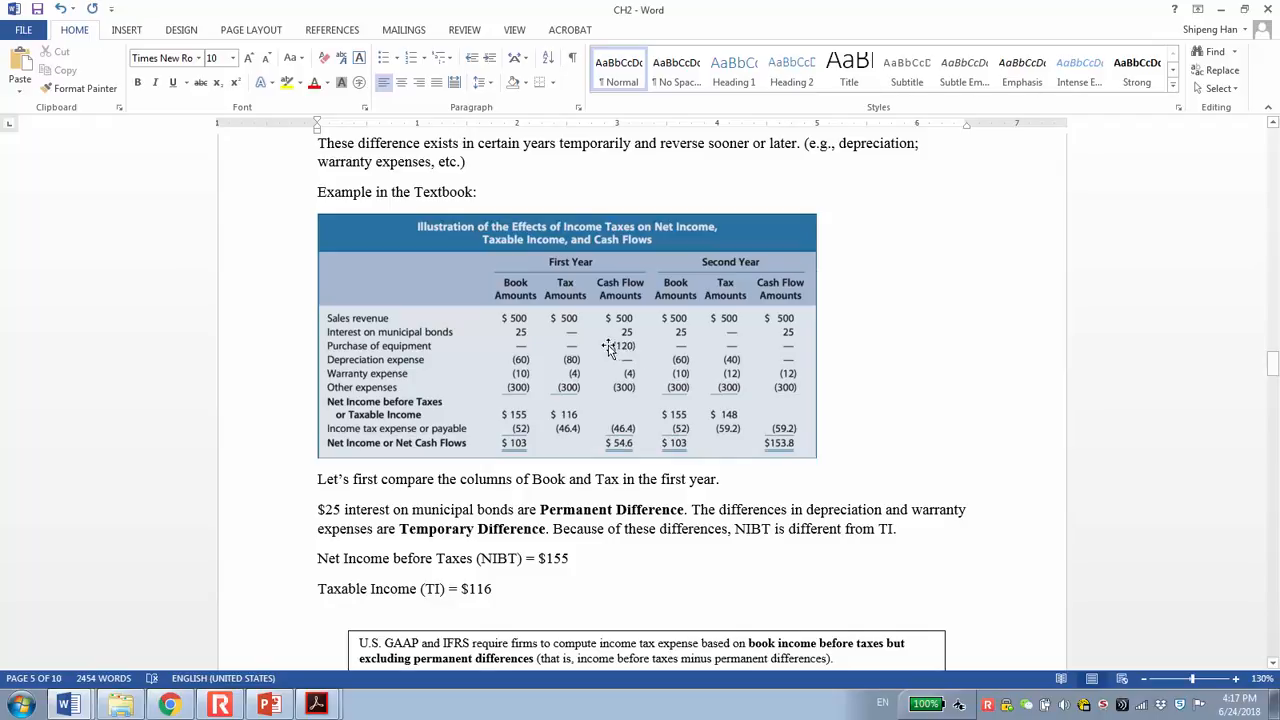
mouse_move(628, 344)
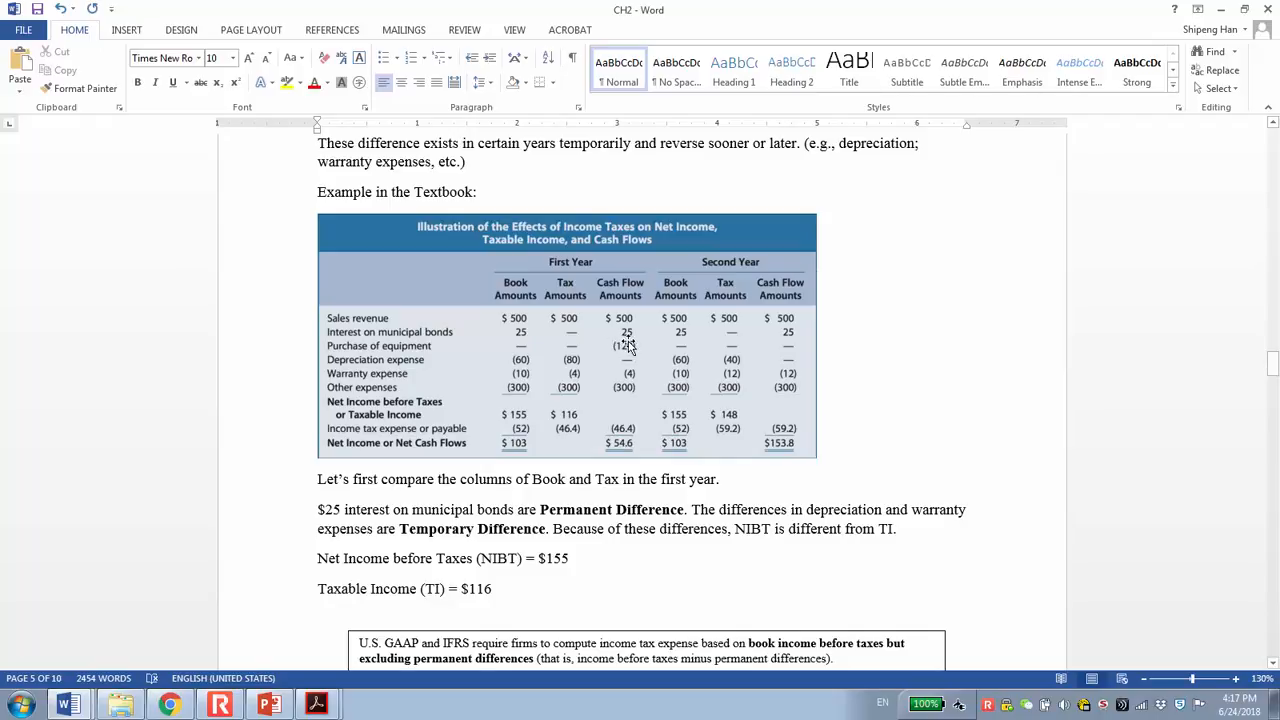
mouse_move(638, 348)
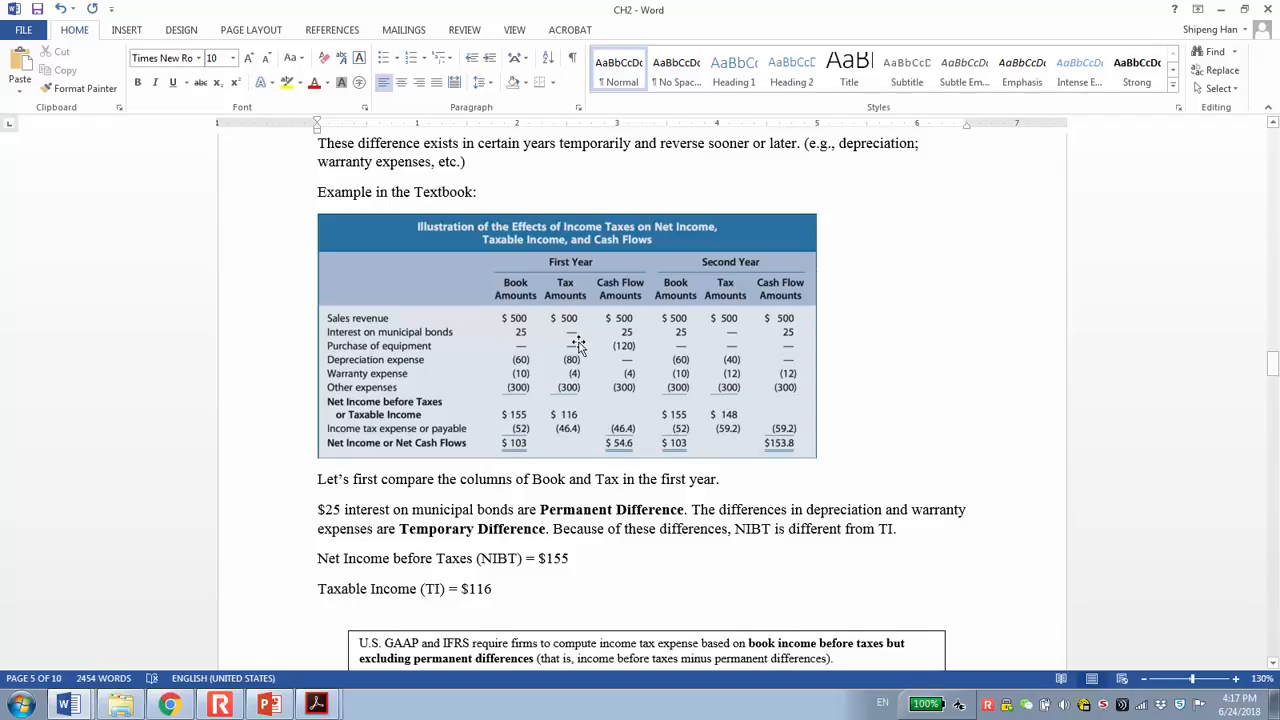
mouse_move(632, 350)
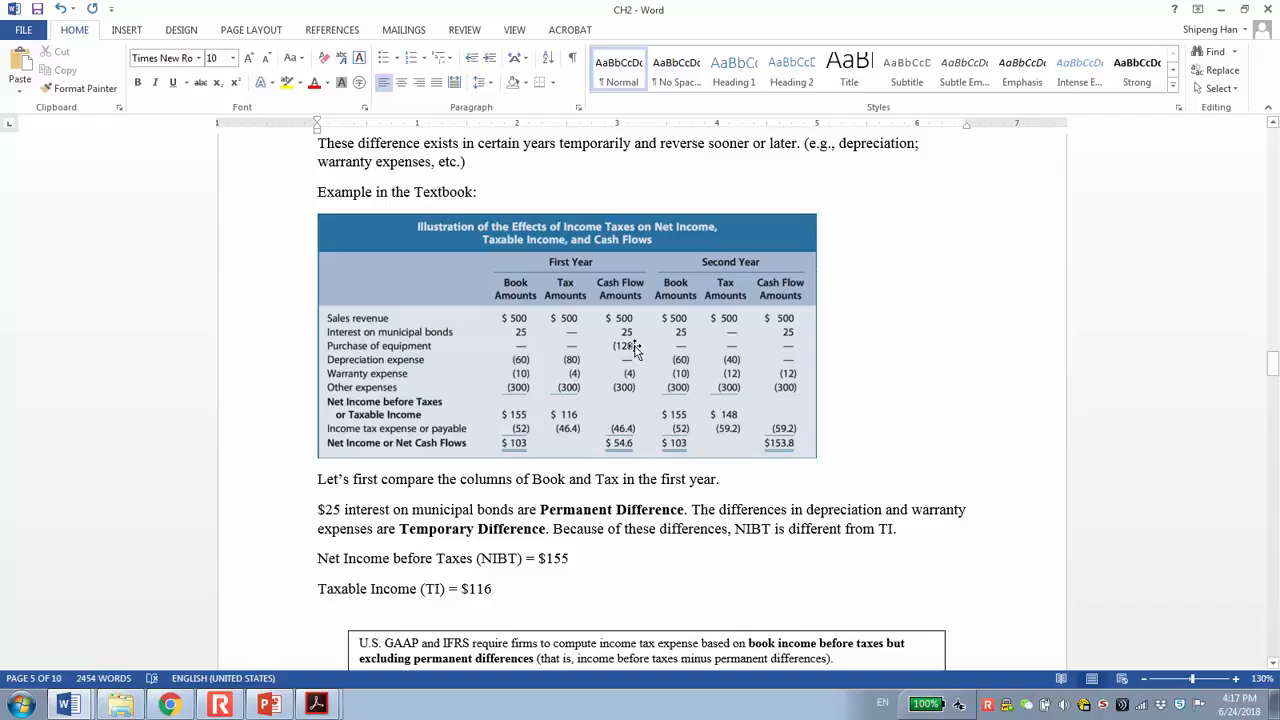
mouse_move(384, 348)
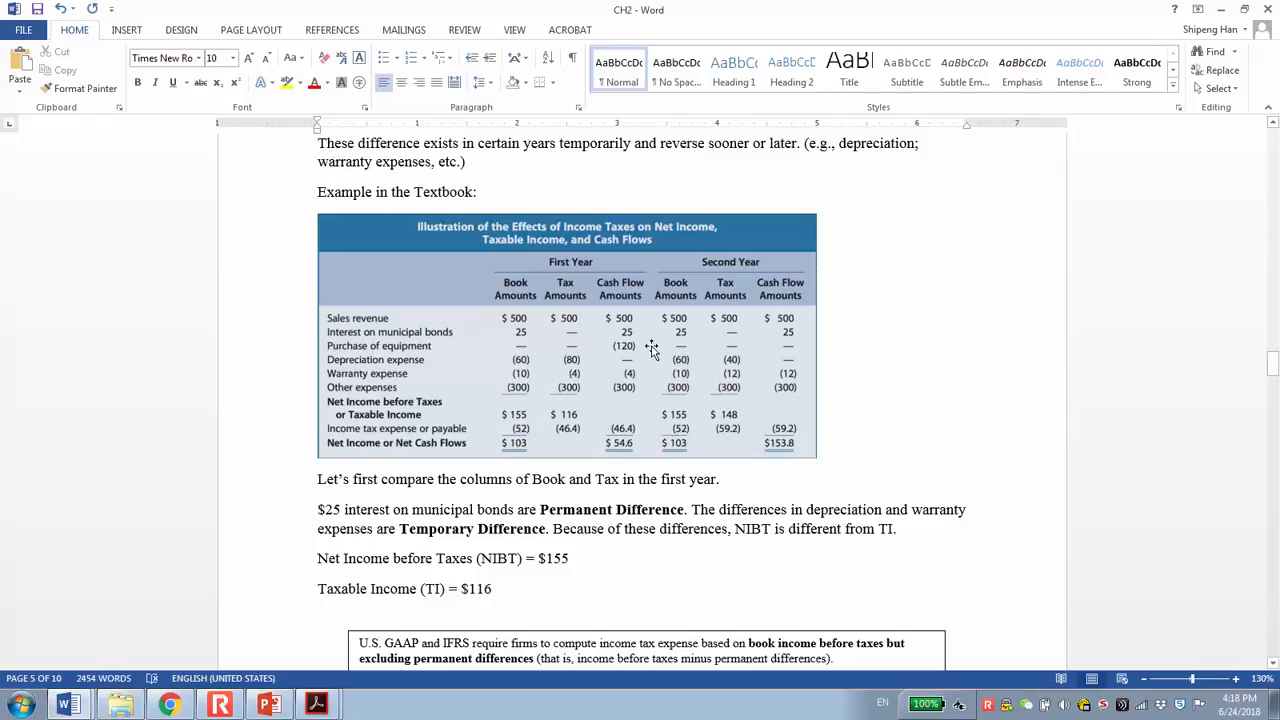
mouse_move(688, 364)
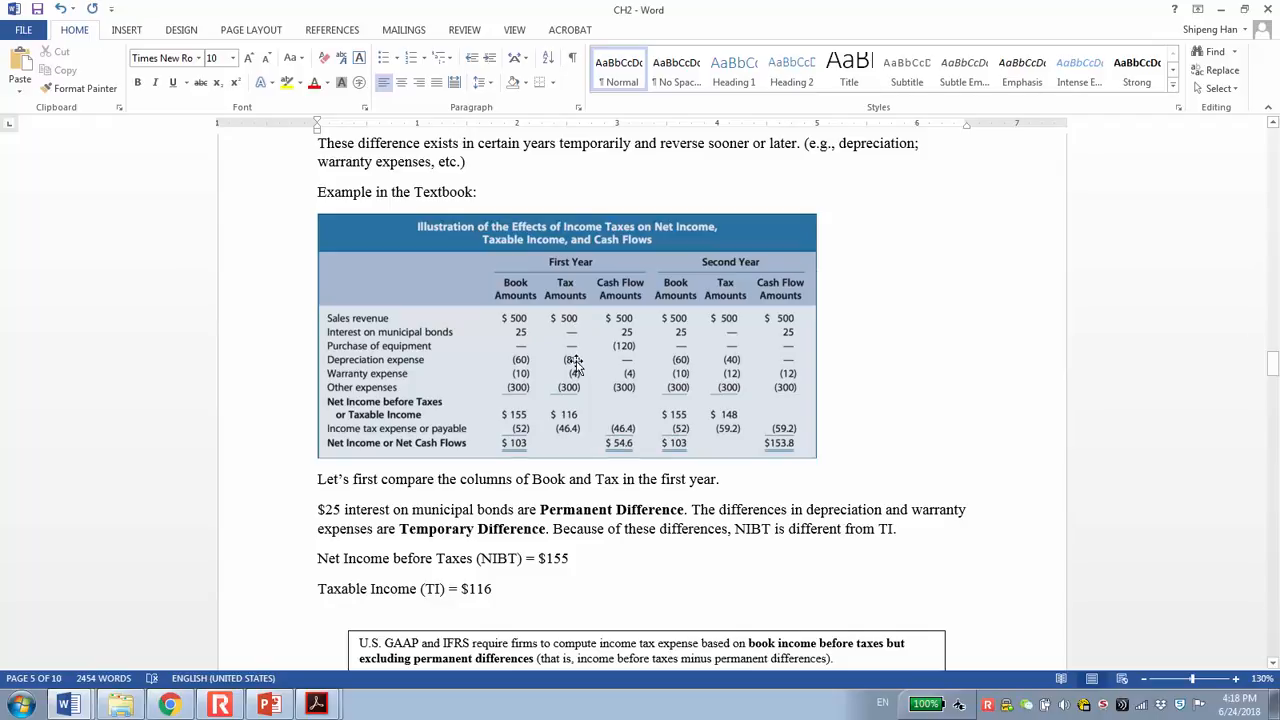
mouse_move(598, 360)
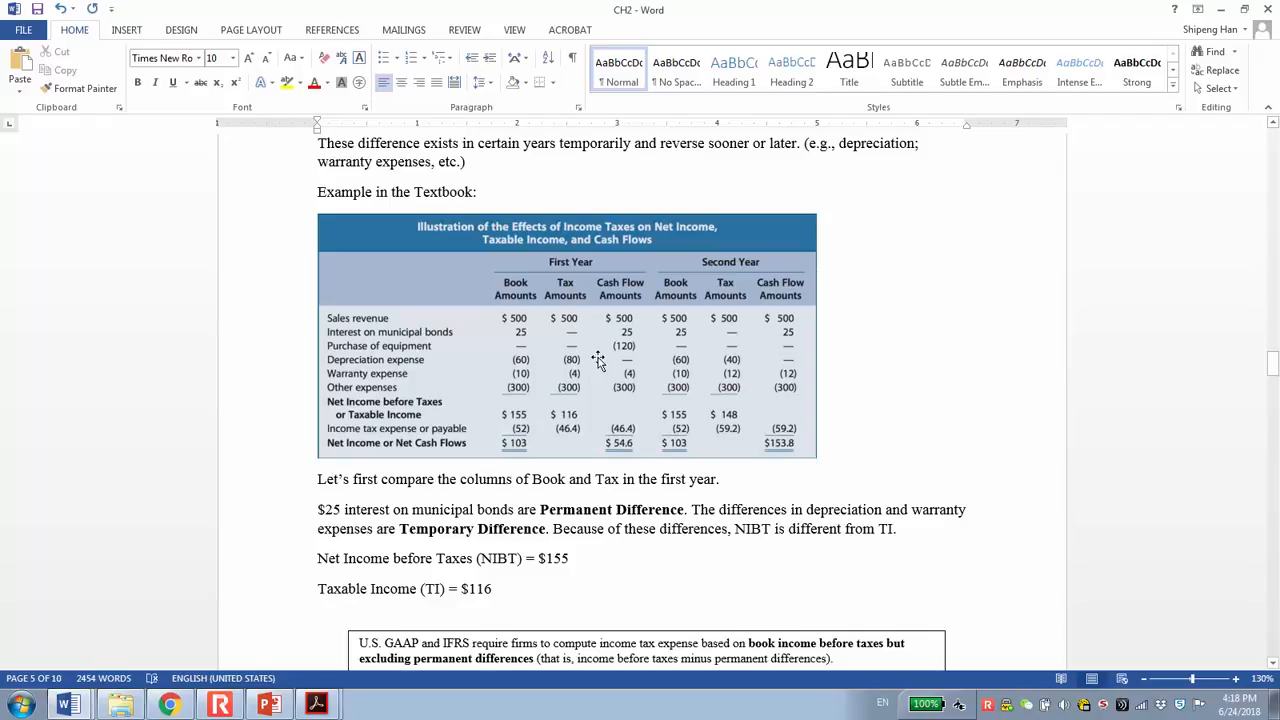
mouse_move(578, 364)
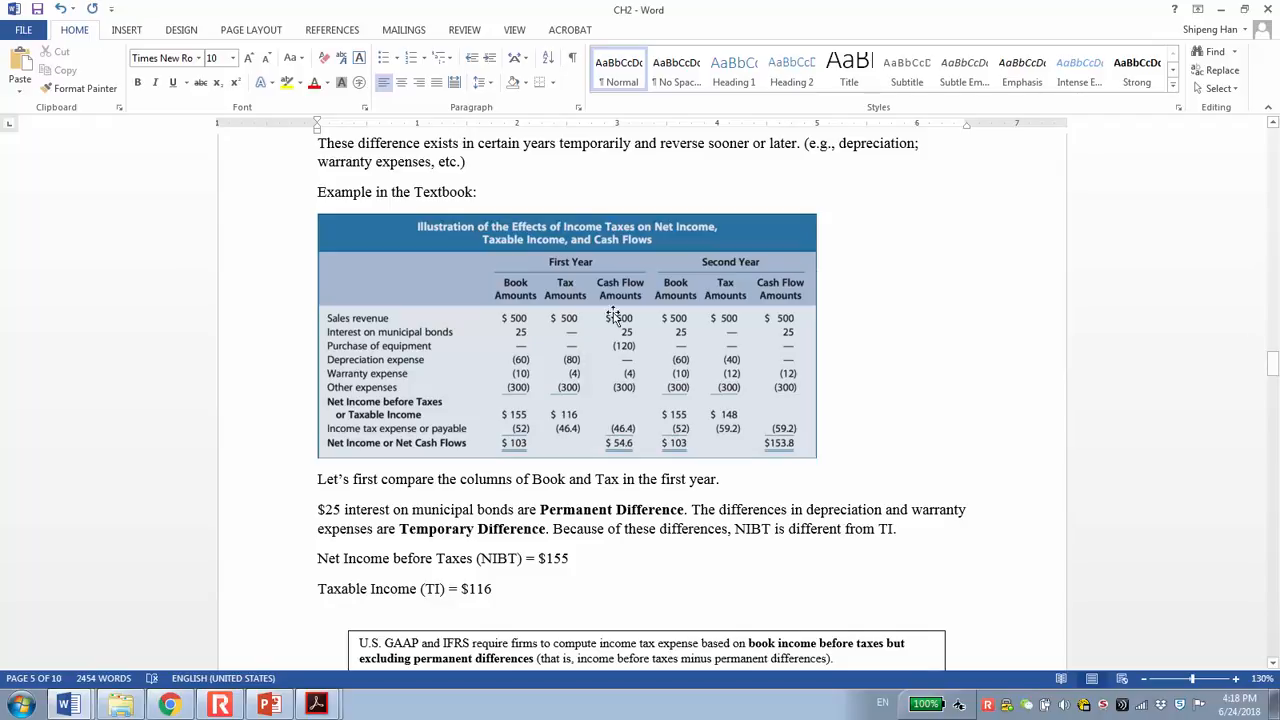
mouse_move(516, 428)
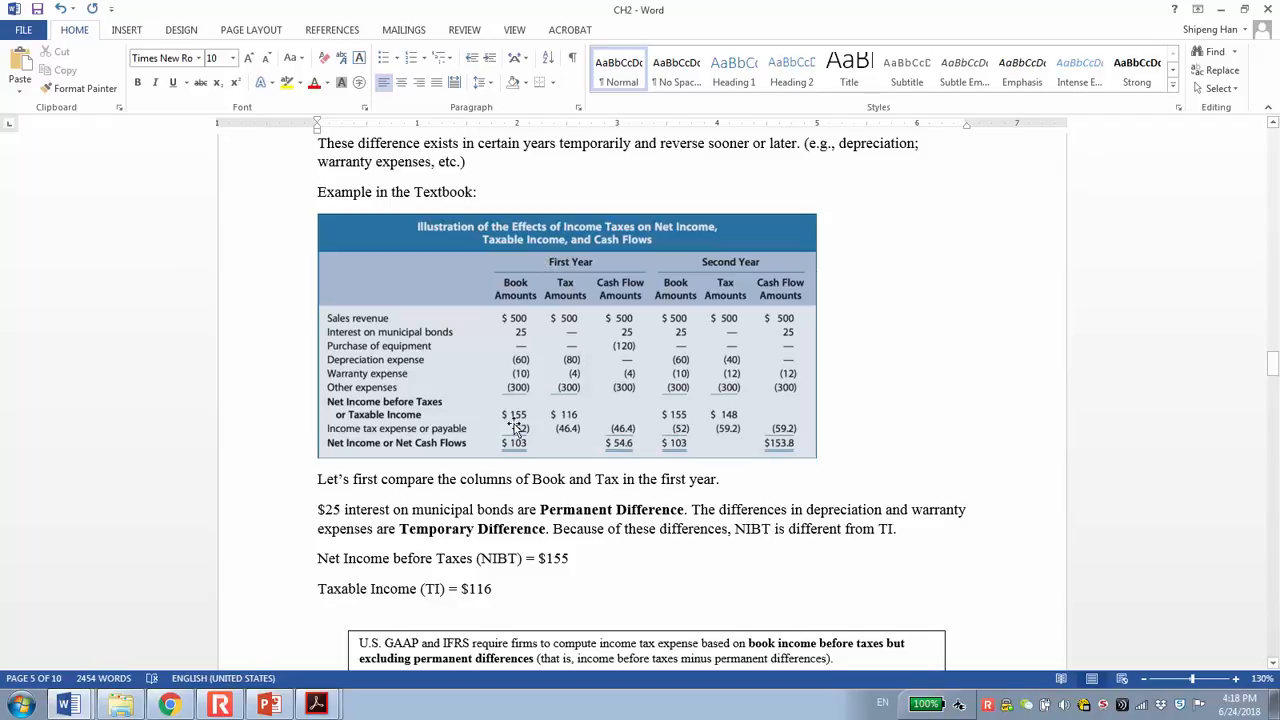
mouse_move(544, 308)
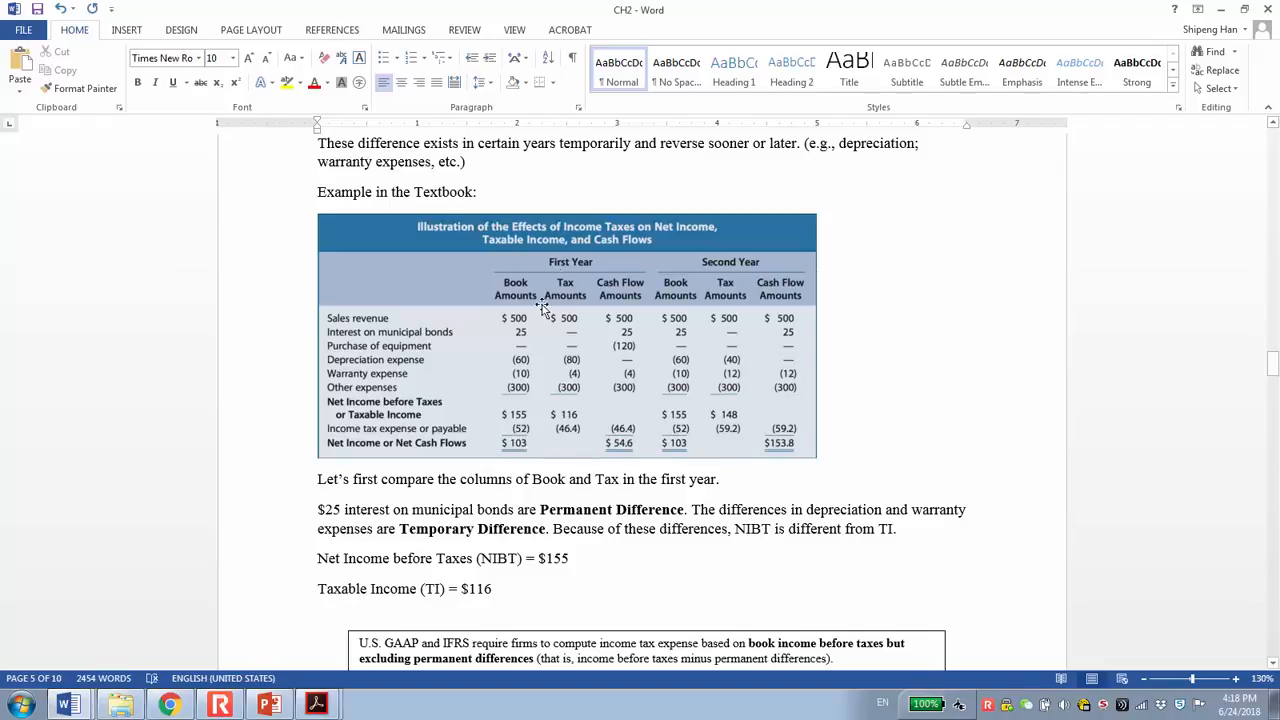
mouse_move(570, 358)
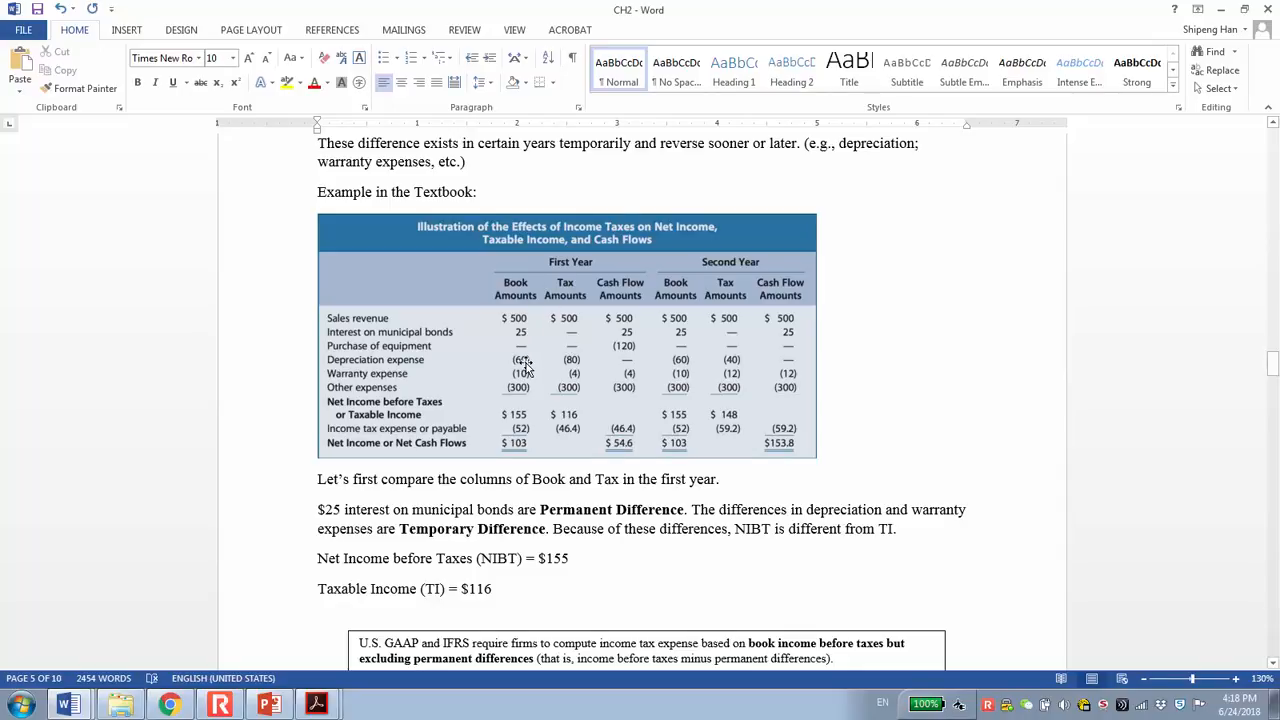
mouse_move(526, 310)
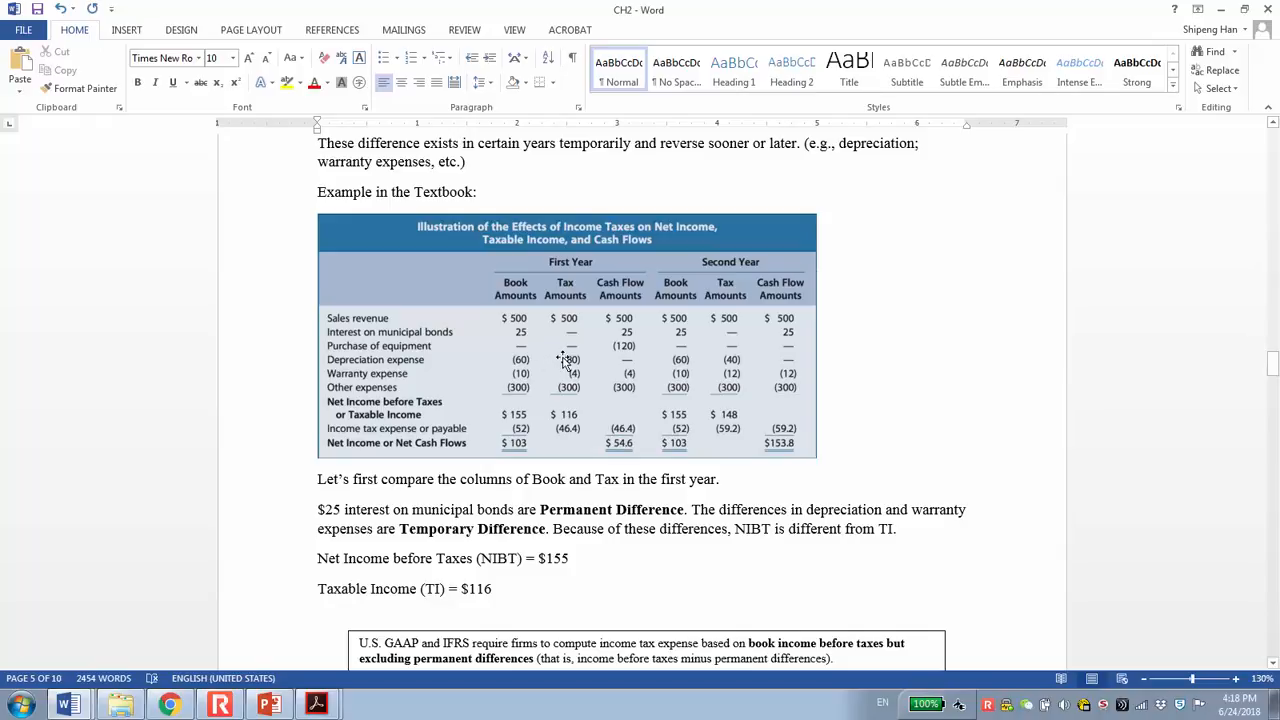
mouse_move(570, 360)
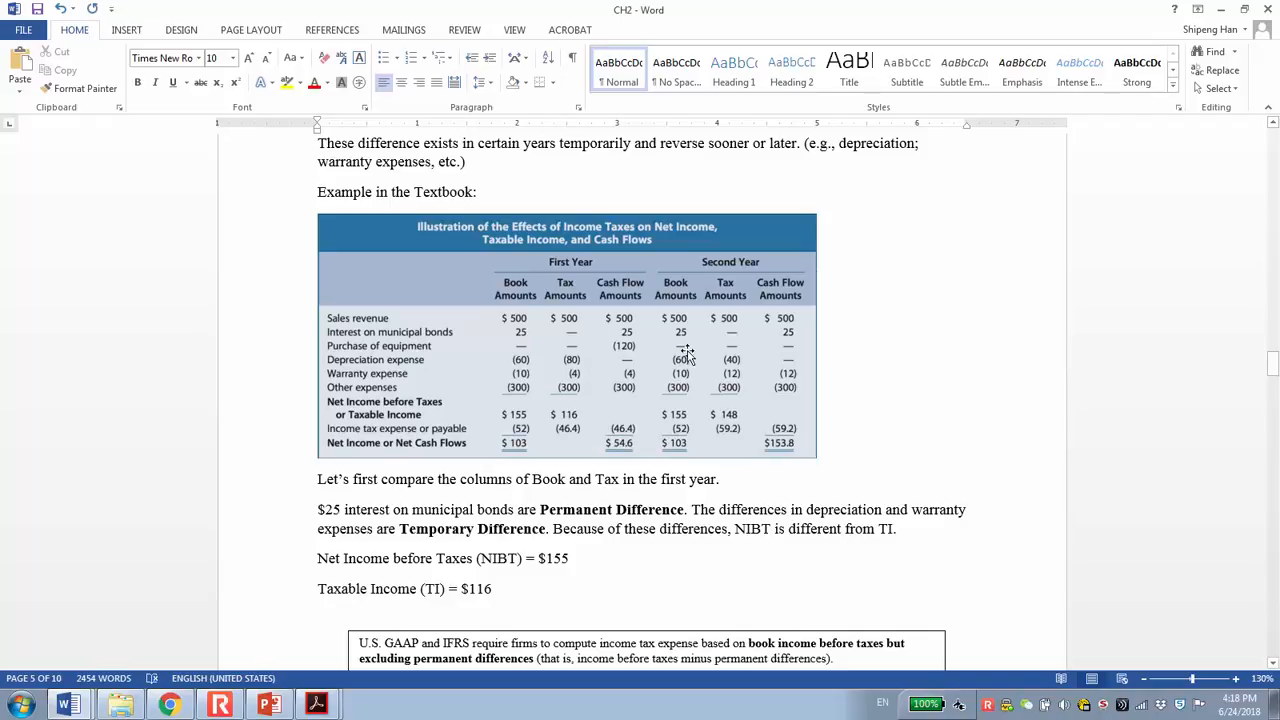
mouse_move(708, 362)
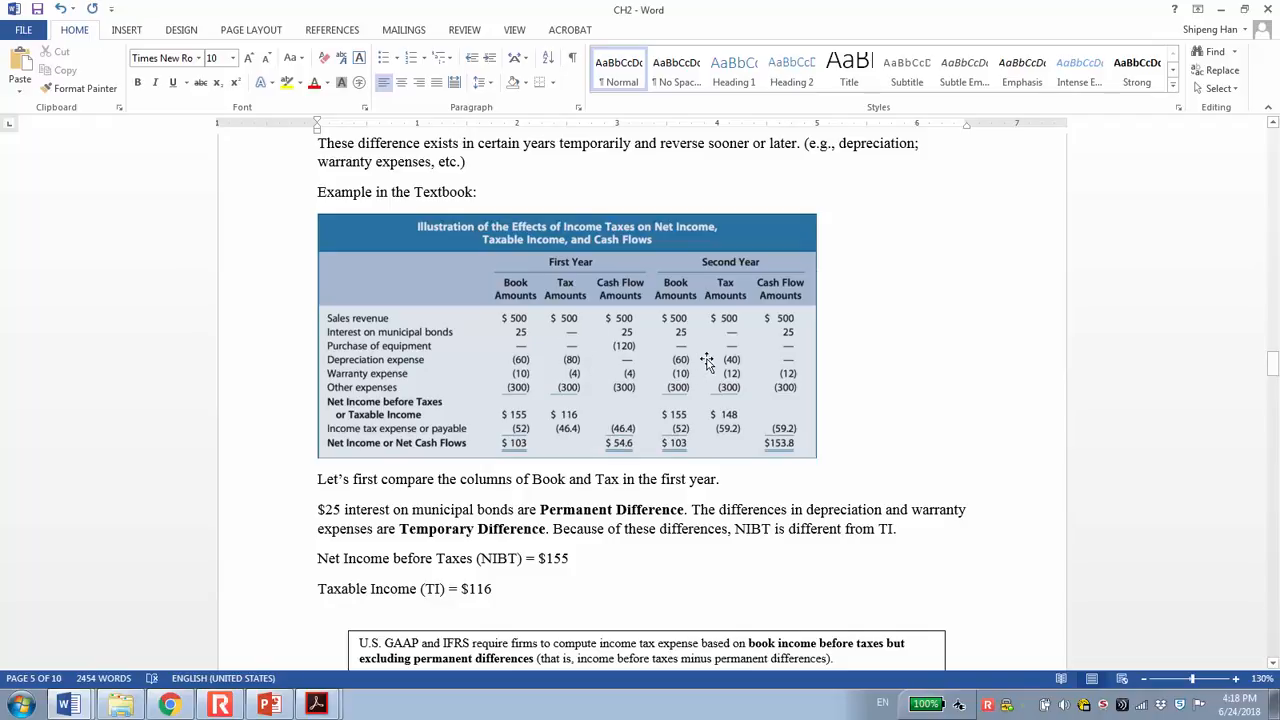
mouse_move(678, 364)
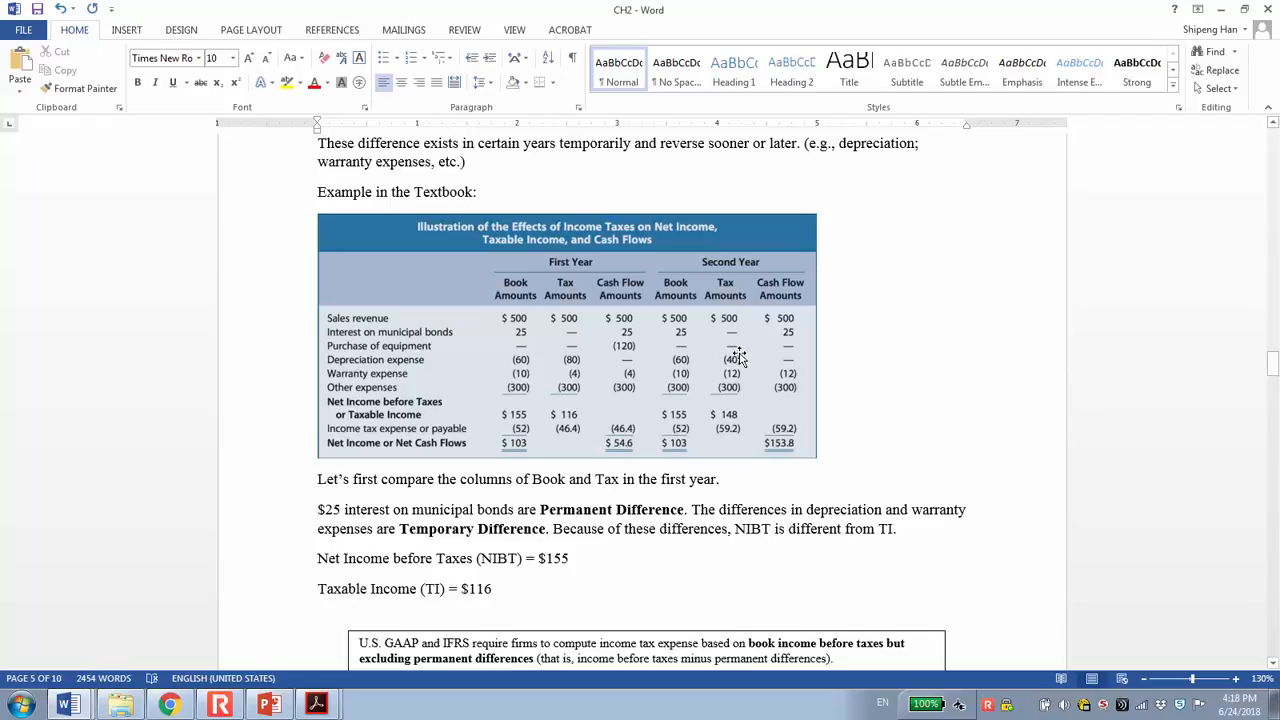
mouse_move(748, 362)
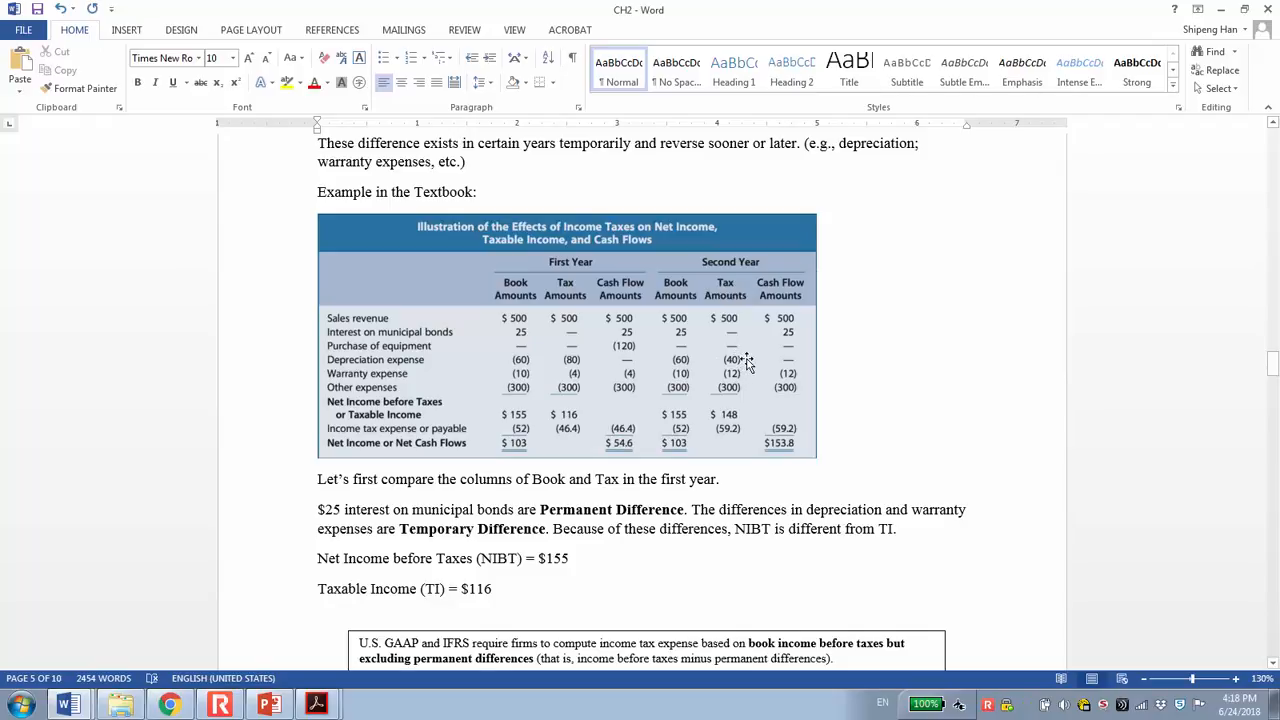
mouse_move(540, 364)
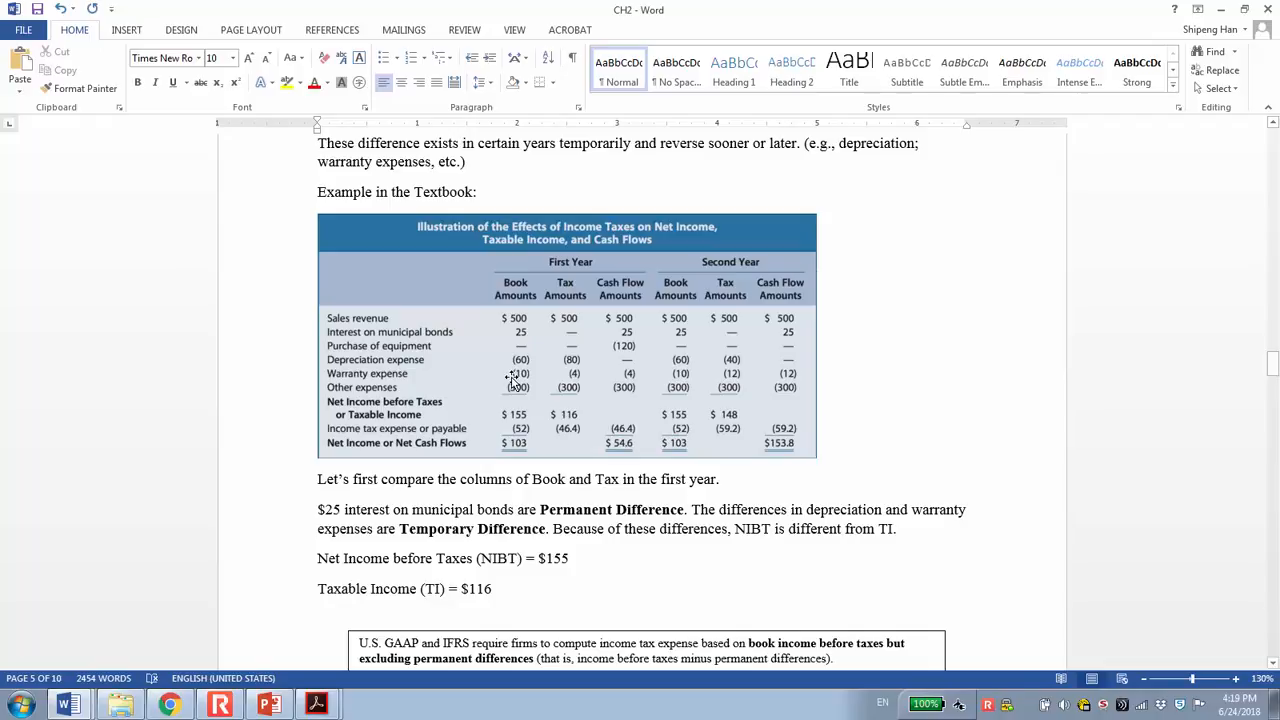
mouse_move(738, 380)
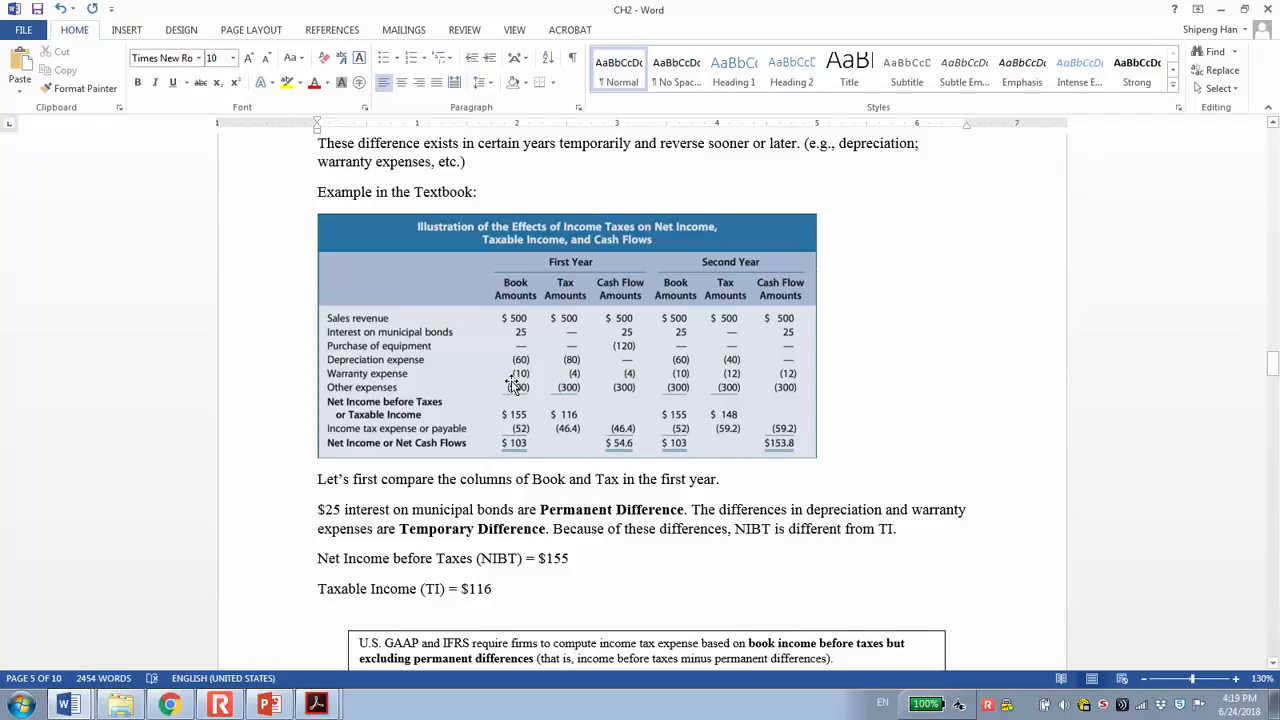
mouse_move(512, 378)
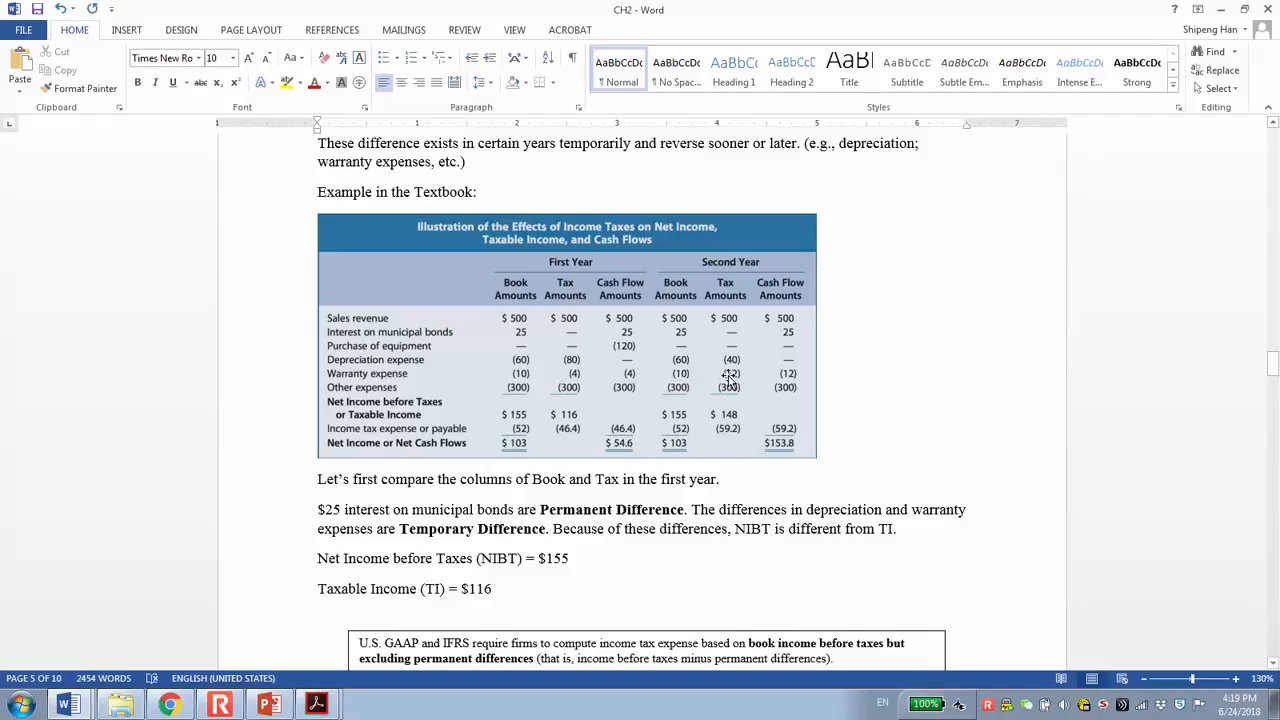
mouse_move(728, 378)
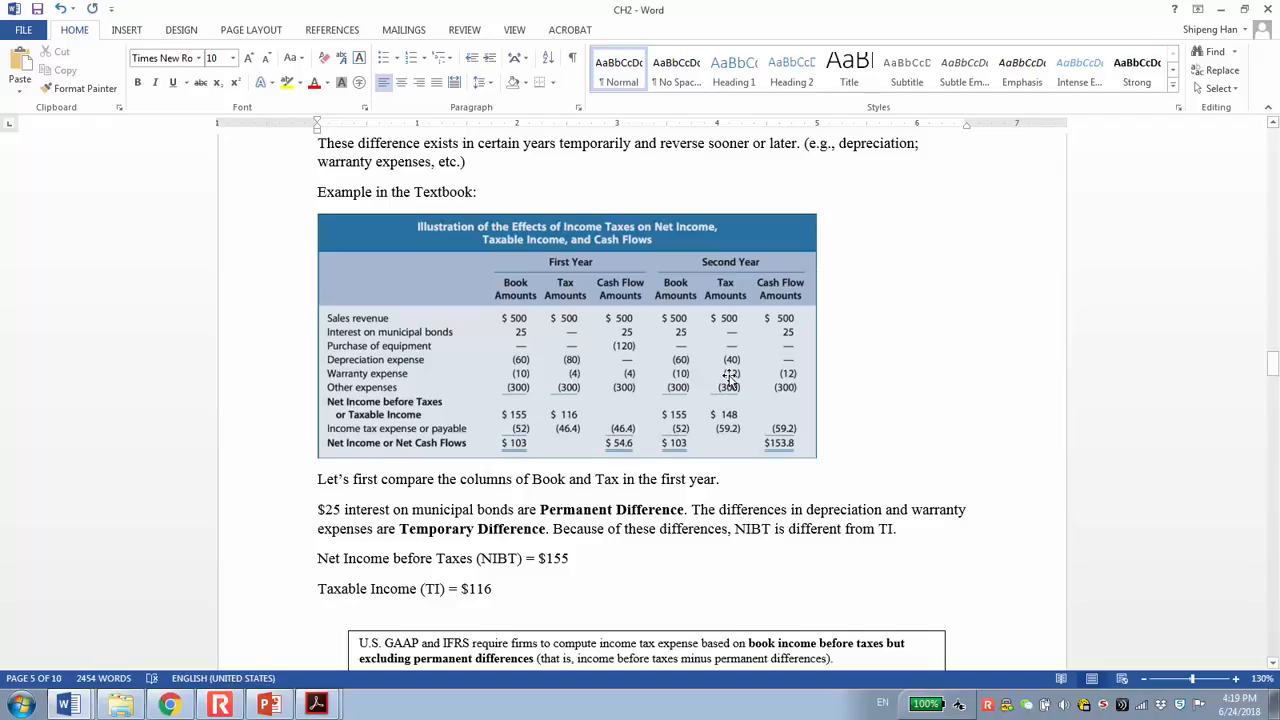
mouse_move(504, 380)
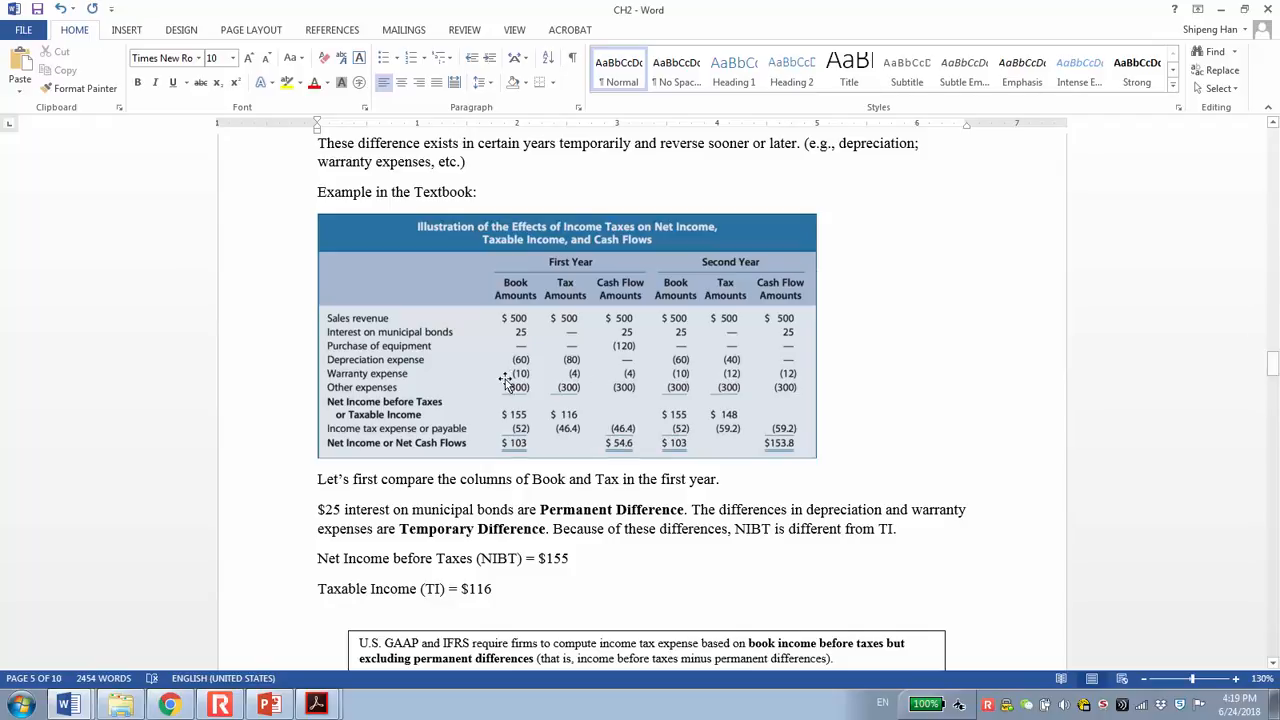
mouse_move(788, 380)
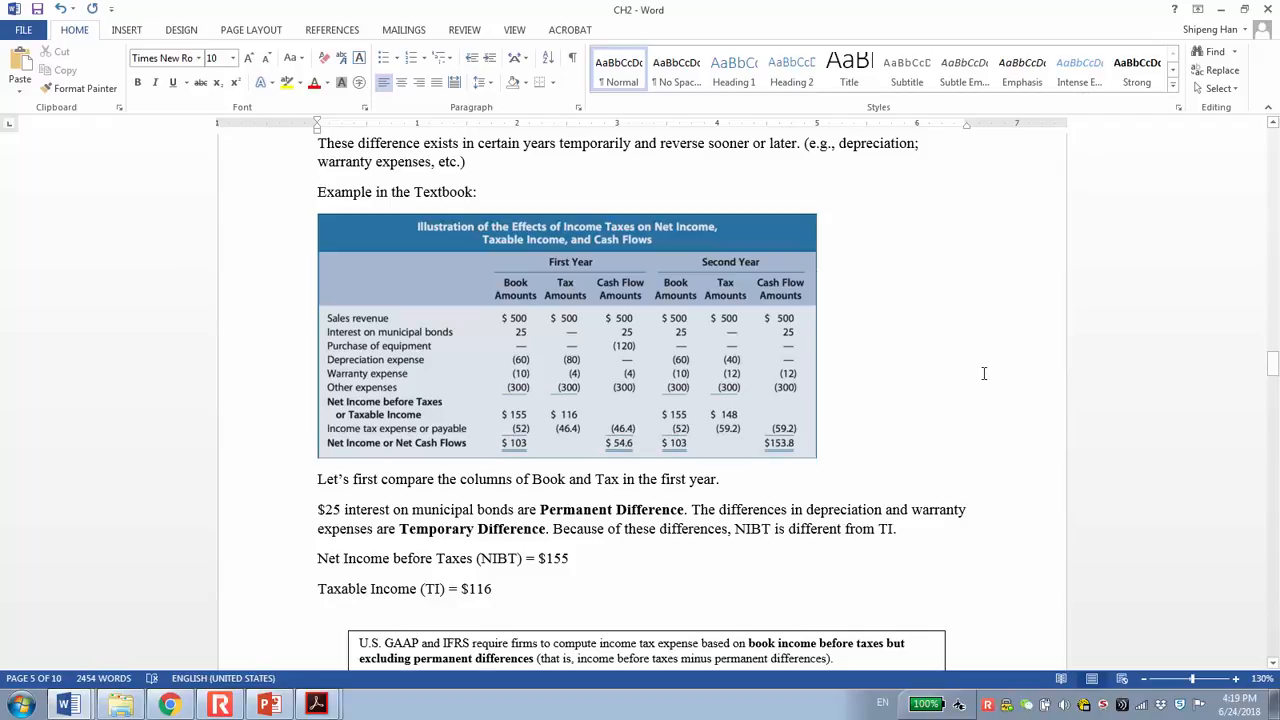
mouse_move(828, 388)
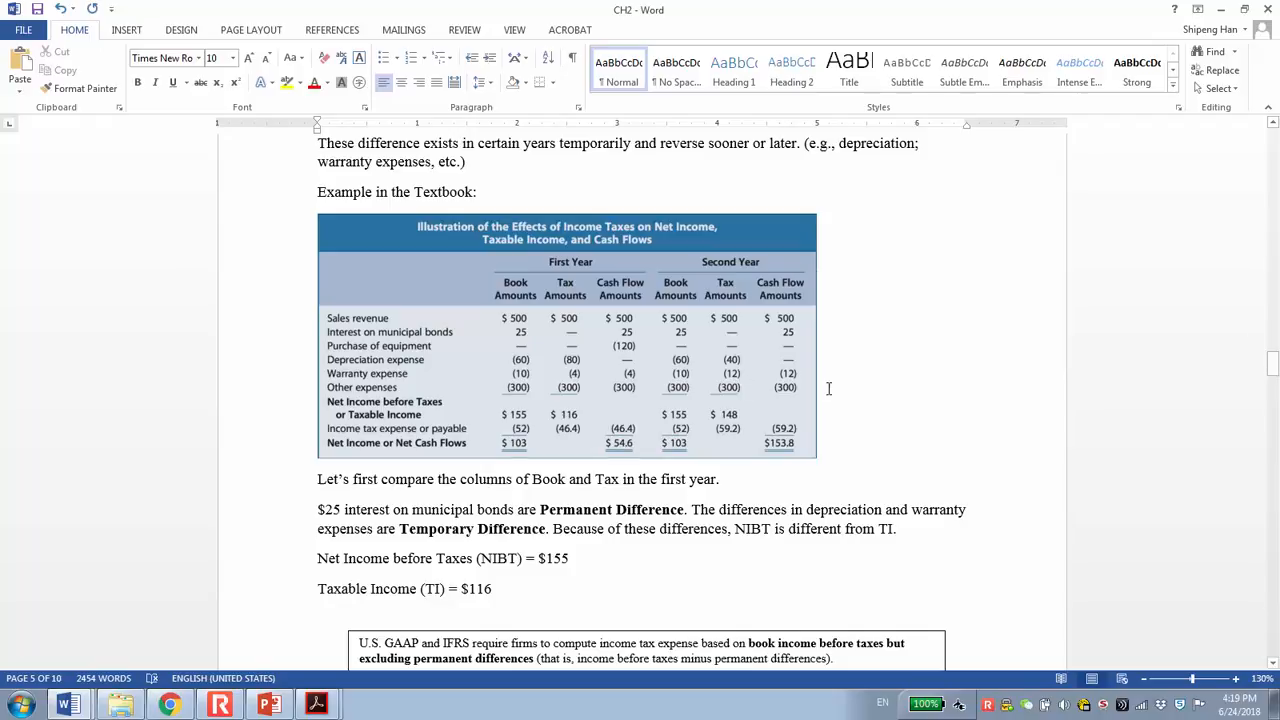
mouse_move(936, 374)
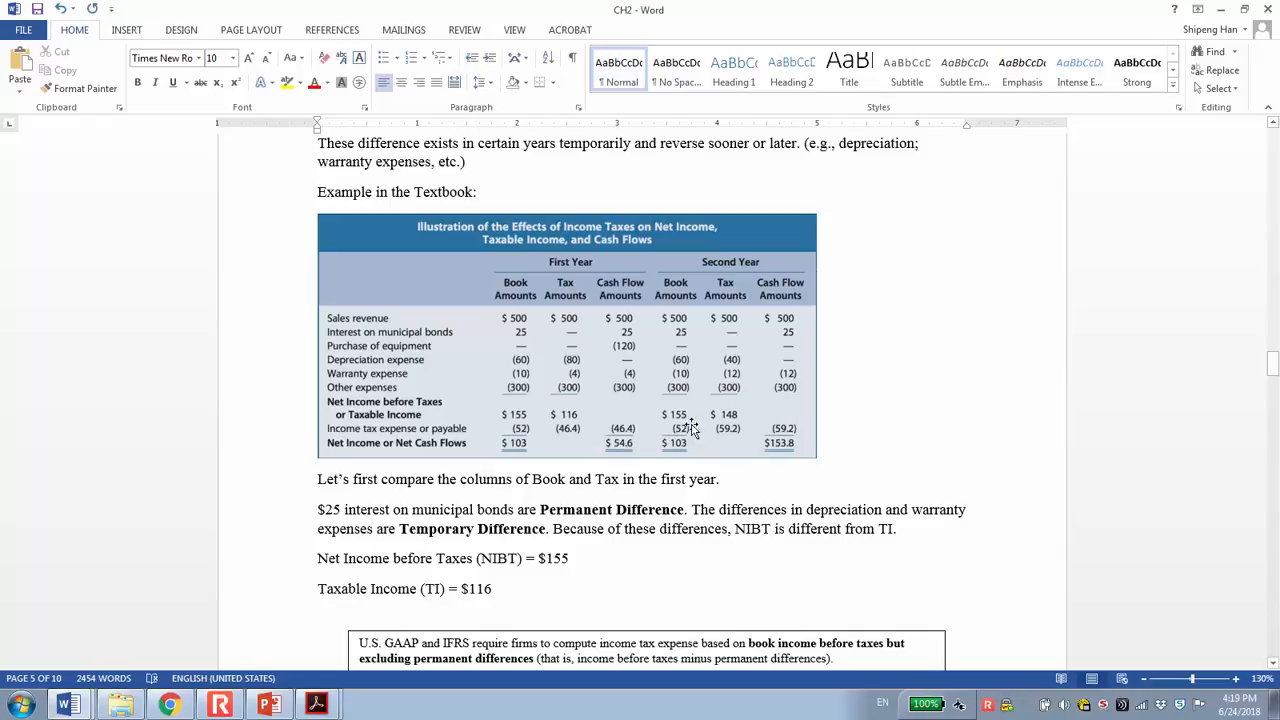
mouse_move(340, 436)
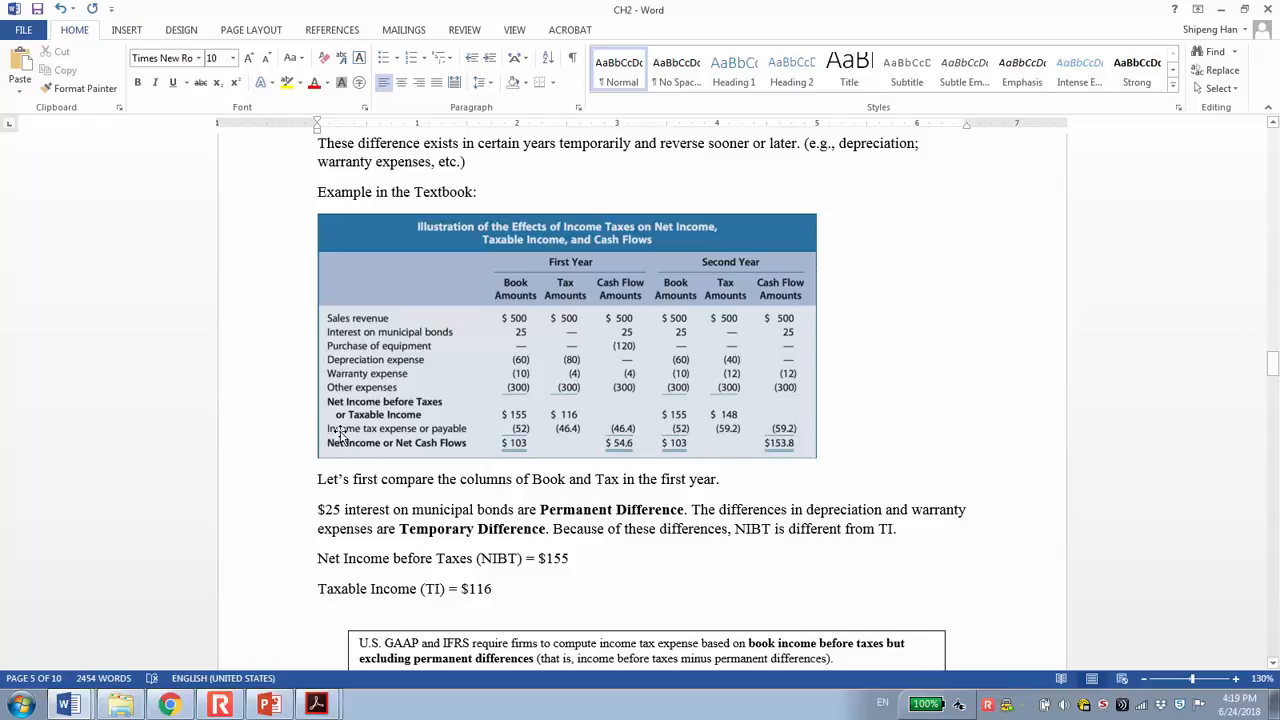